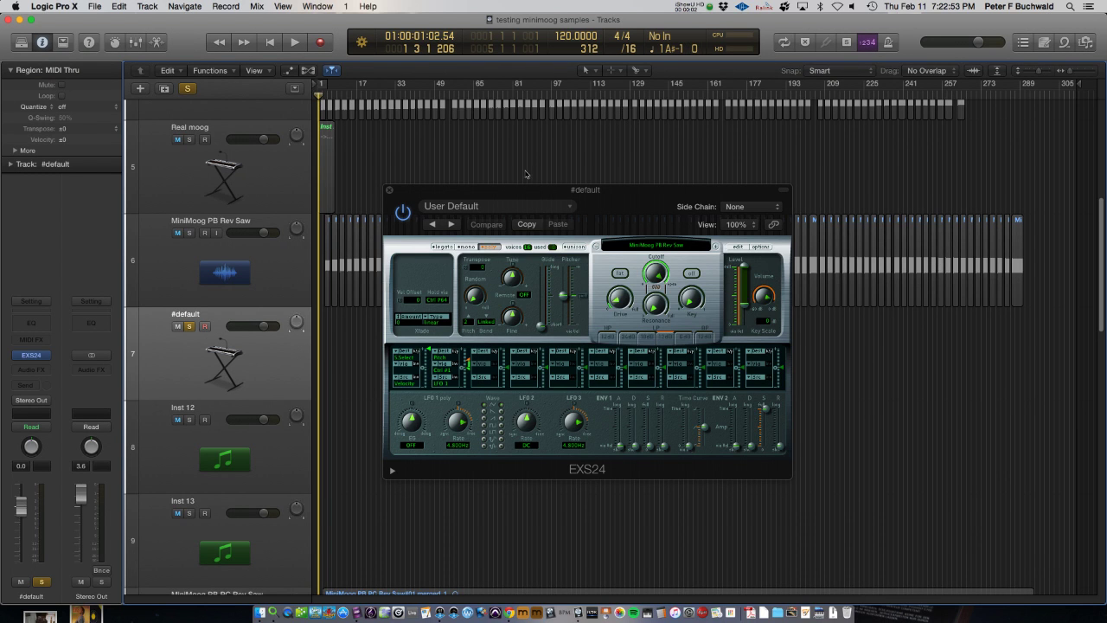
- Move the #default track's EXS24 sampler window aside and close it
drag(585, 190, 791, 255)
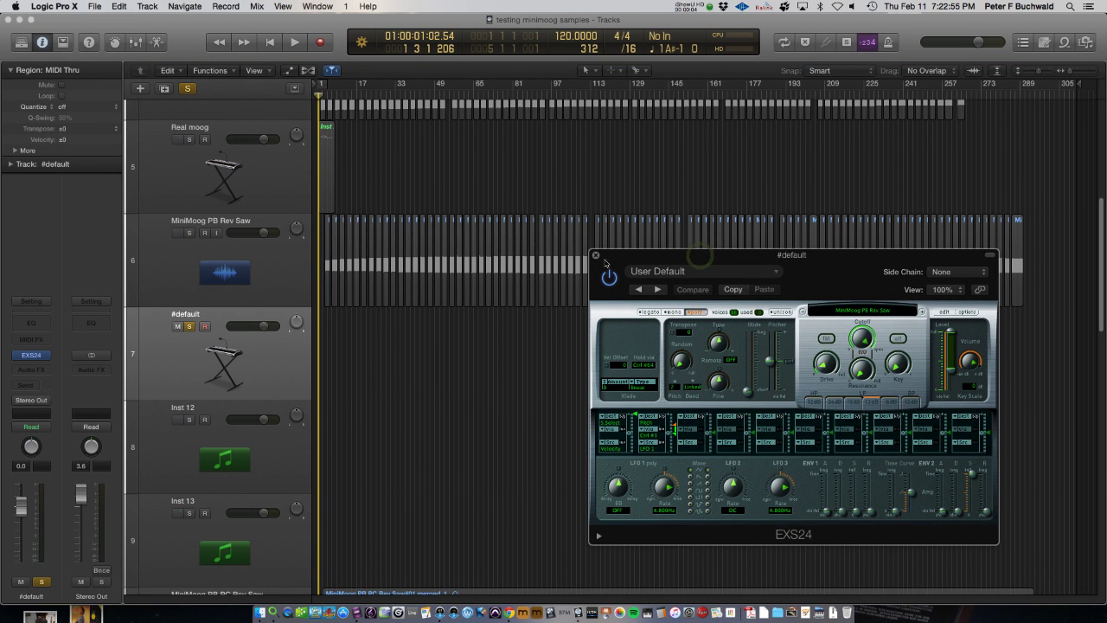
click(596, 255)
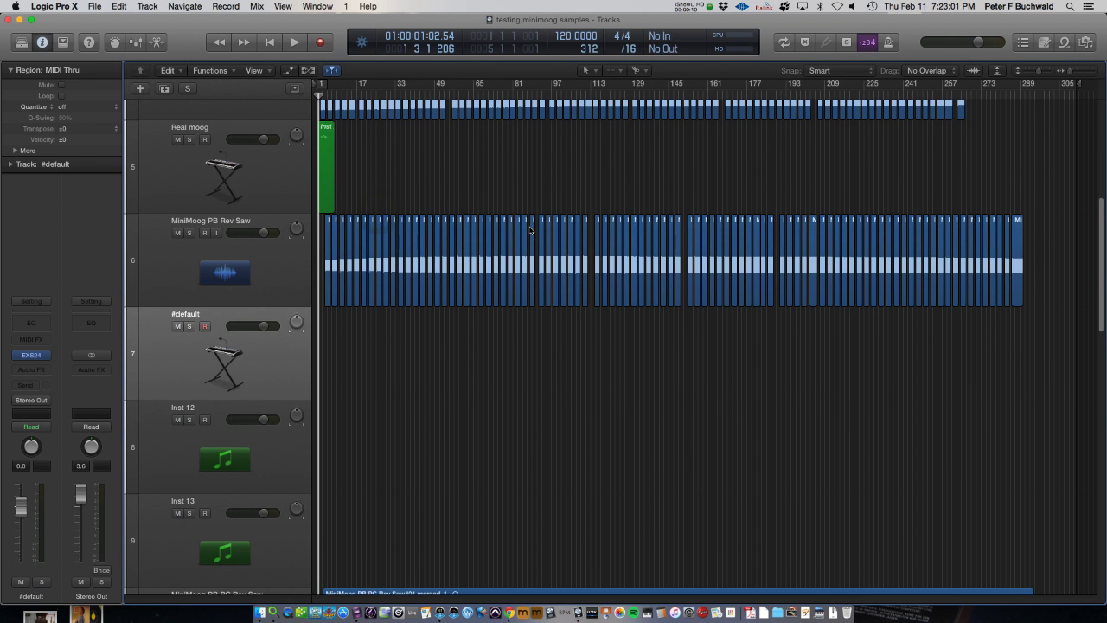
mouse_move(601, 325)
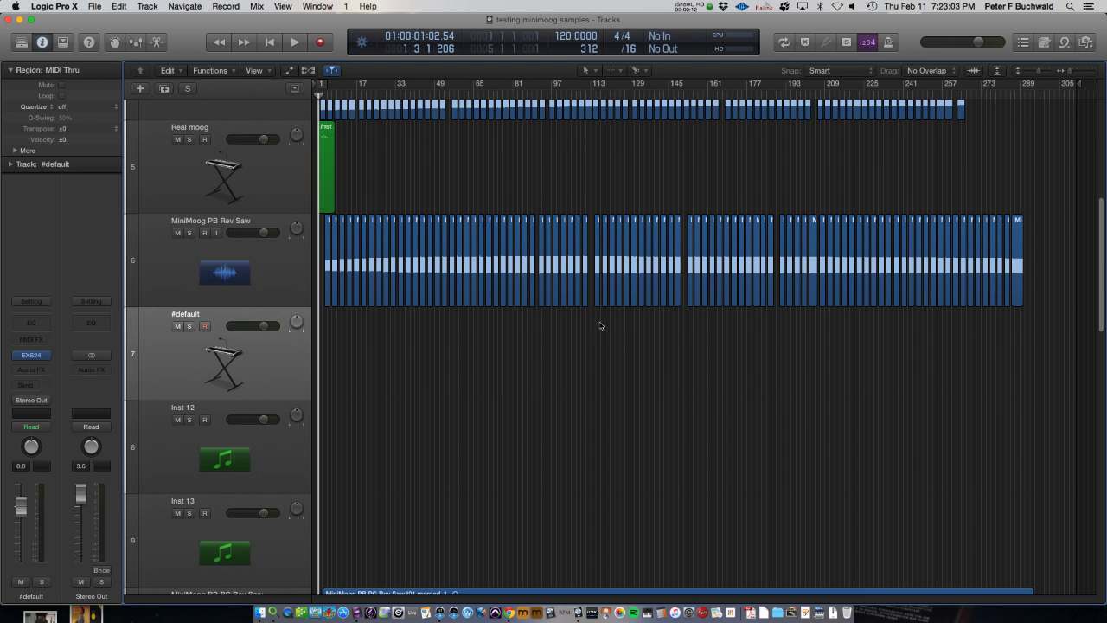
mouse_move(603, 384)
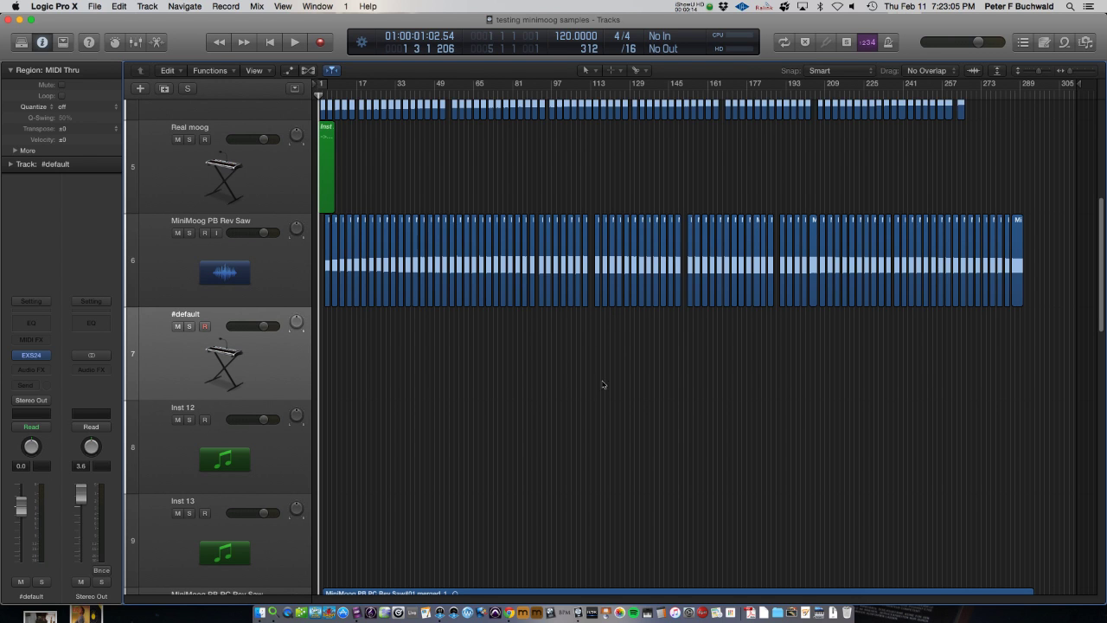
mouse_move(682, 461)
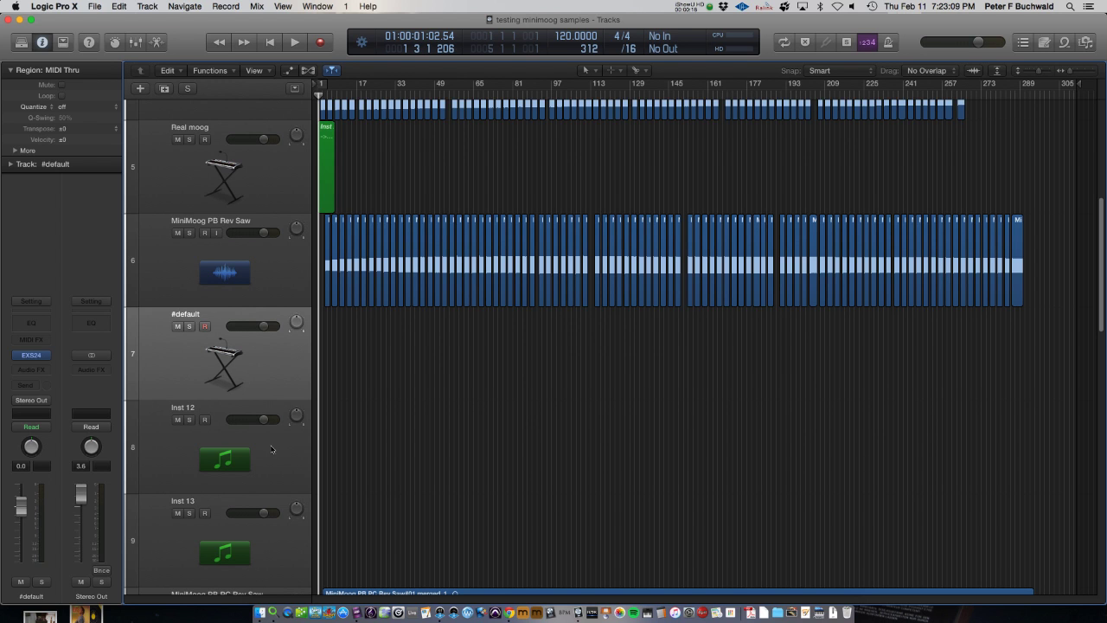
- Load a stereo EXS24 sampler on Inst 12, leaving its instrument slot empty
click(30, 342)
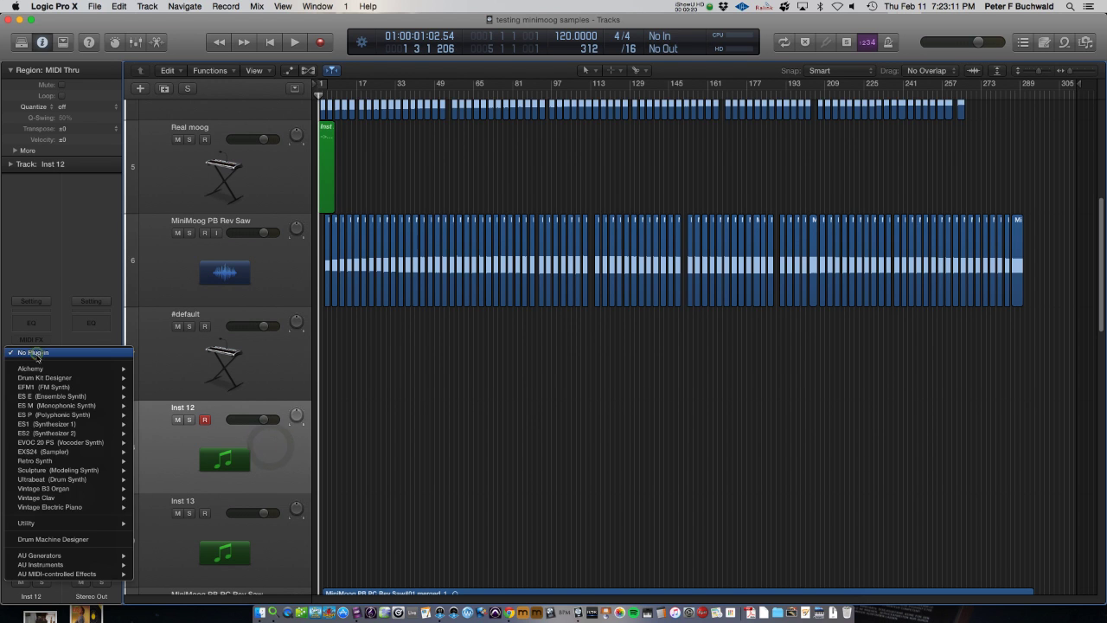
mouse_move(65, 451)
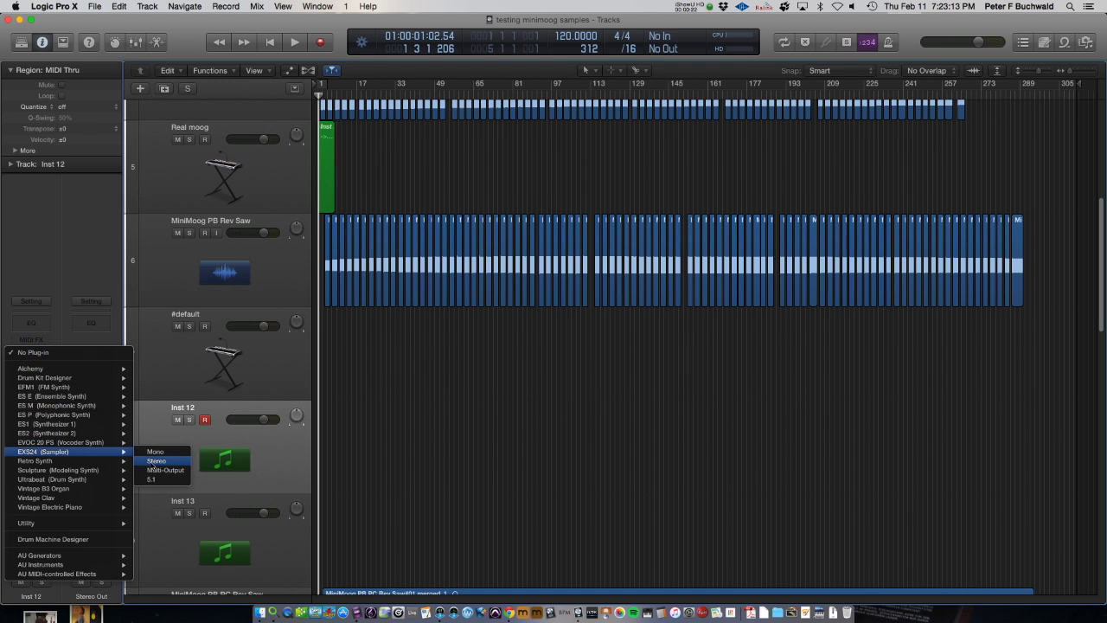
click(157, 460)
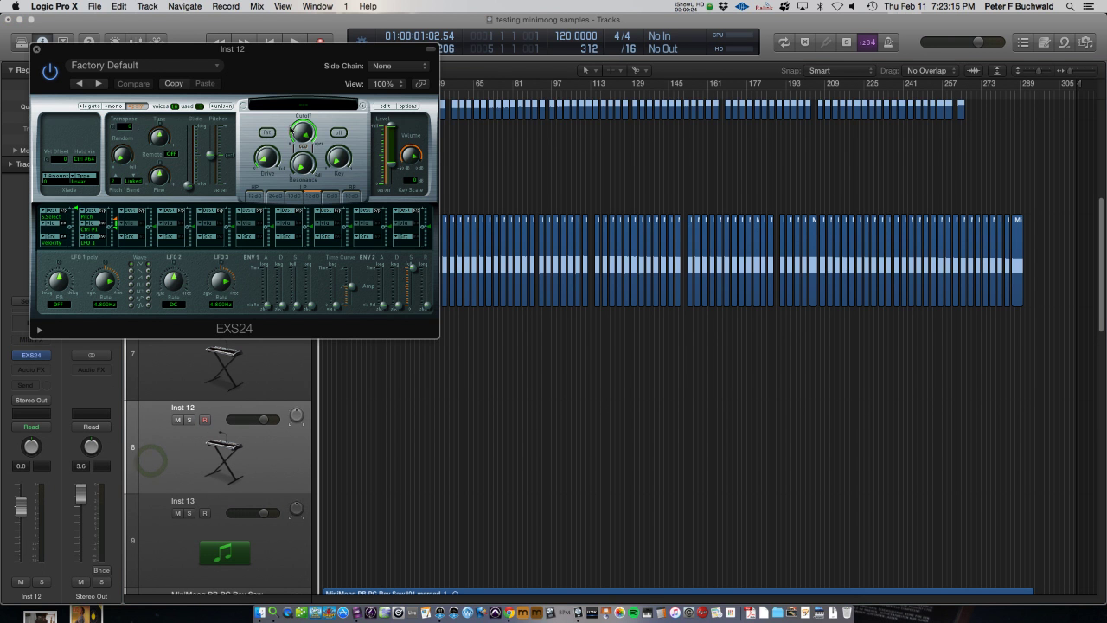
click(303, 105)
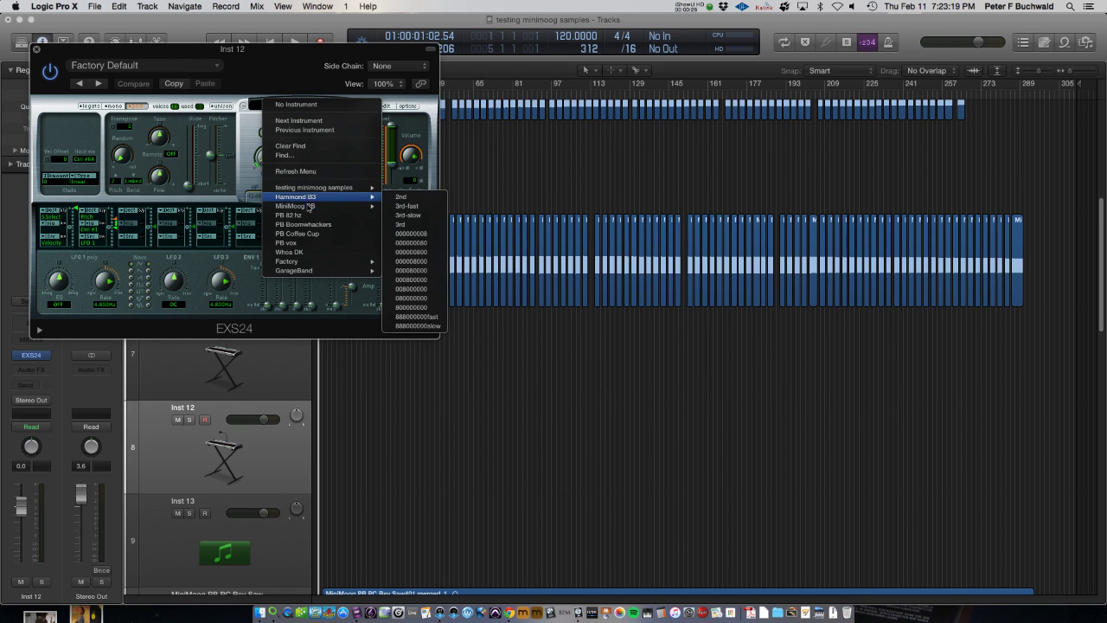
mouse_move(295, 206)
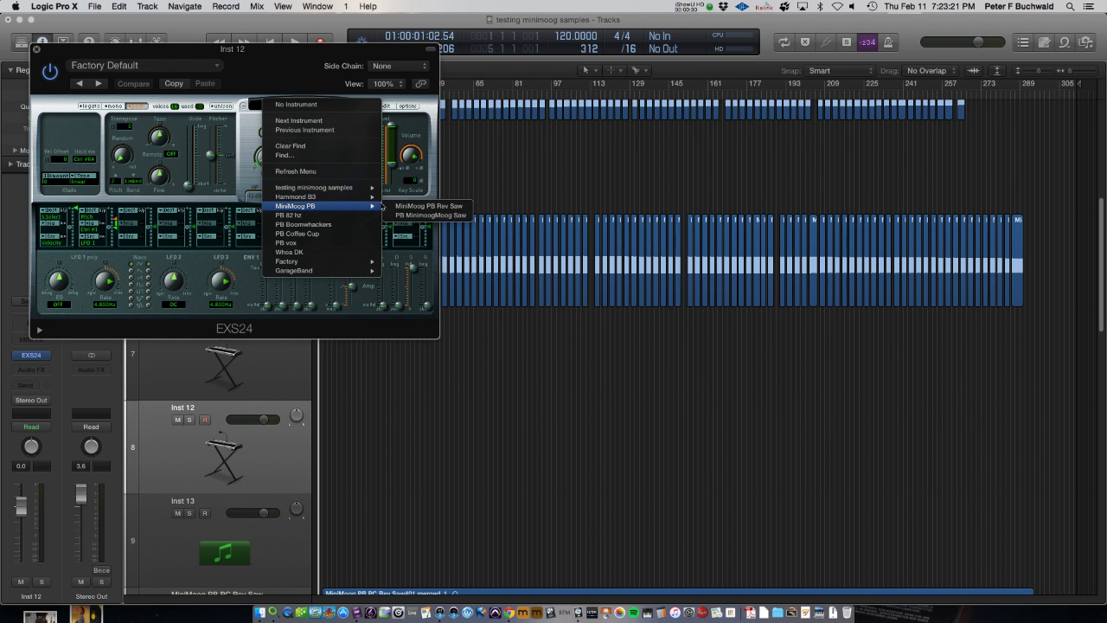
click(429, 205)
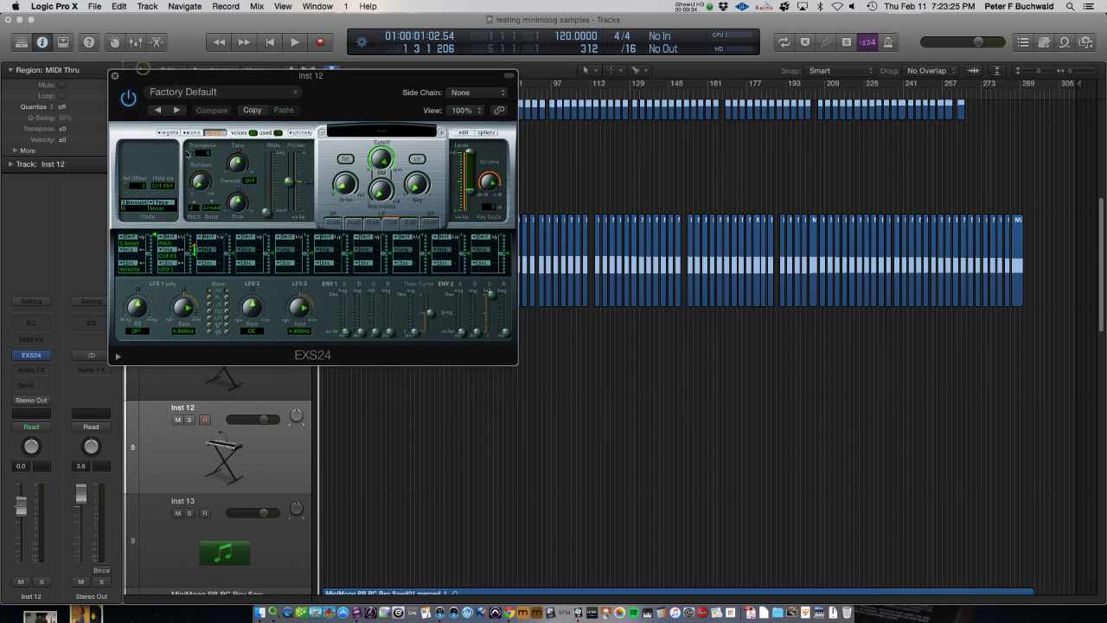
- Drag the empty EXS24 window lower and select the MiniMoog PB Rev Saw regions
drag(311, 75, 414, 292)
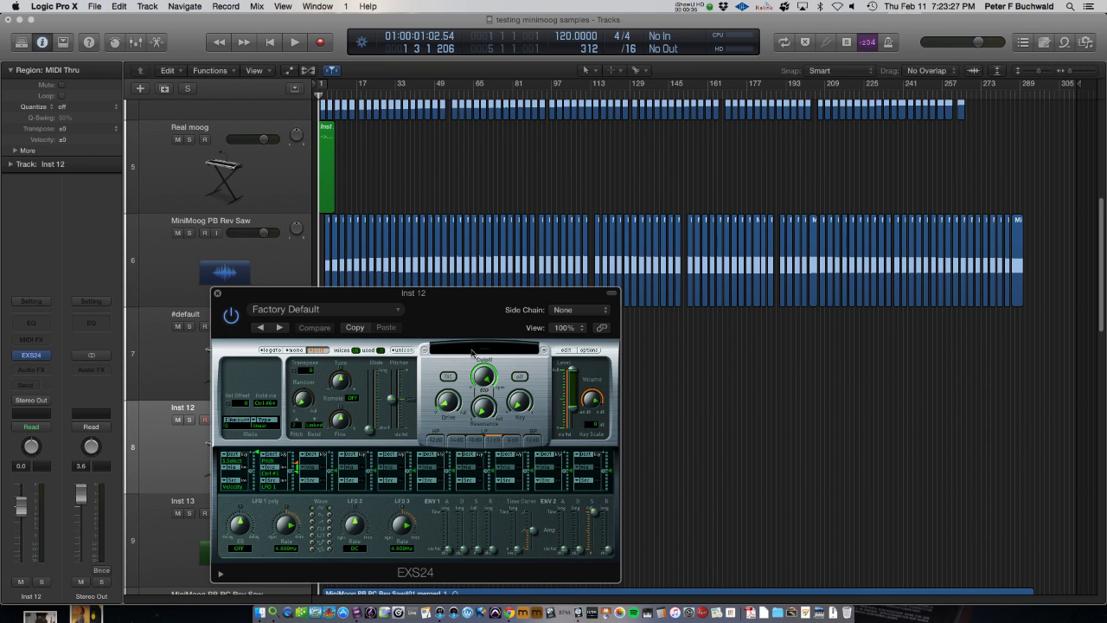
mouse_move(484, 355)
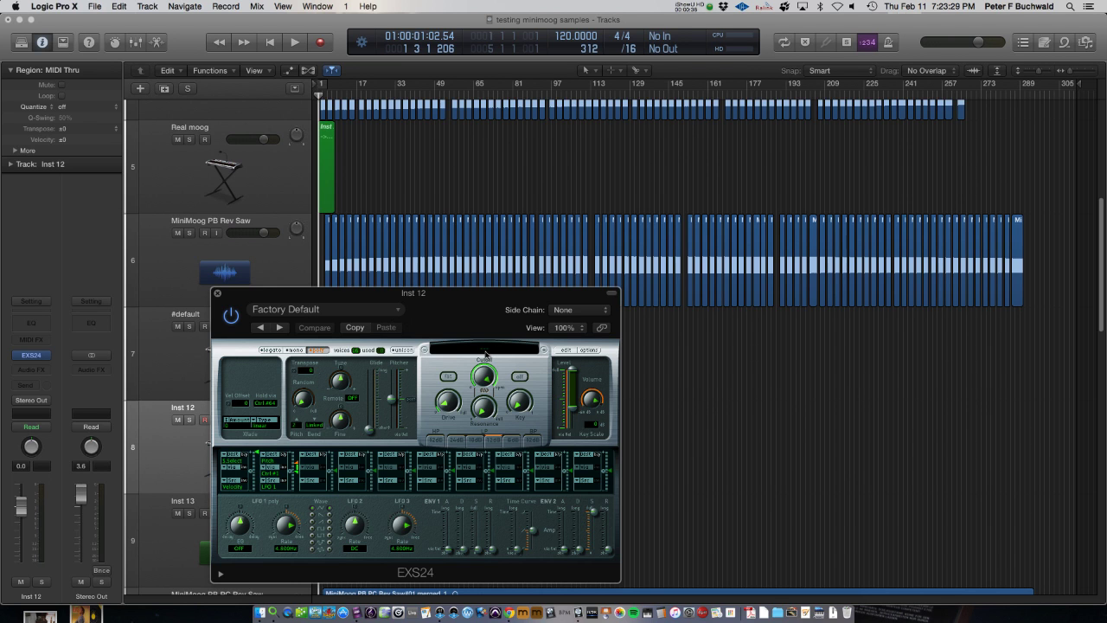
click(484, 350)
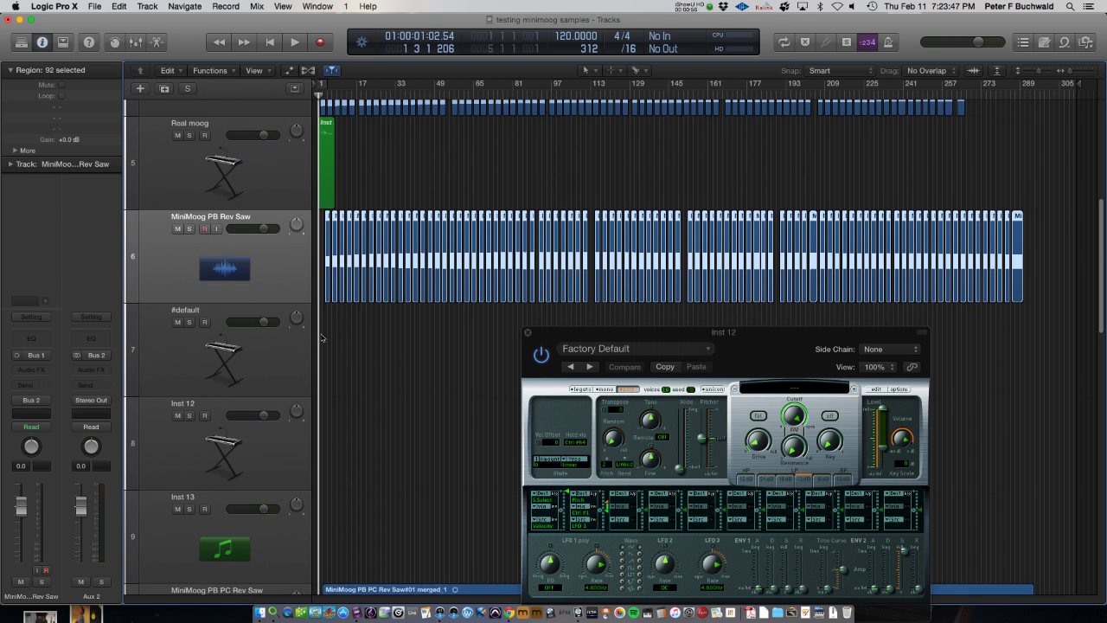
- Apply Strip Silence at 4% threshold, splitting the MiniMoog recording into 92 regions
scroll(down, 3)
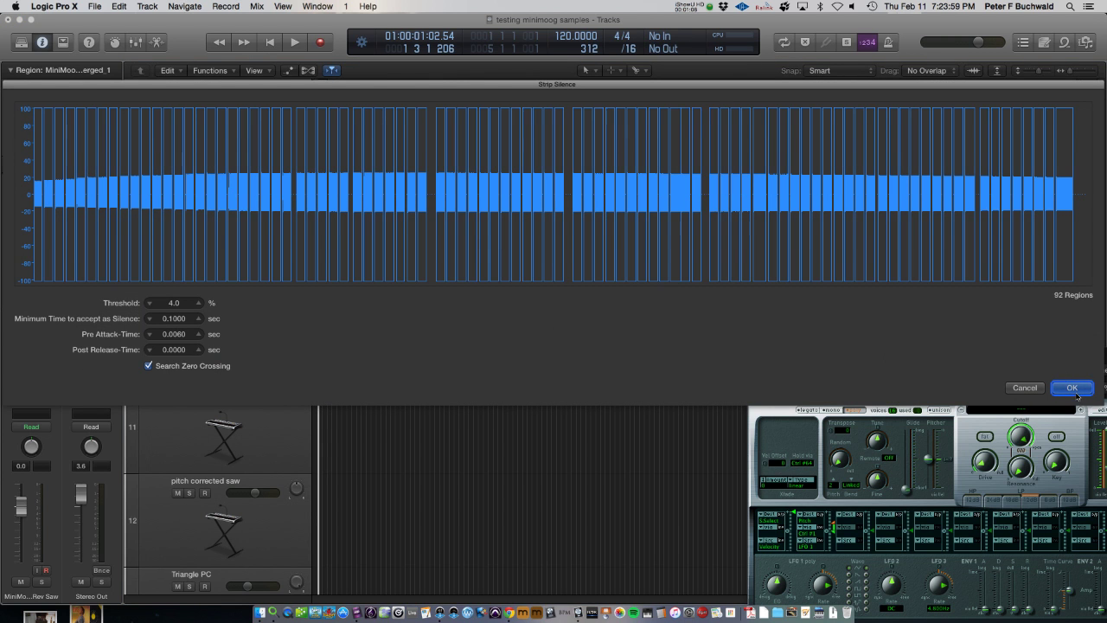
click(1072, 387)
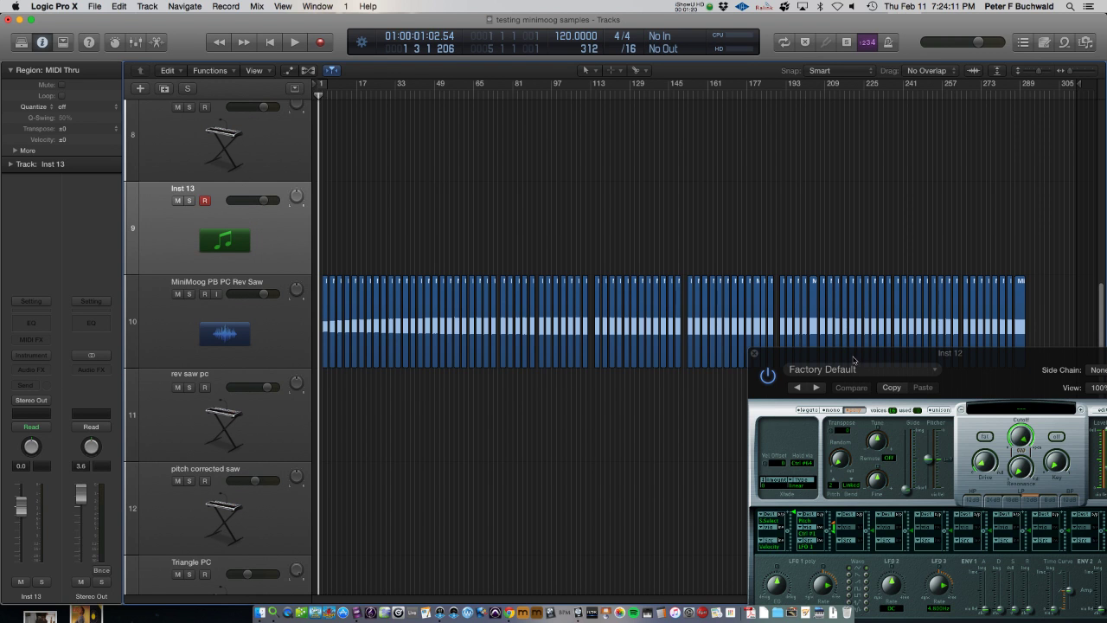
- Bring the sampler window back and enable Advanced Tools in Logic Pro X Preferences
drag(950, 353, 551, 387)
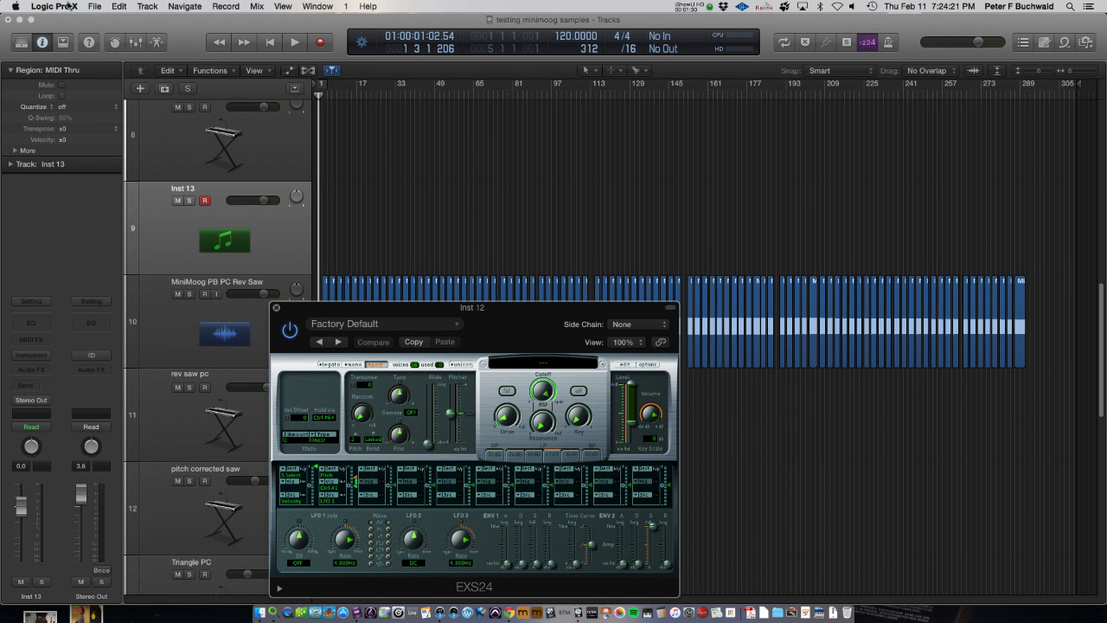
click(53, 6)
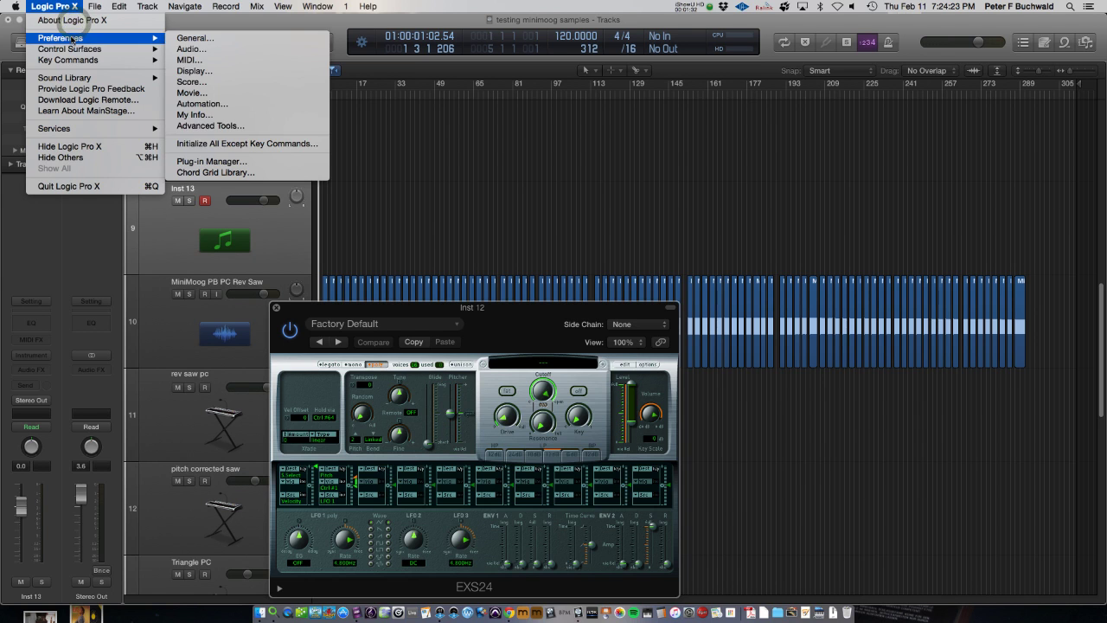
mouse_move(209, 125)
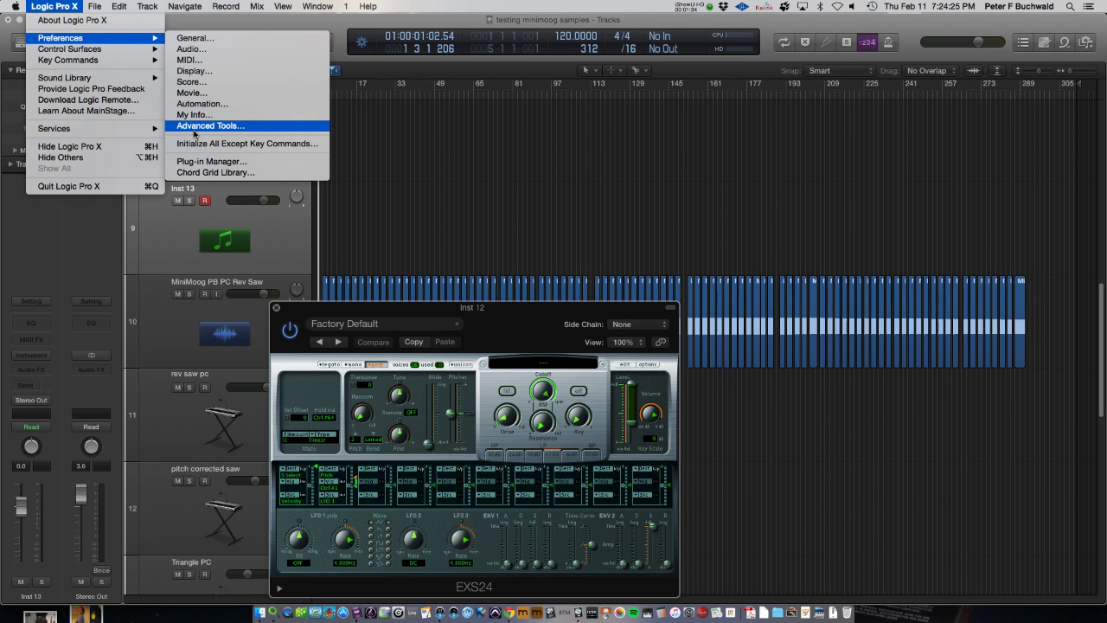
click(209, 126)
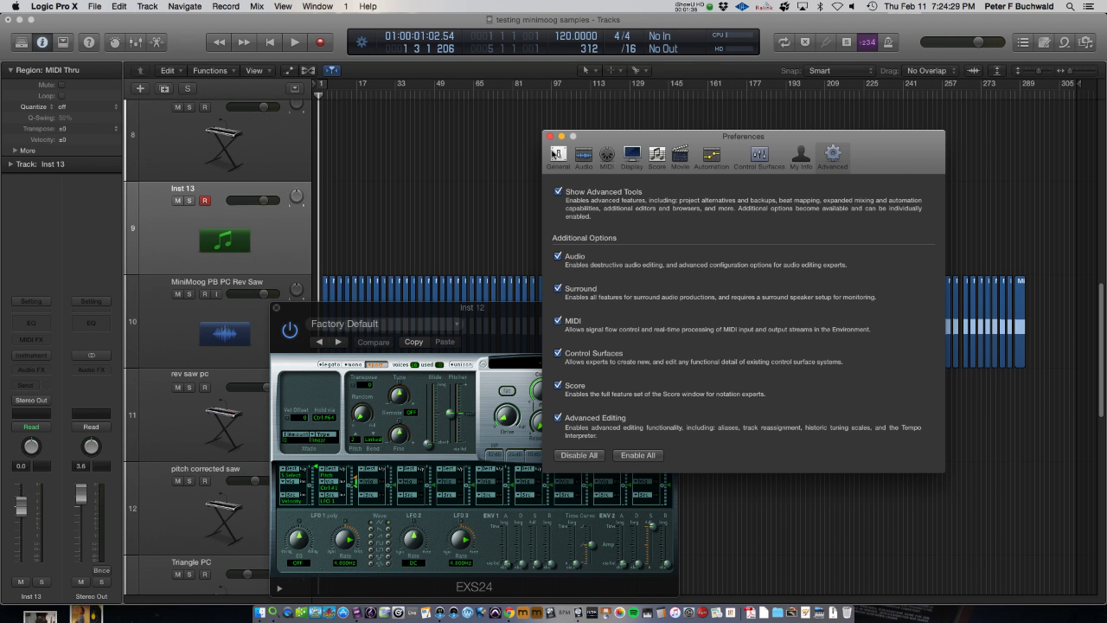
click(549, 136)
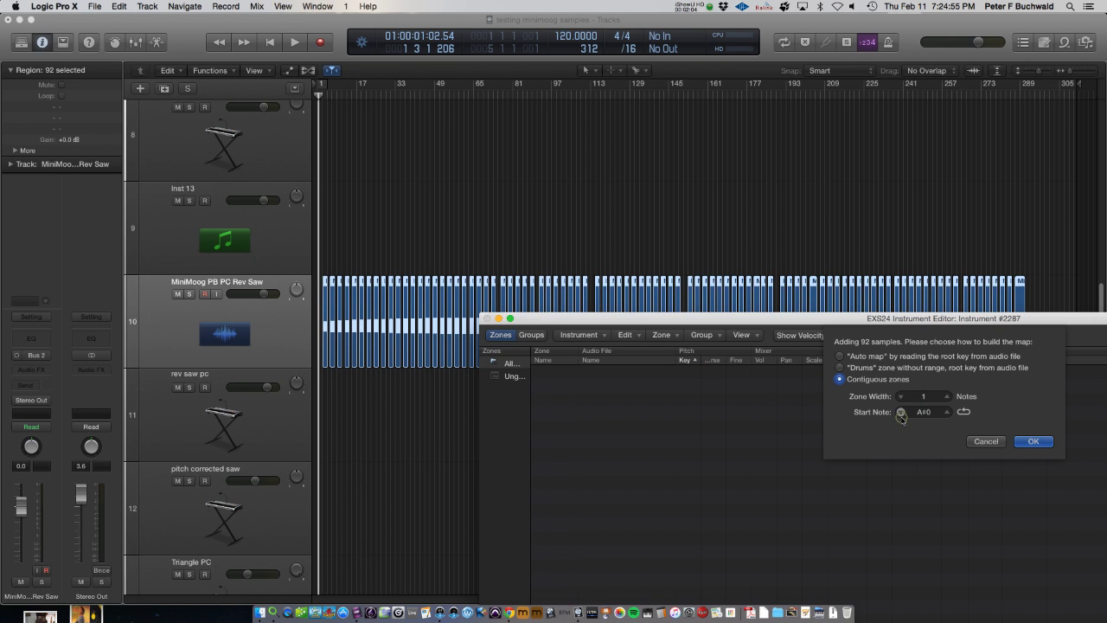
- Change the contiguous zone Start Note from A#0 to F0 and confirm
drag(902, 420, 902, 414)
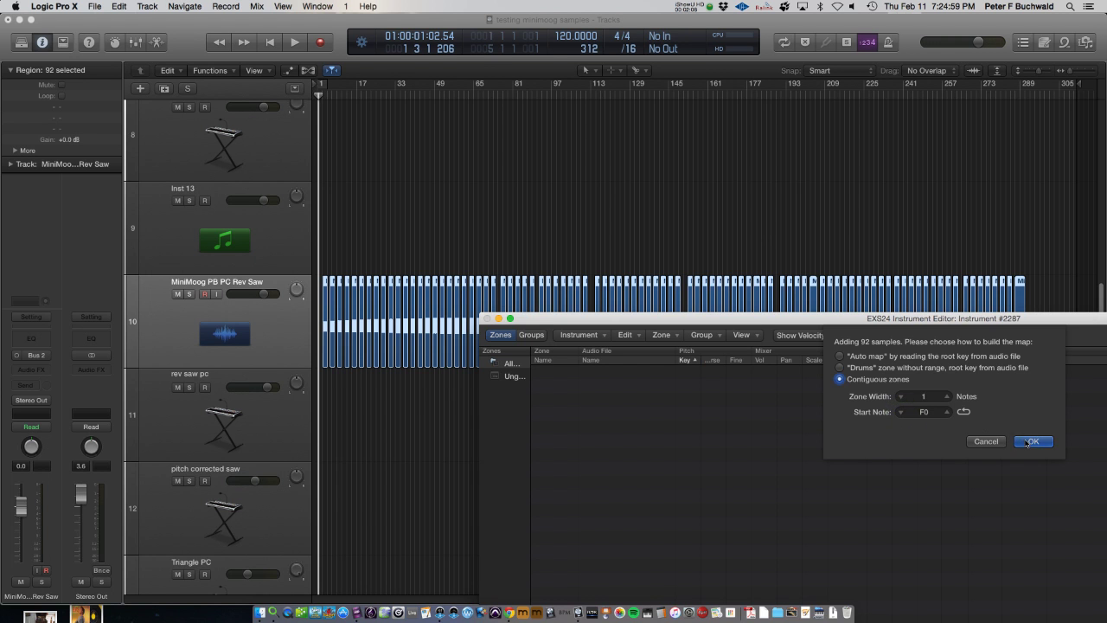
click(1033, 442)
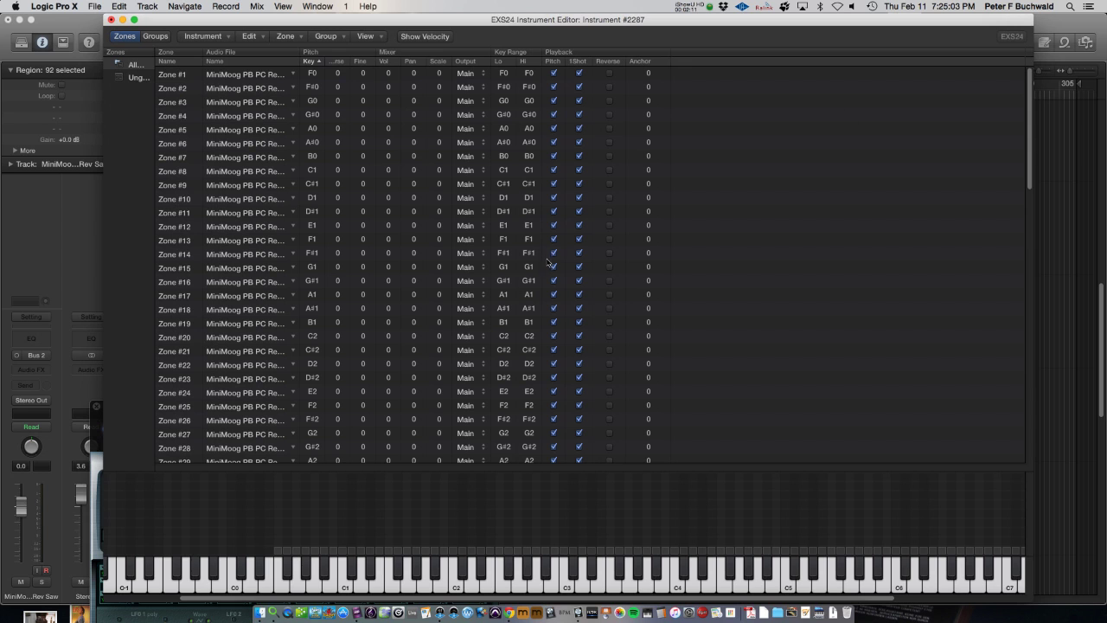
- Select all zones and uncheck Pitch and 1Shot for every zone
click(173, 157)
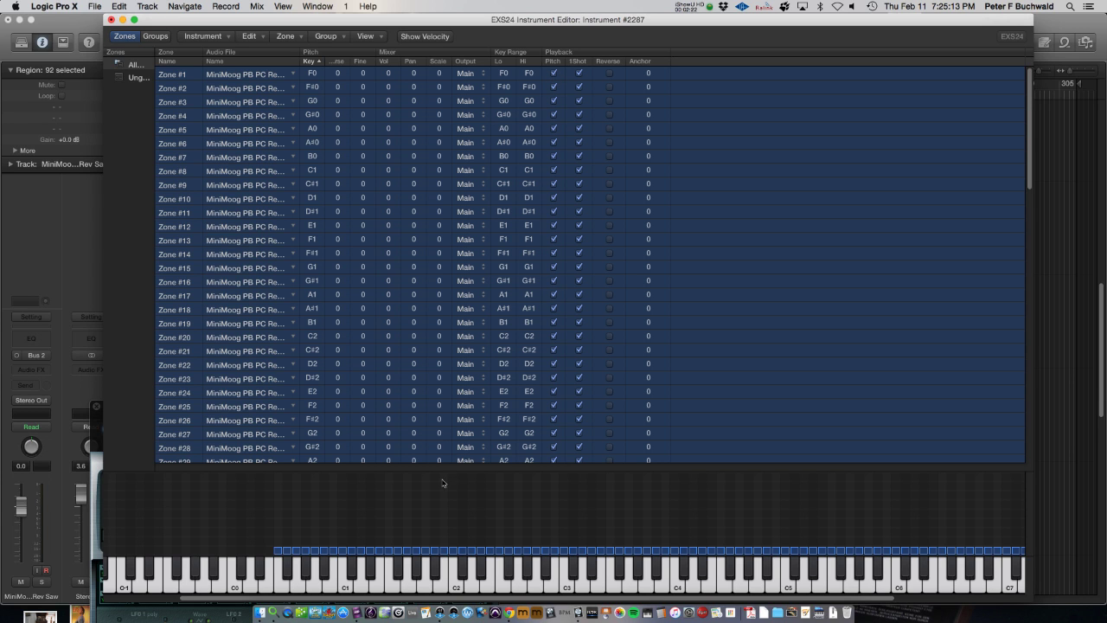
mouse_move(588, 82)
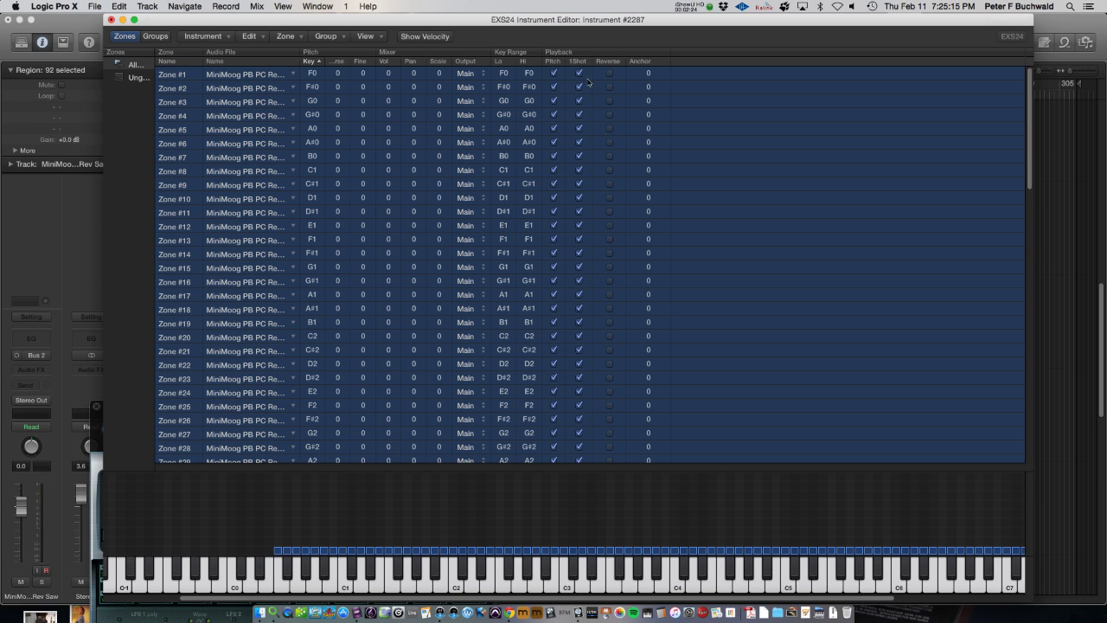
click(554, 74)
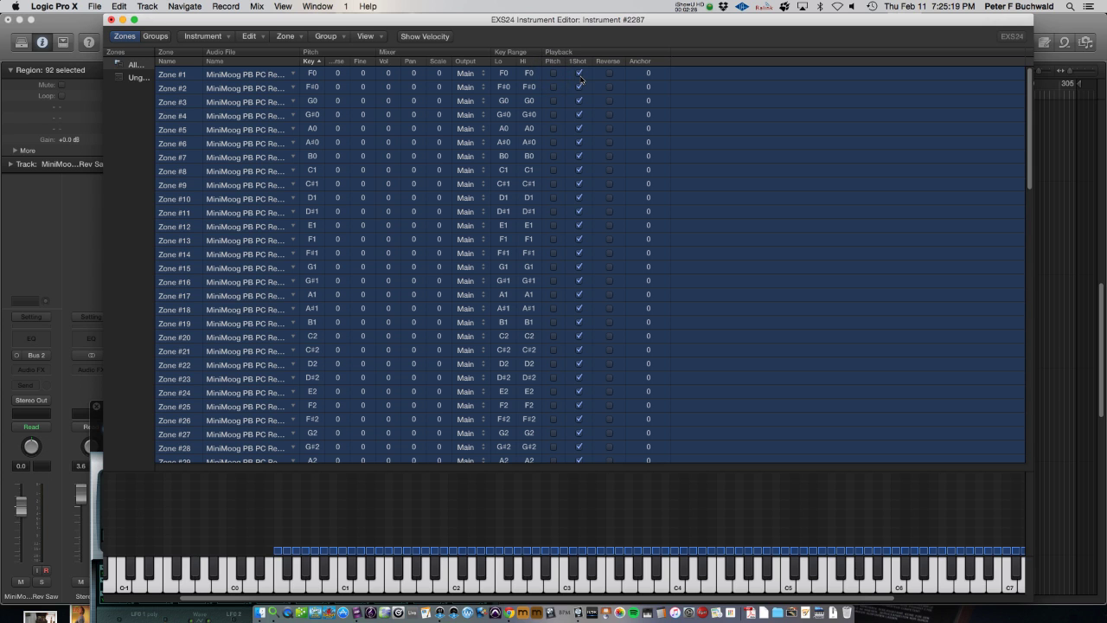
click(580, 73)
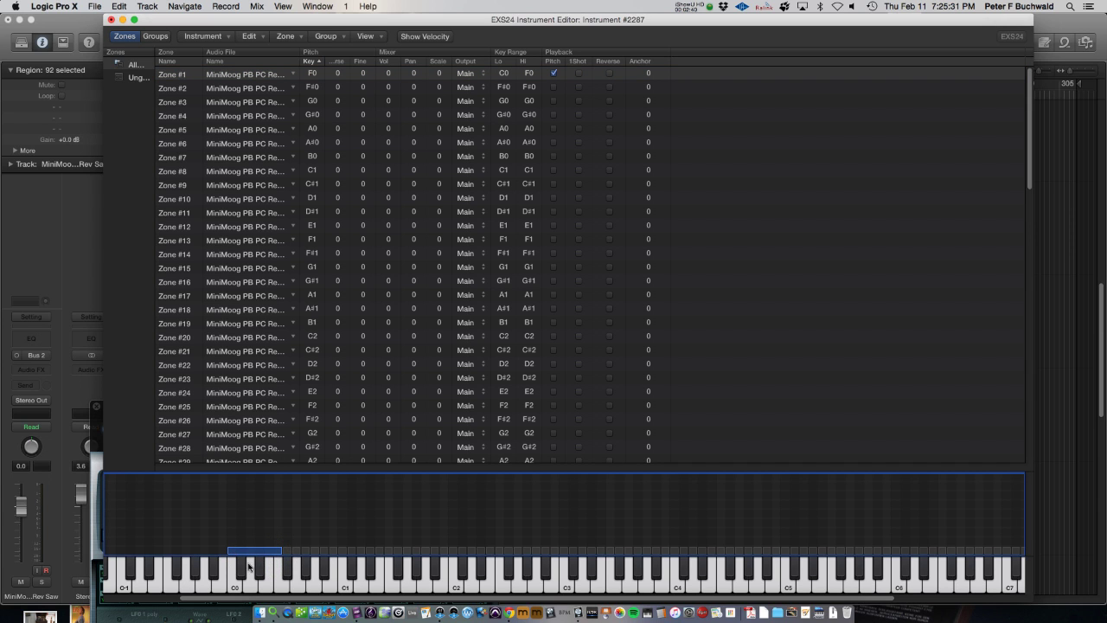
mouse_move(278, 575)
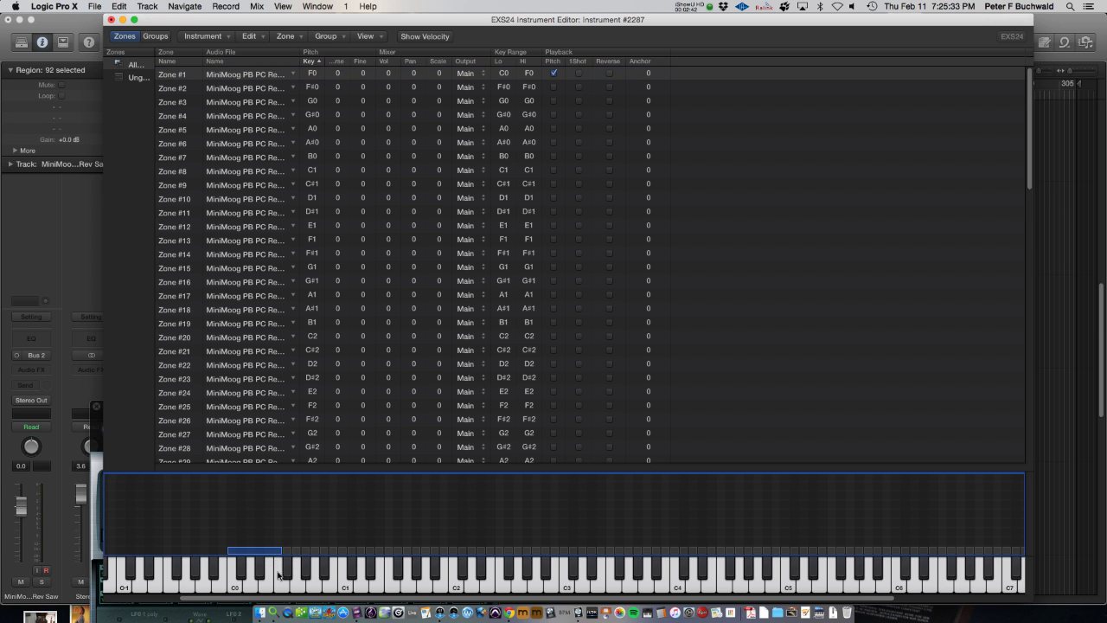
mouse_move(264, 571)
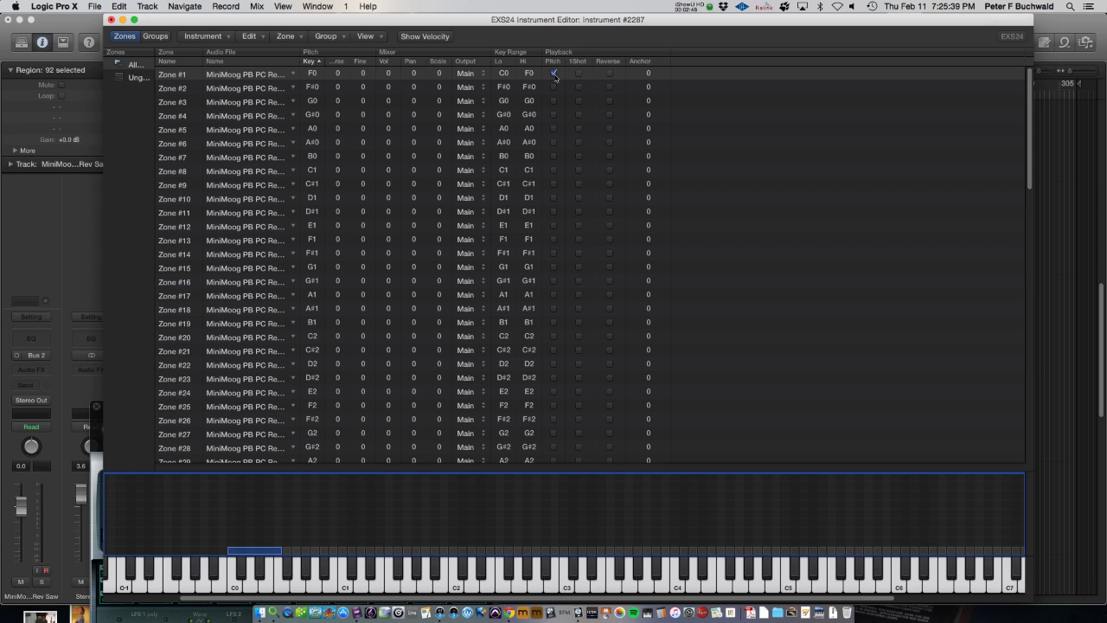
- Toggle the Pitch checkbox in the EXS24 editor with the Tracks area visible behind
click(553, 74)
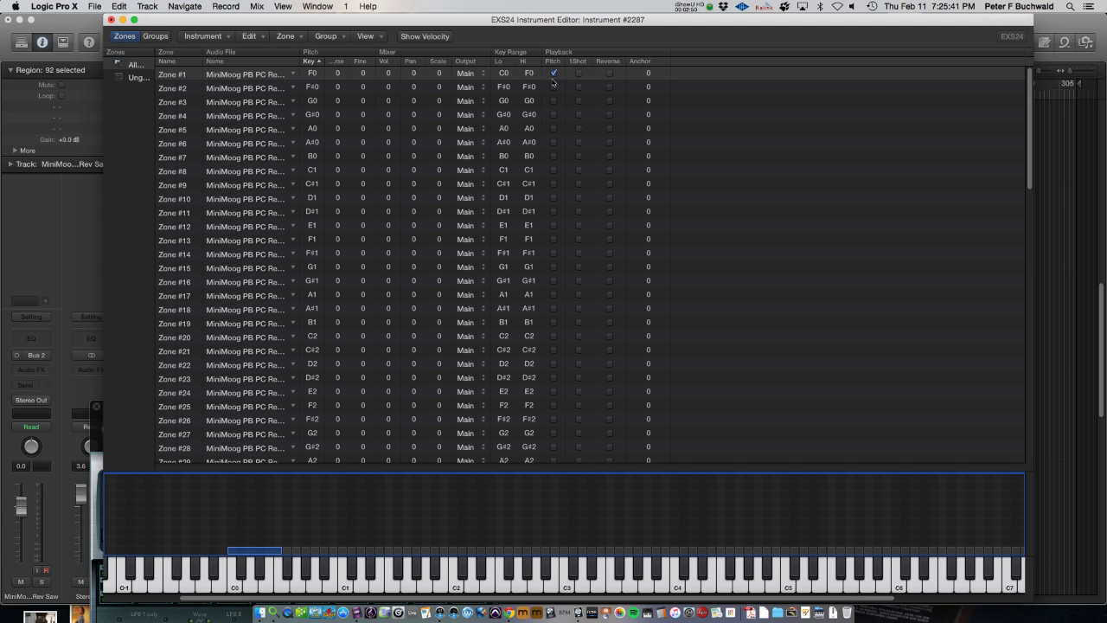
mouse_move(301, 554)
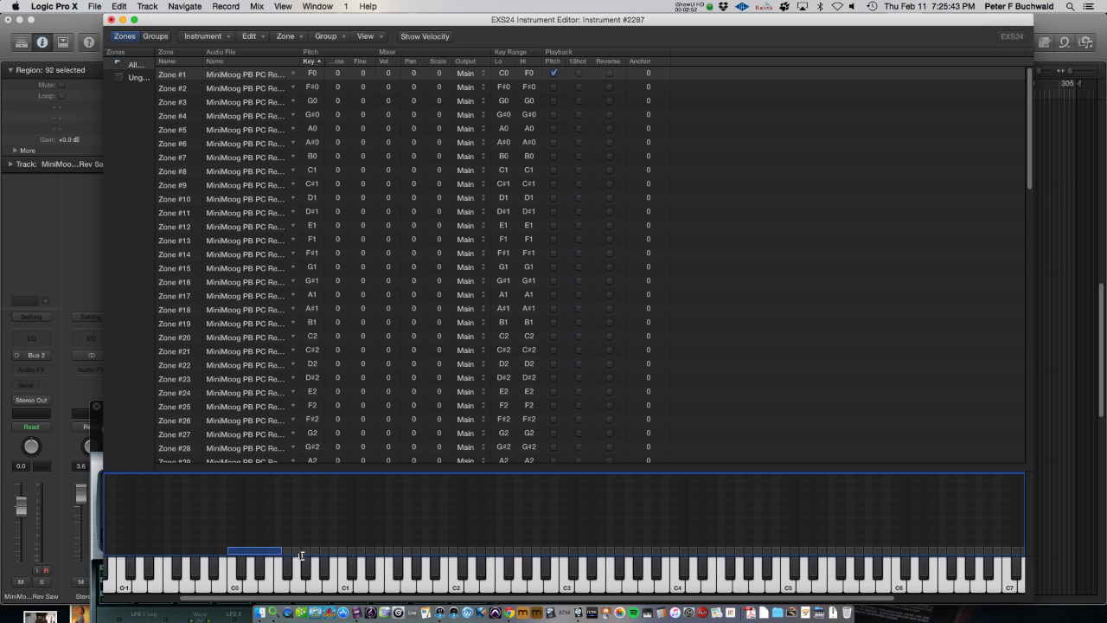
mouse_move(293, 546)
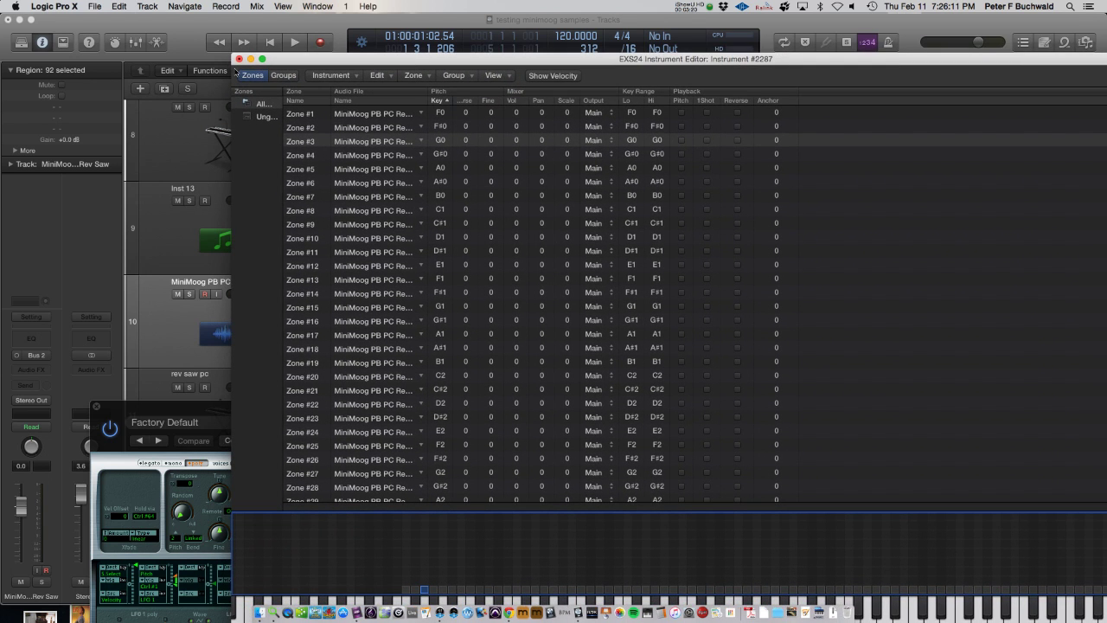
- Save the instrument as 'MiniMoog PB PC RevSaw', replacing the existing file
click(377, 75)
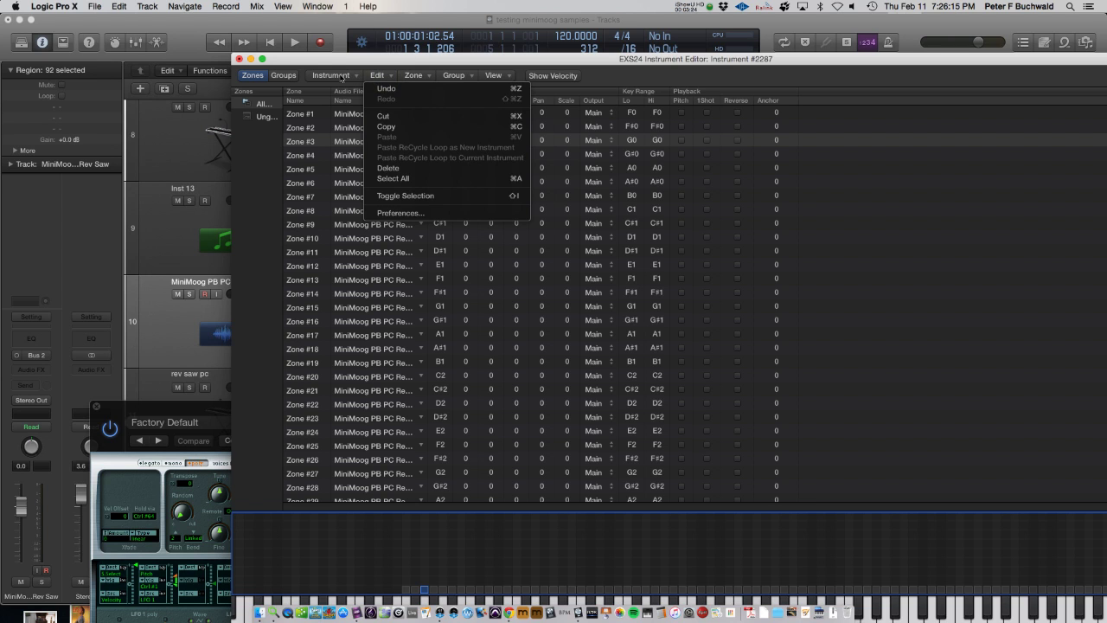
click(330, 75)
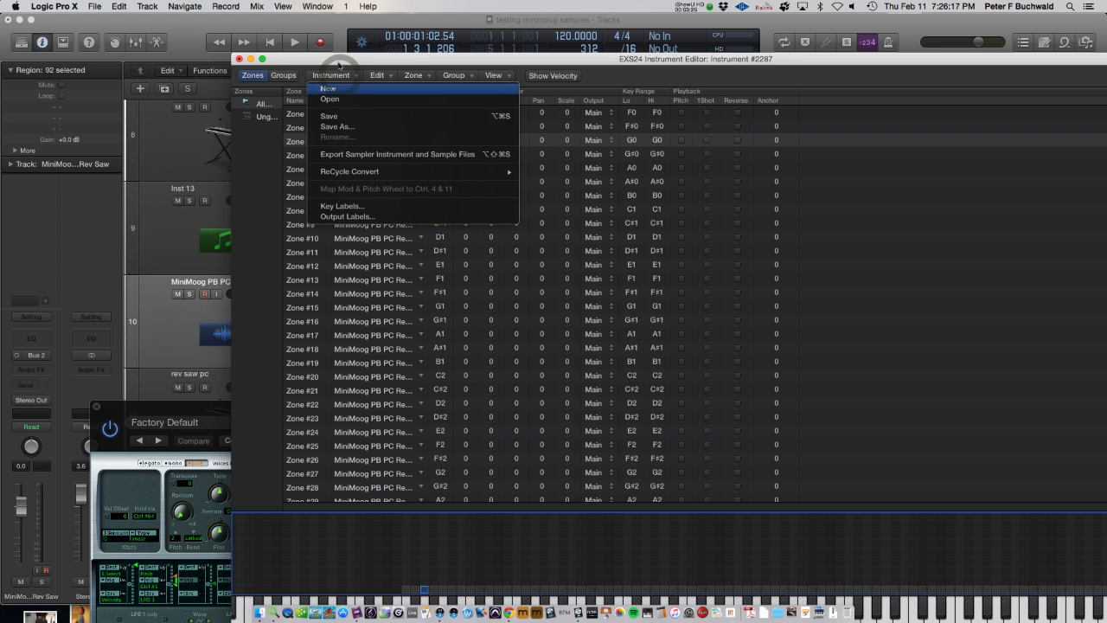
click(328, 88)
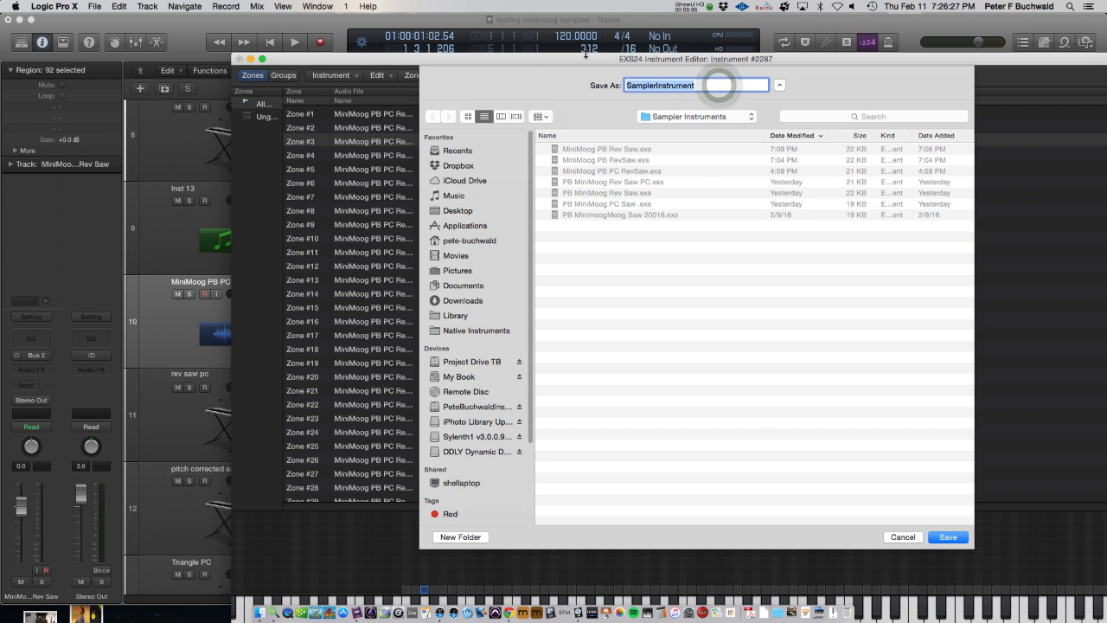
text(M)
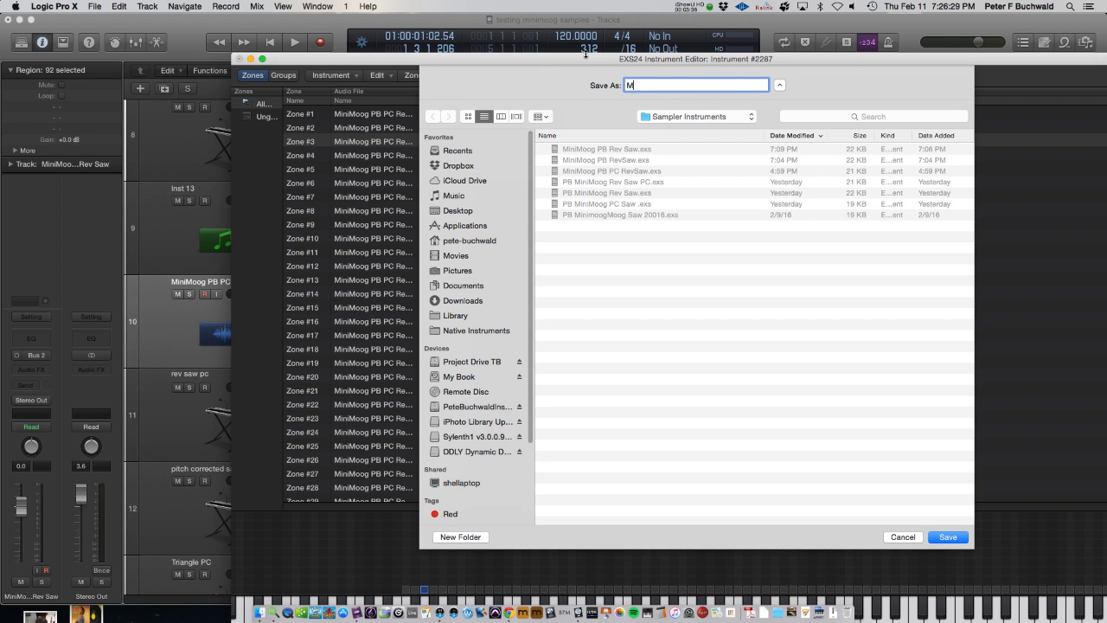
text(iniMoog)
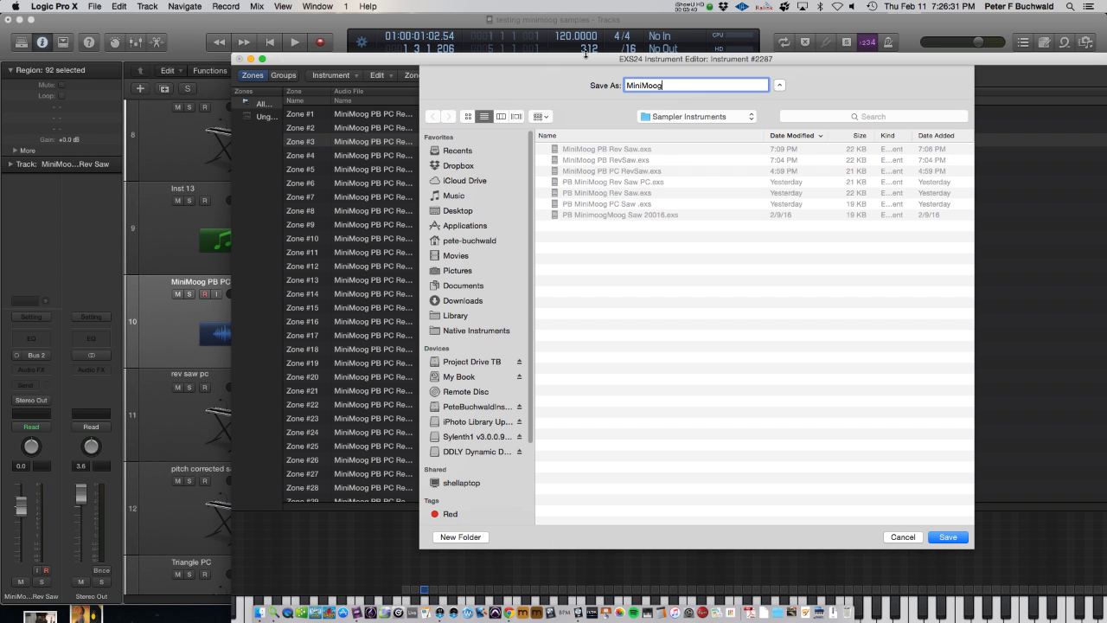
text(PB)
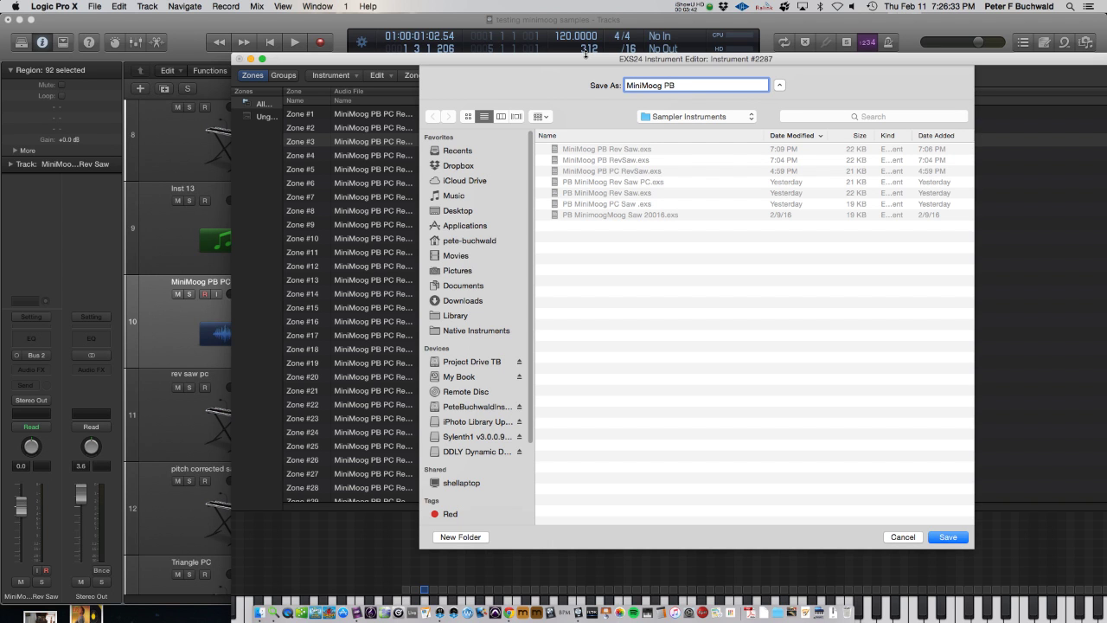
text(PC)
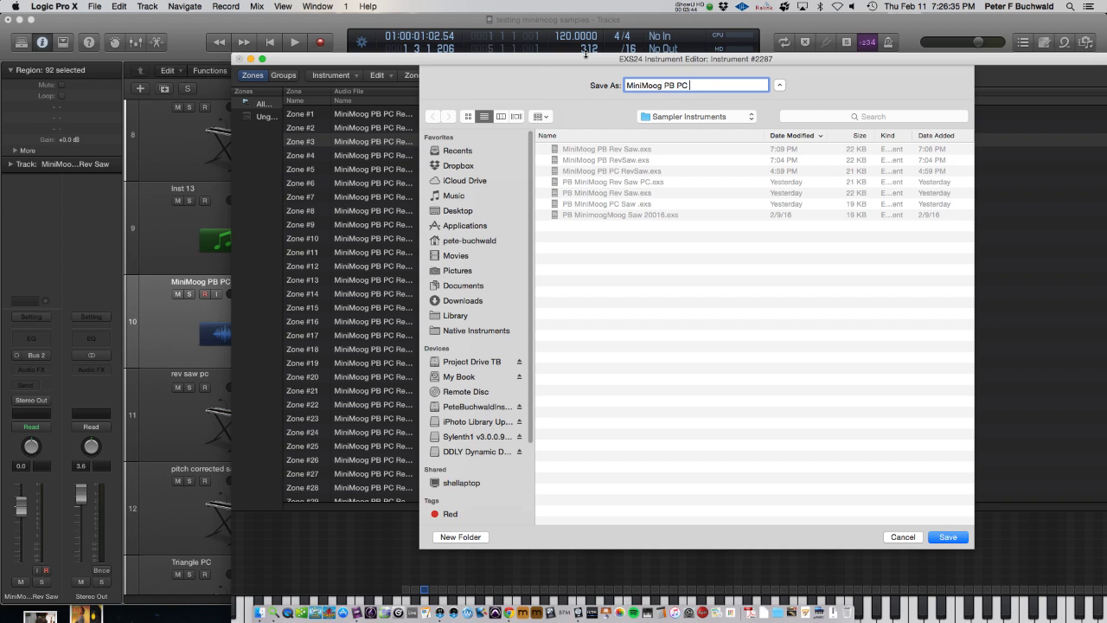
text(RevS)
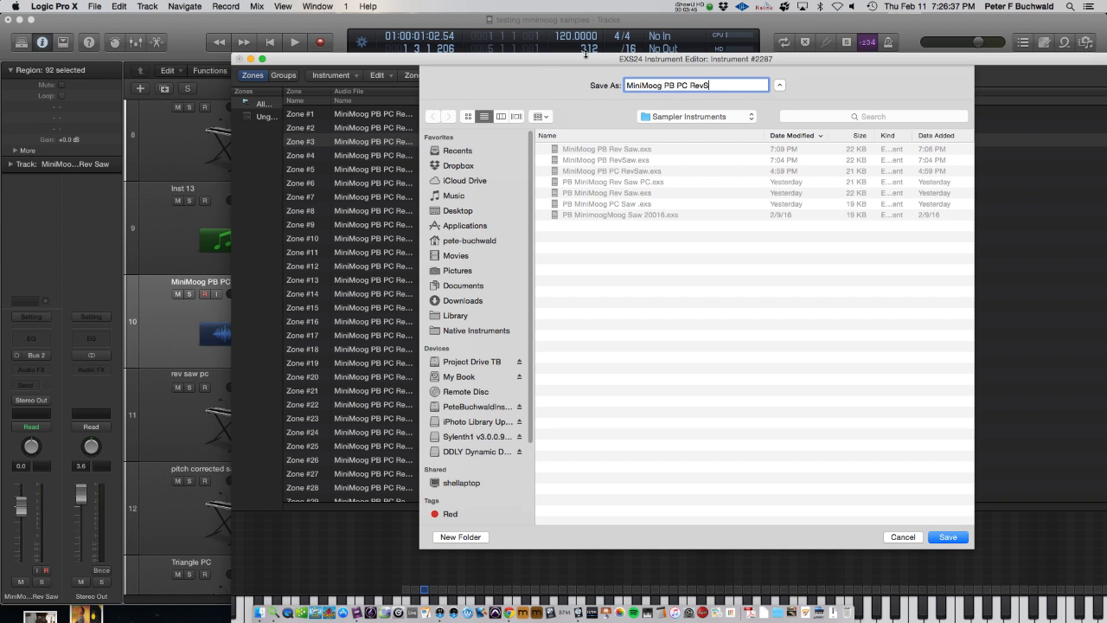
click(947, 537)
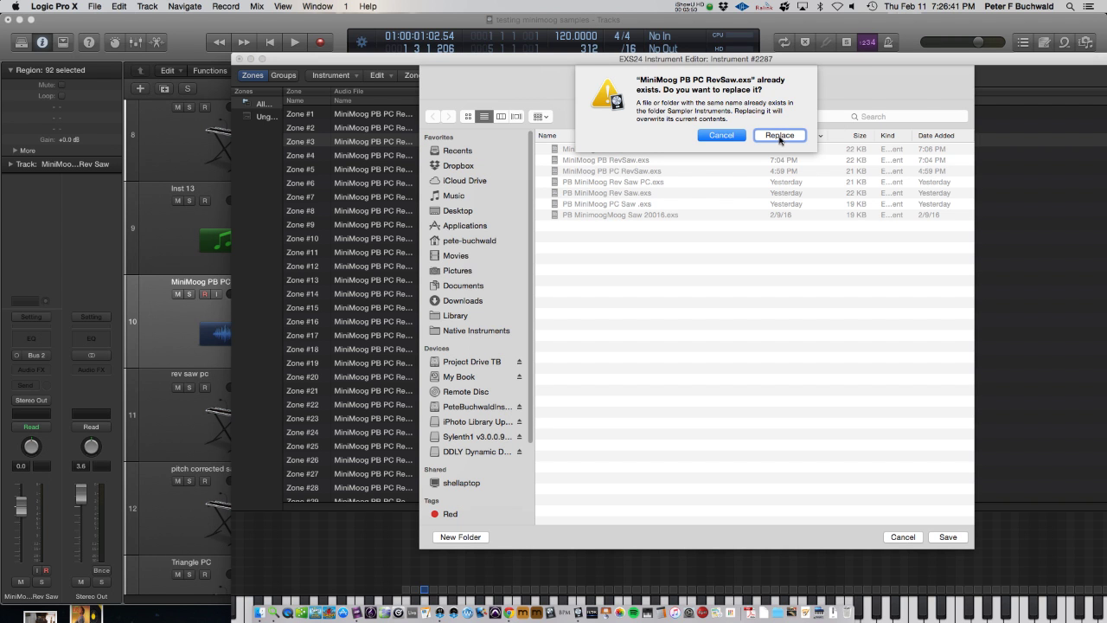
click(780, 135)
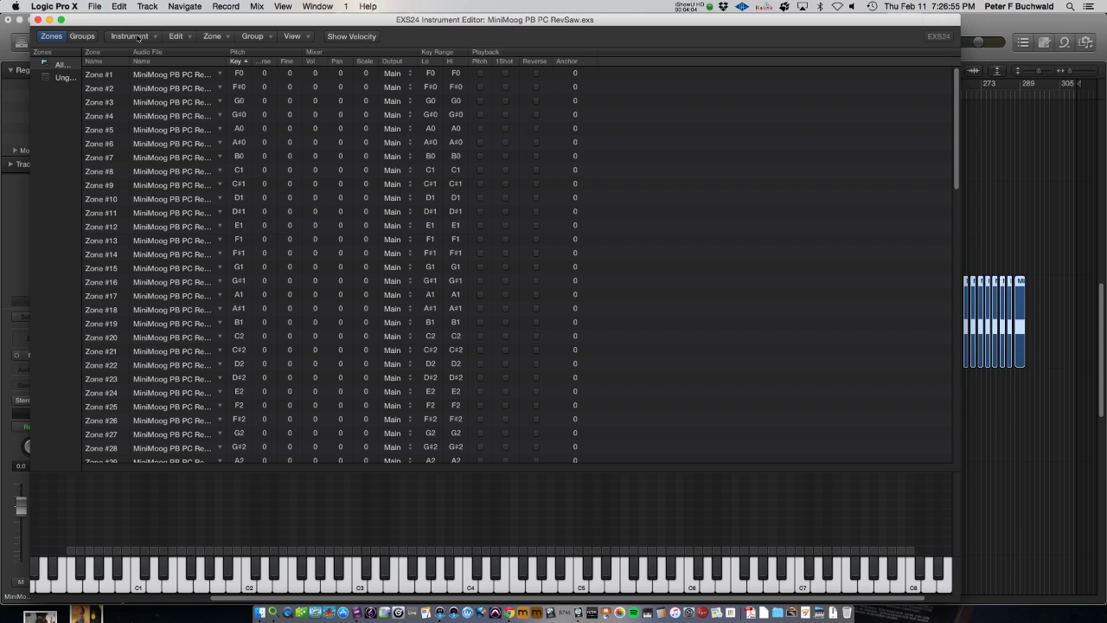
- Choose Export Sampler Instrument and Sample Files from the Instrument menu
click(129, 36)
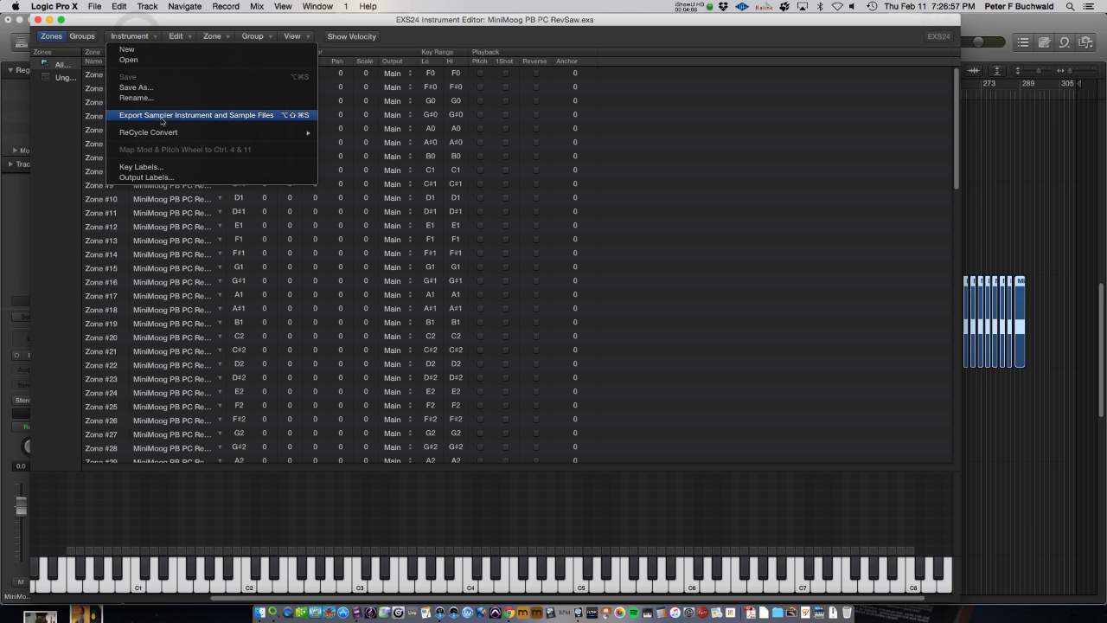
mouse_move(257, 117)
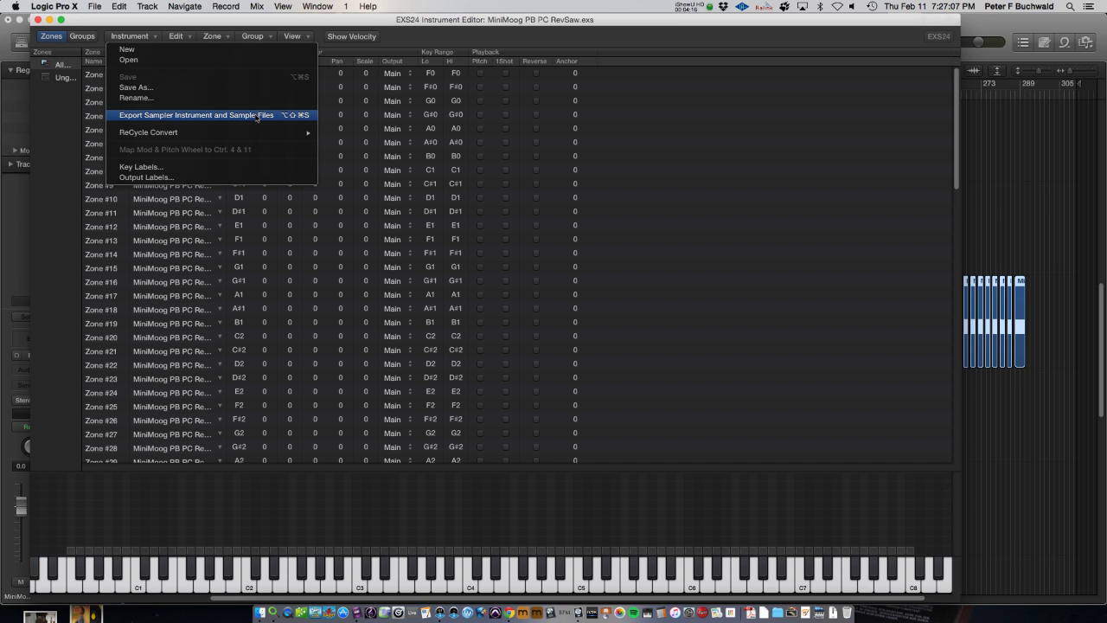
mouse_move(255, 118)
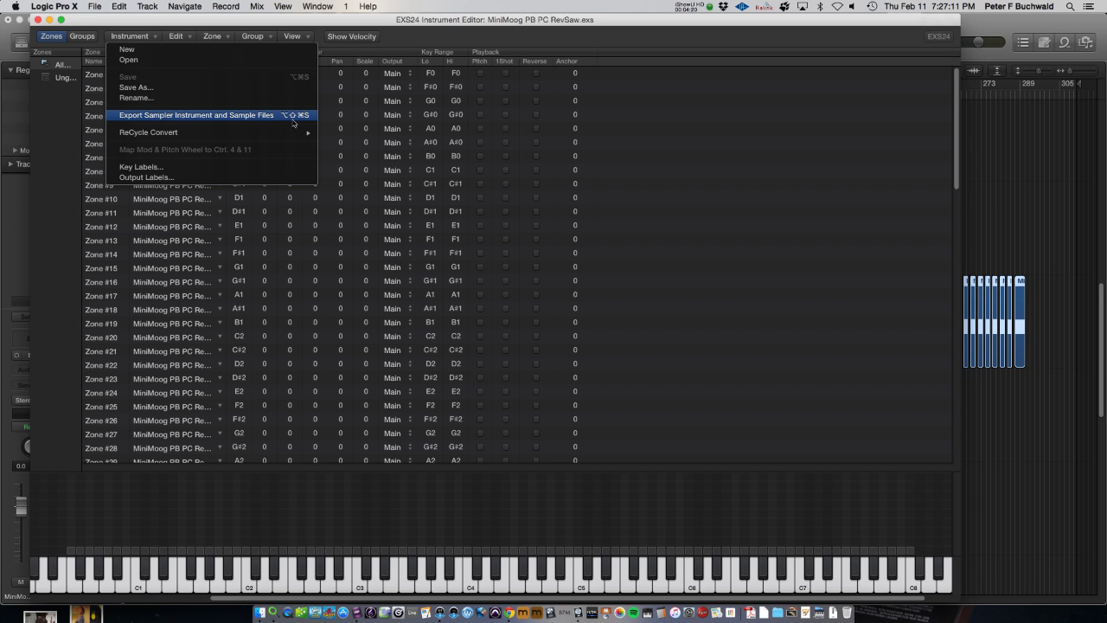
mouse_move(253, 119)
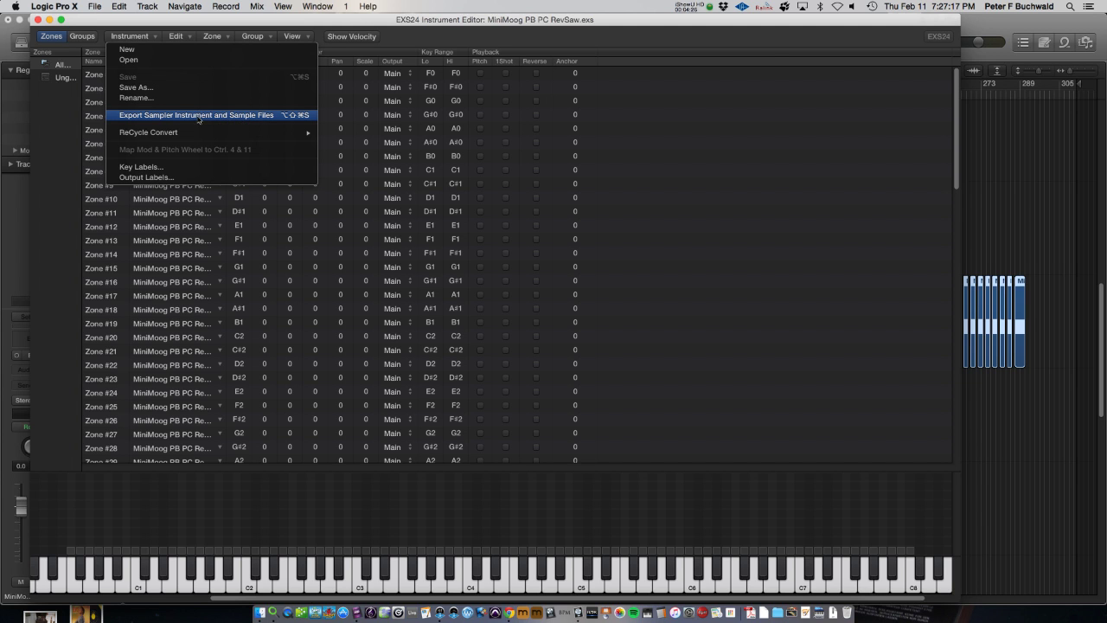
click(195, 115)
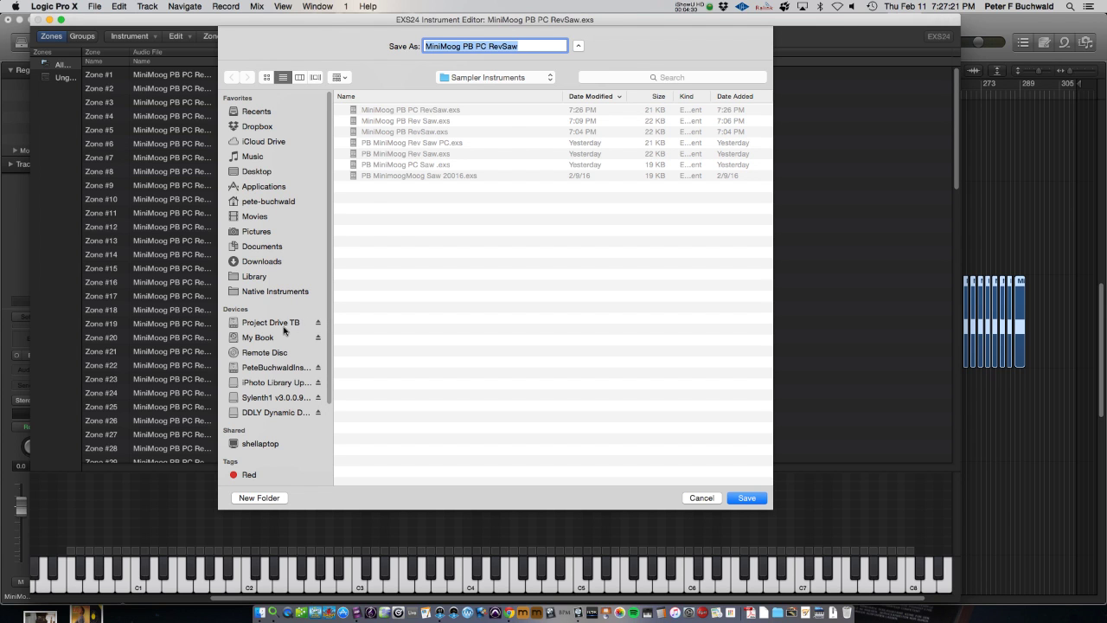
mouse_move(351, 277)
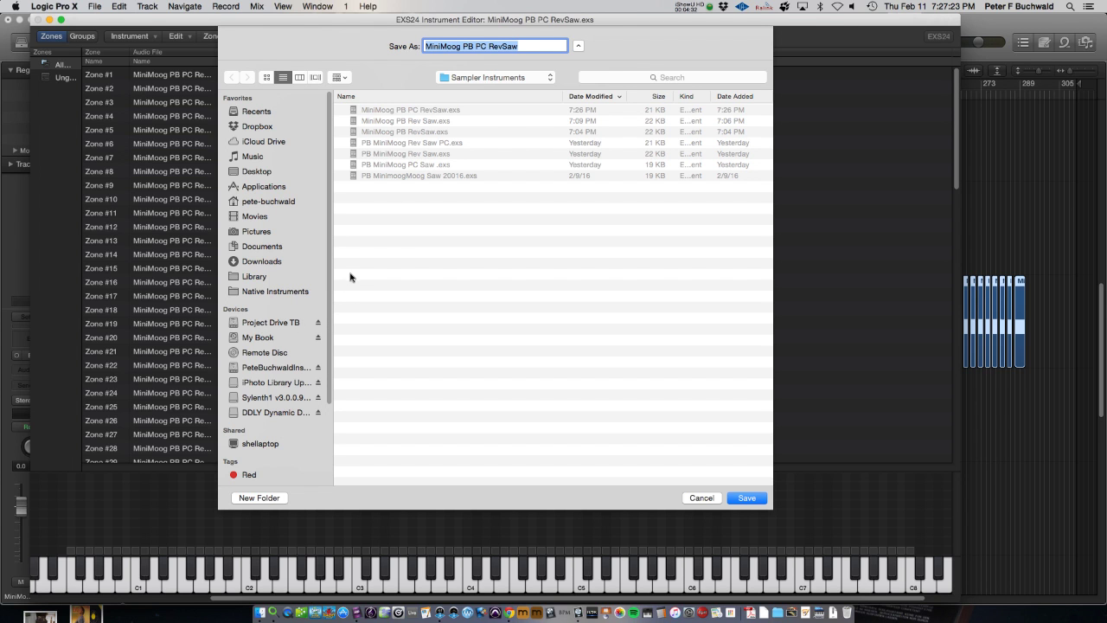
- Save the MiniMoog PB PC RevSaw export into a newly created Desktop folder 'example'
click(256, 171)
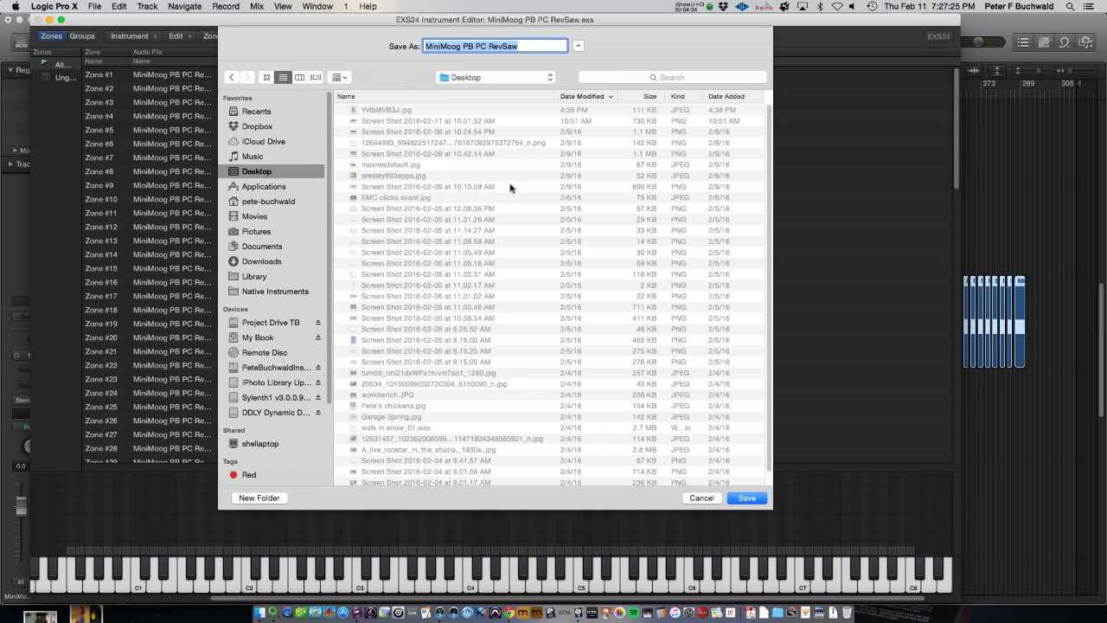
mouse_move(522, 99)
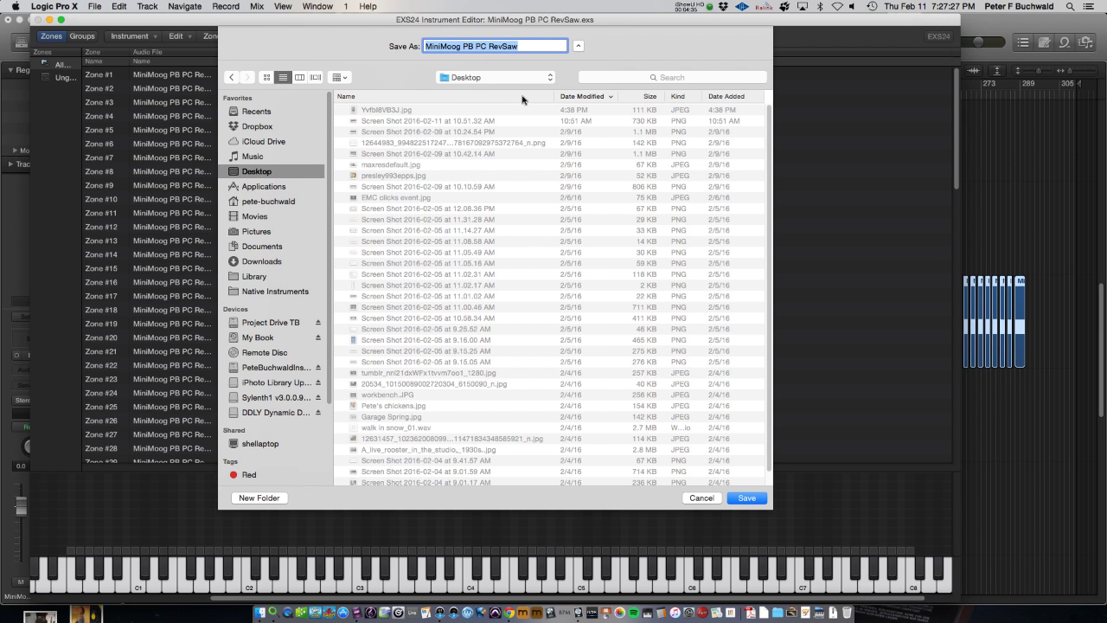
click(260, 497)
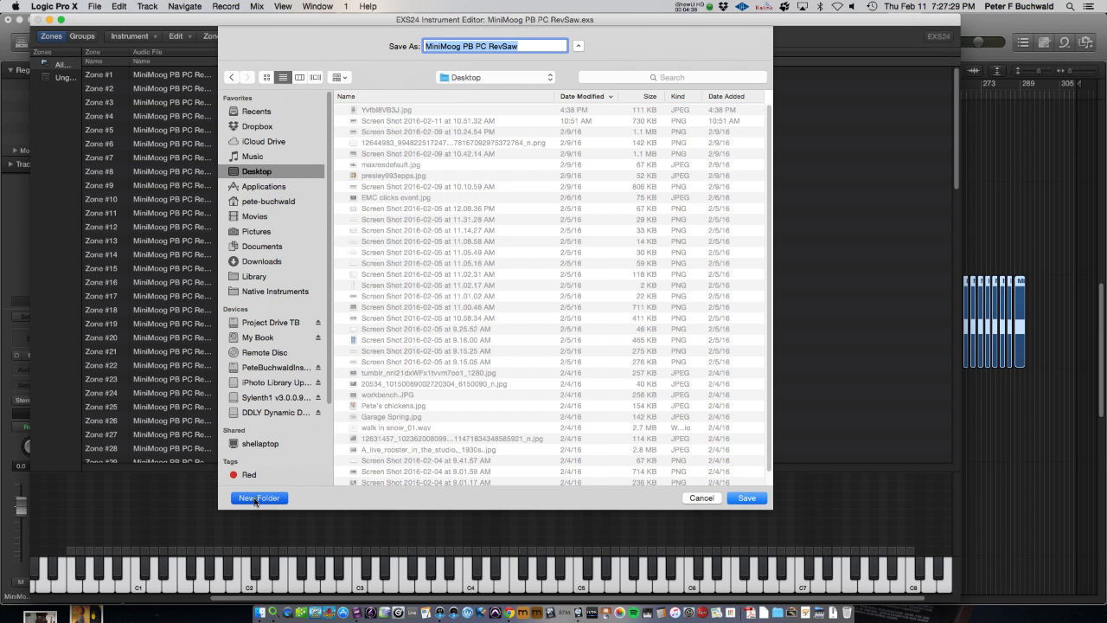
click(259, 498)
text(e)
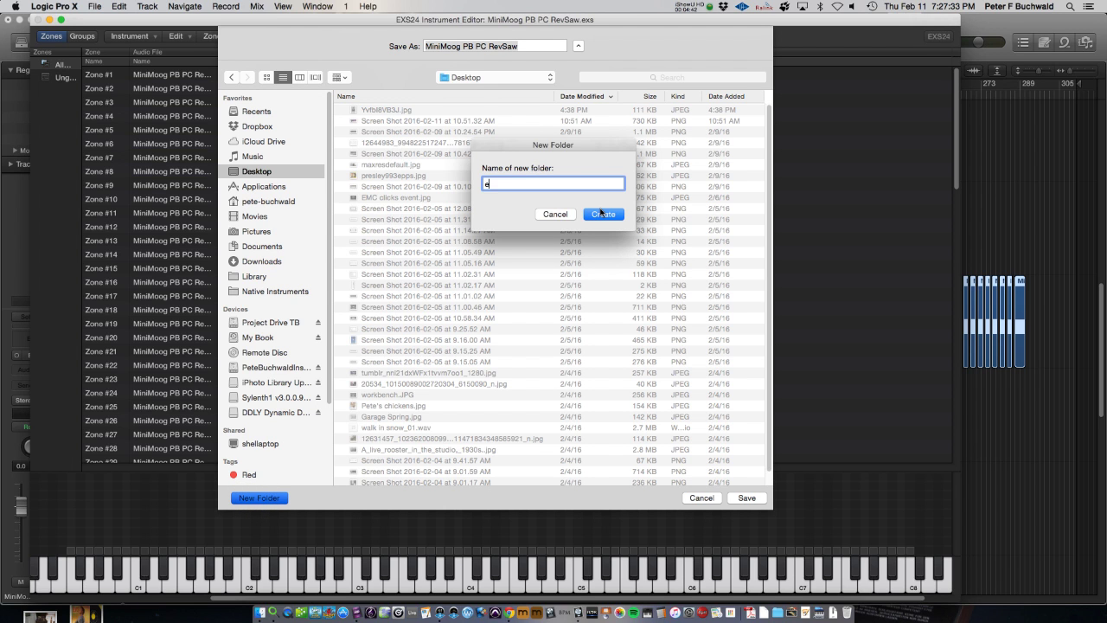
text(xample)
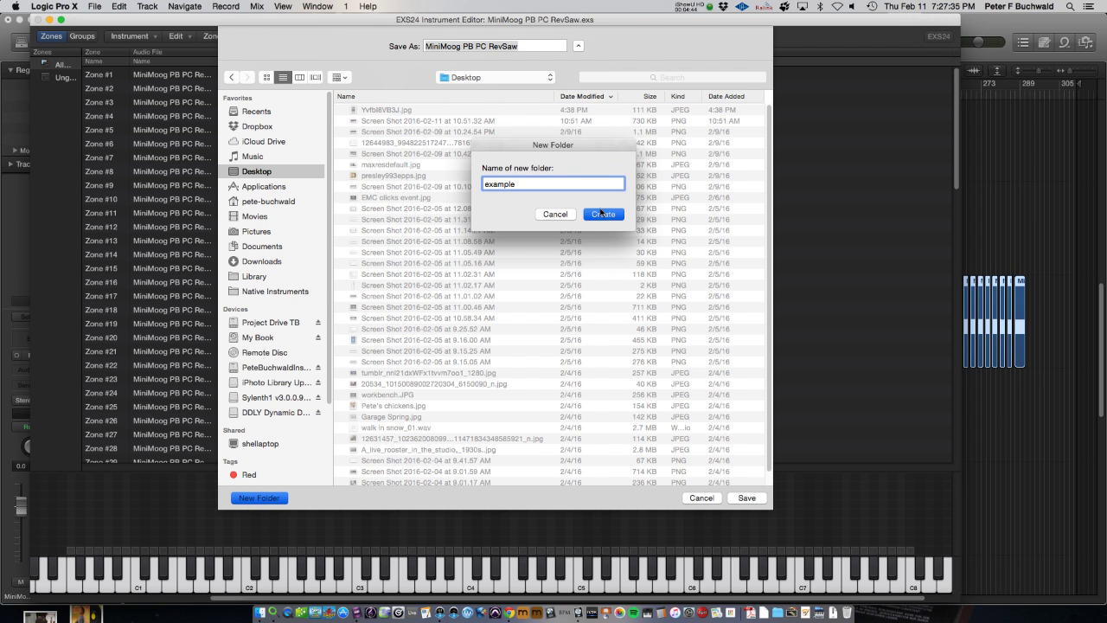
click(603, 213)
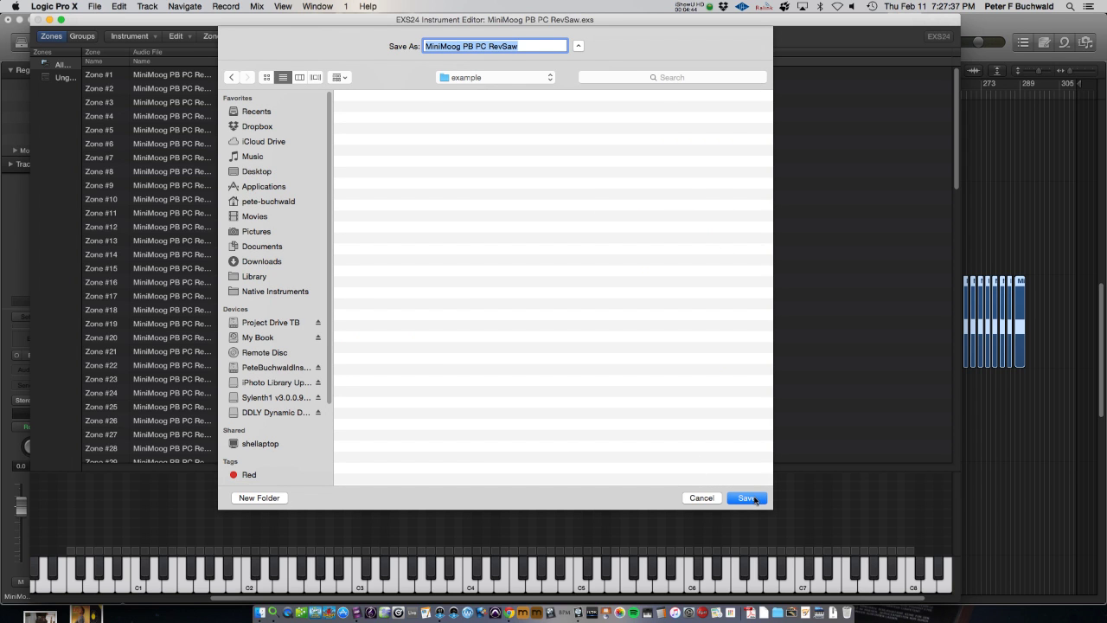
click(745, 497)
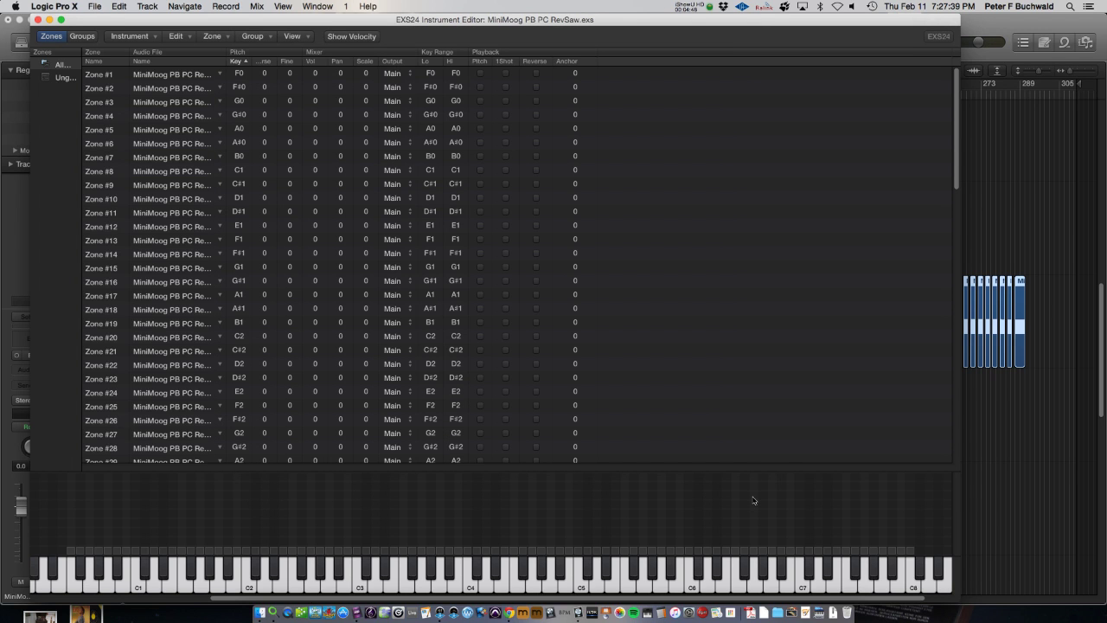
- Switch to Finder and open the Desktop's example folder to check the exported data
key(cmd+tab)
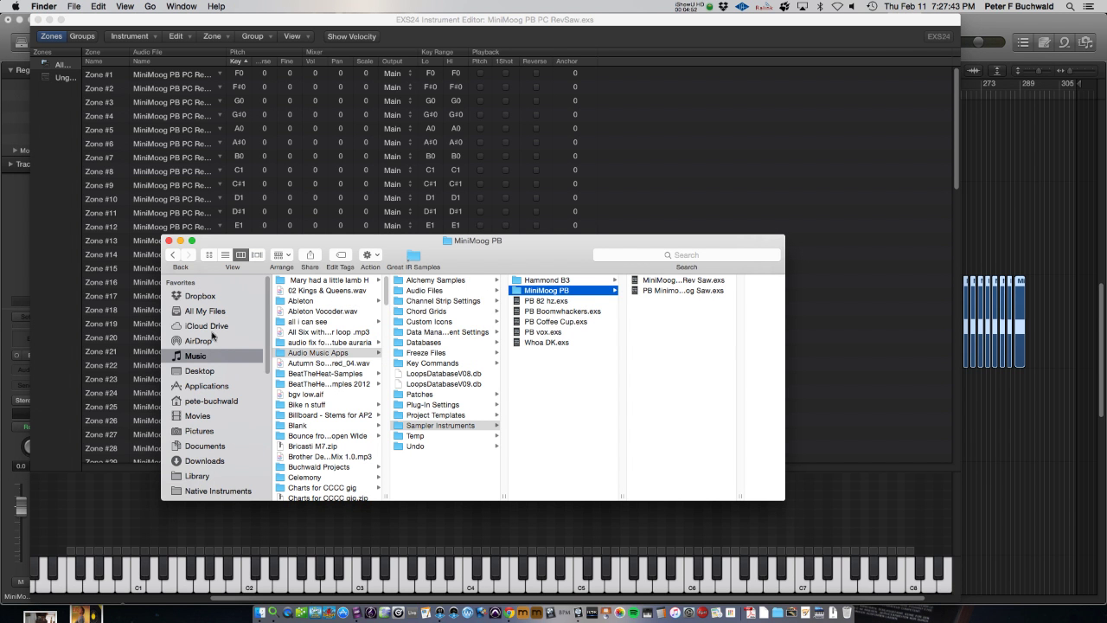
click(200, 370)
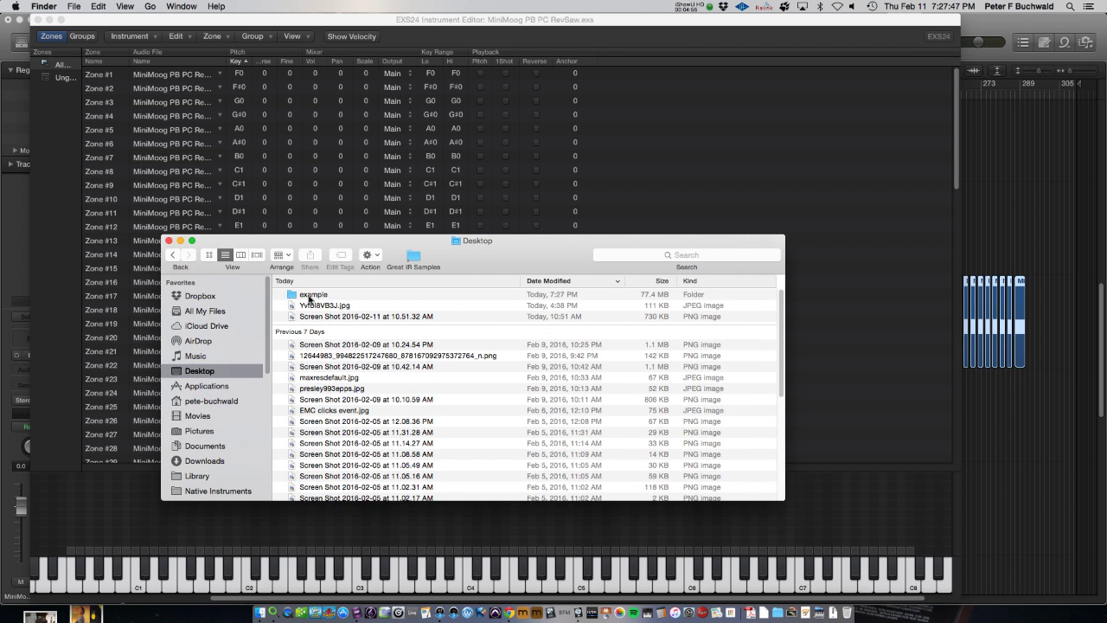
double_click(314, 294)
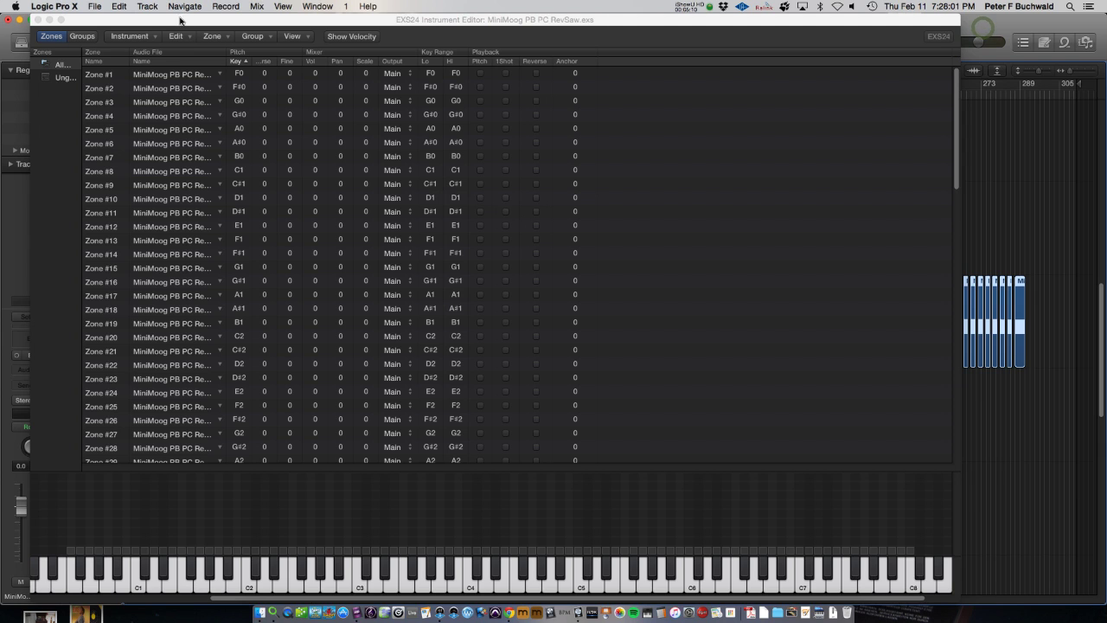
- Start a new untitled Logic project from the File menu
click(94, 6)
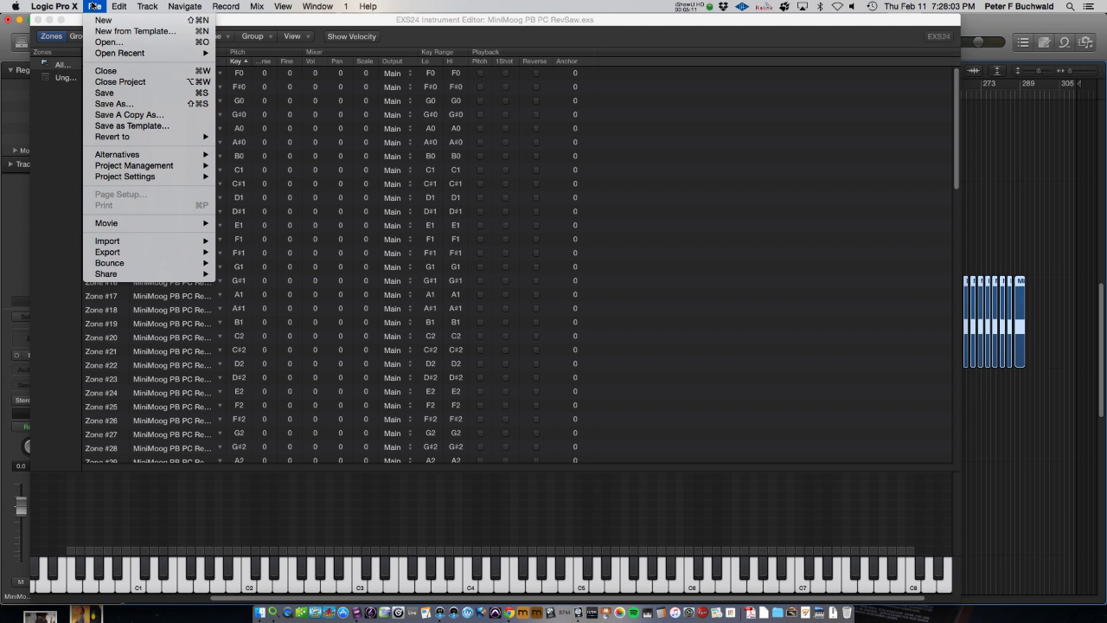
click(95, 6)
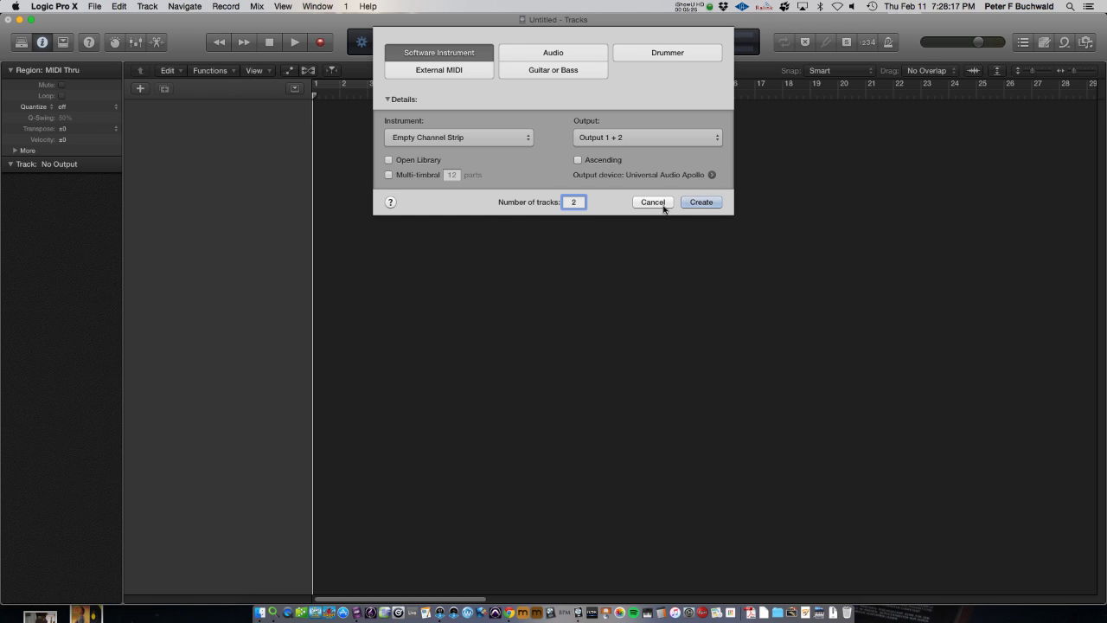
- Create the two software instrument tracks and load a stereo EXS24 sampler on Inst 2
click(699, 201)
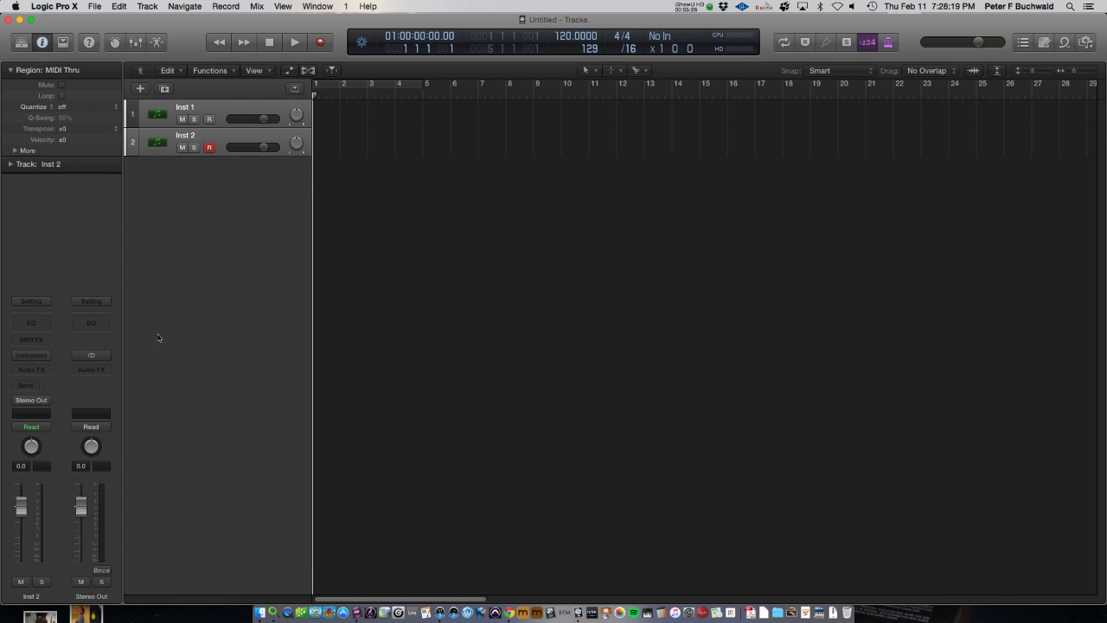
click(30, 354)
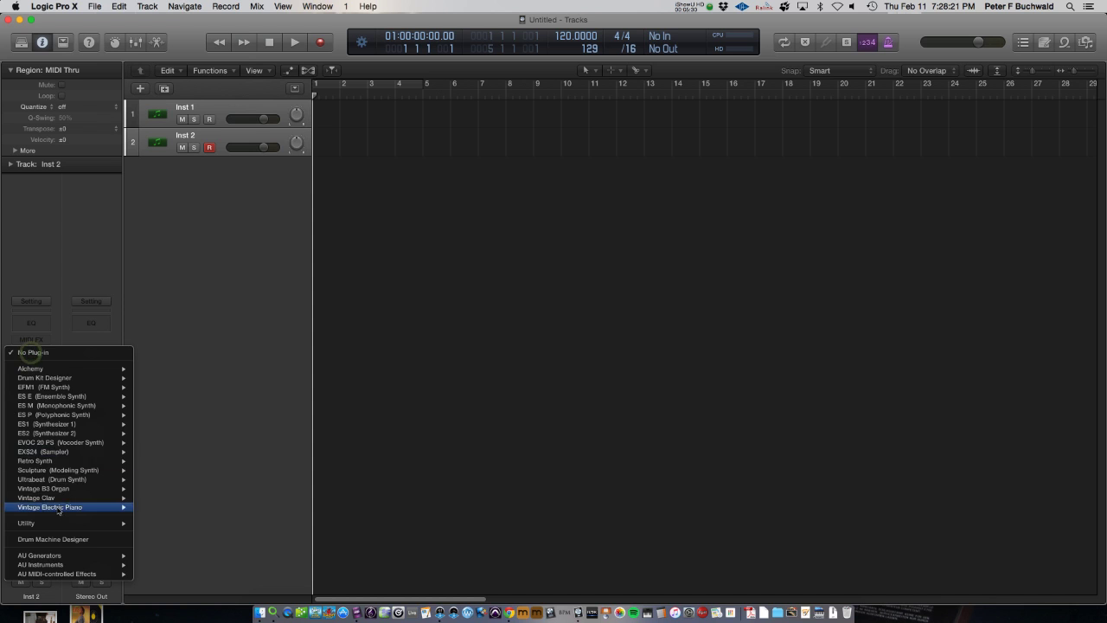
mouse_move(43, 451)
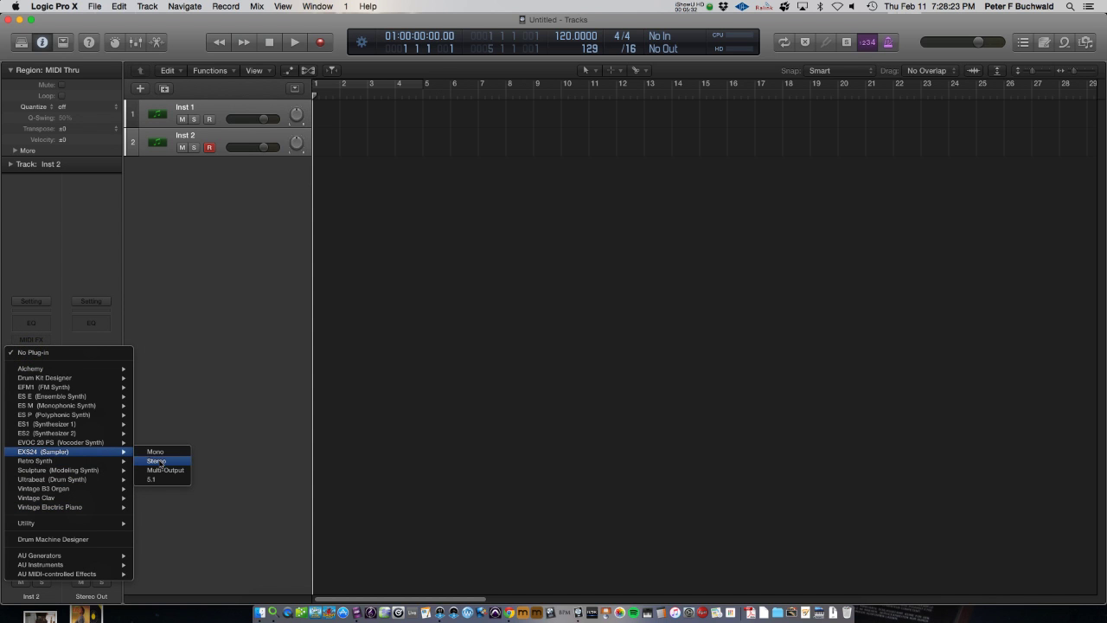
click(155, 460)
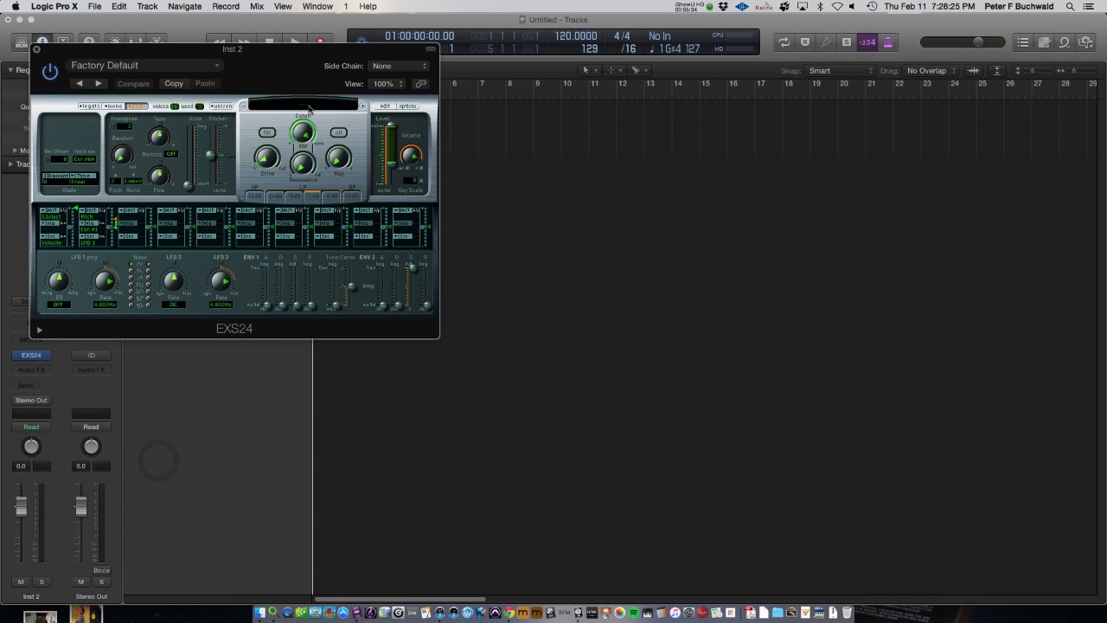
click(303, 105)
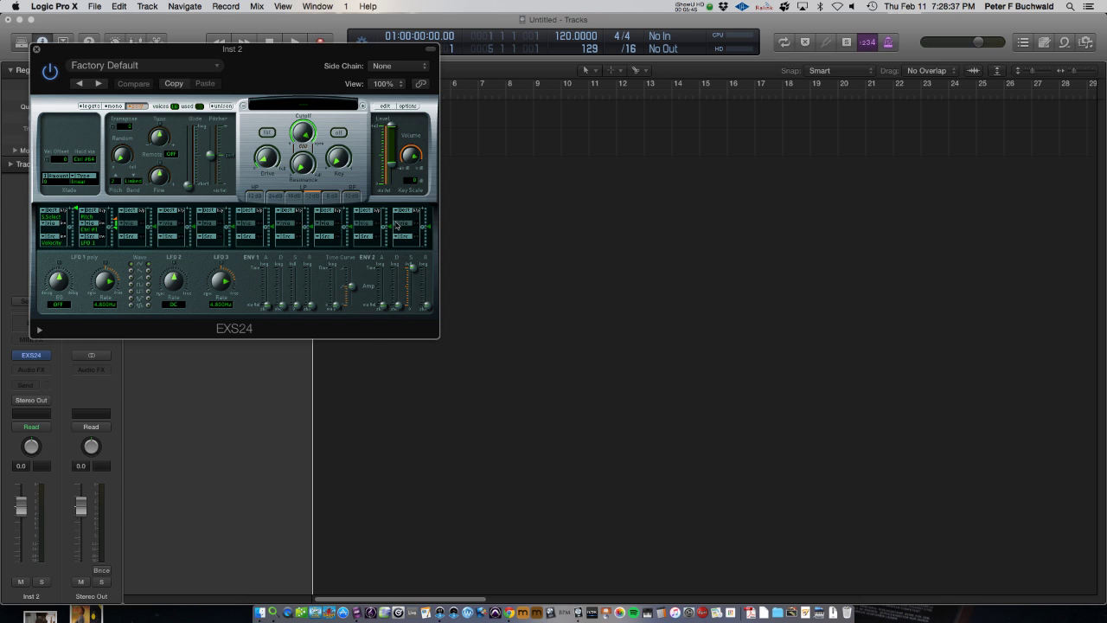
- Bring Finder to the front using Cmd-Tab
key(cmd+tab)
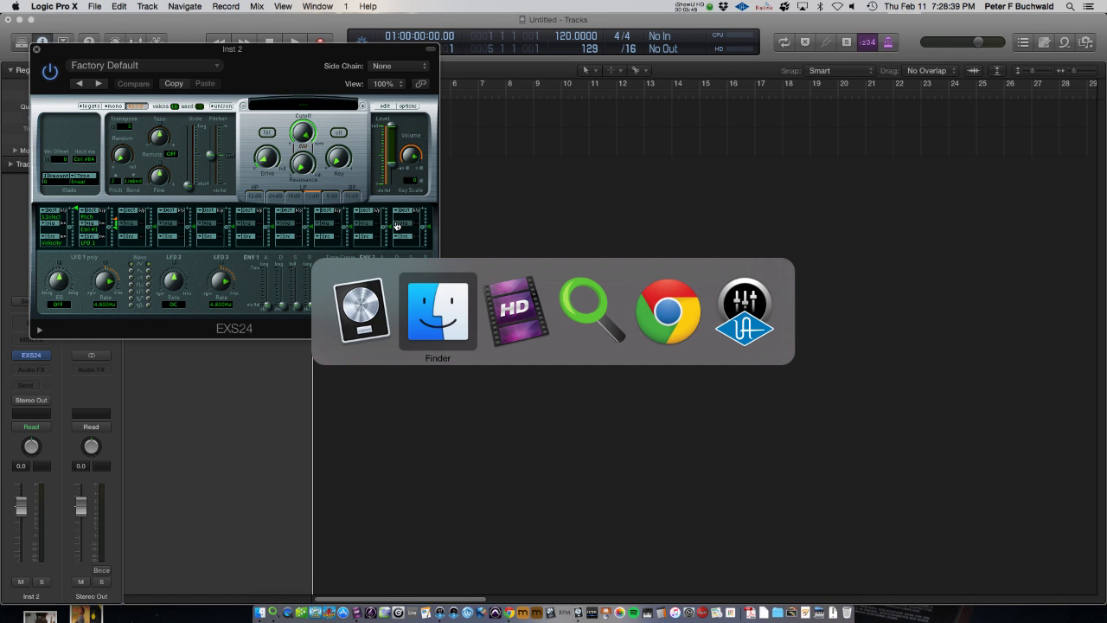
mouse_move(383, 175)
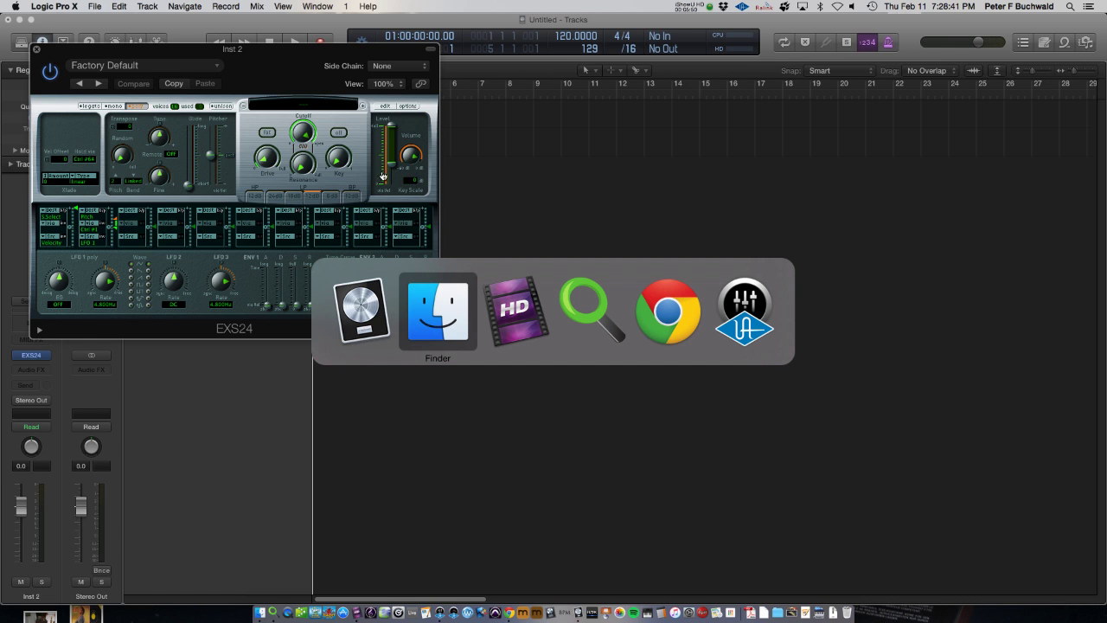
mouse_move(359, 192)
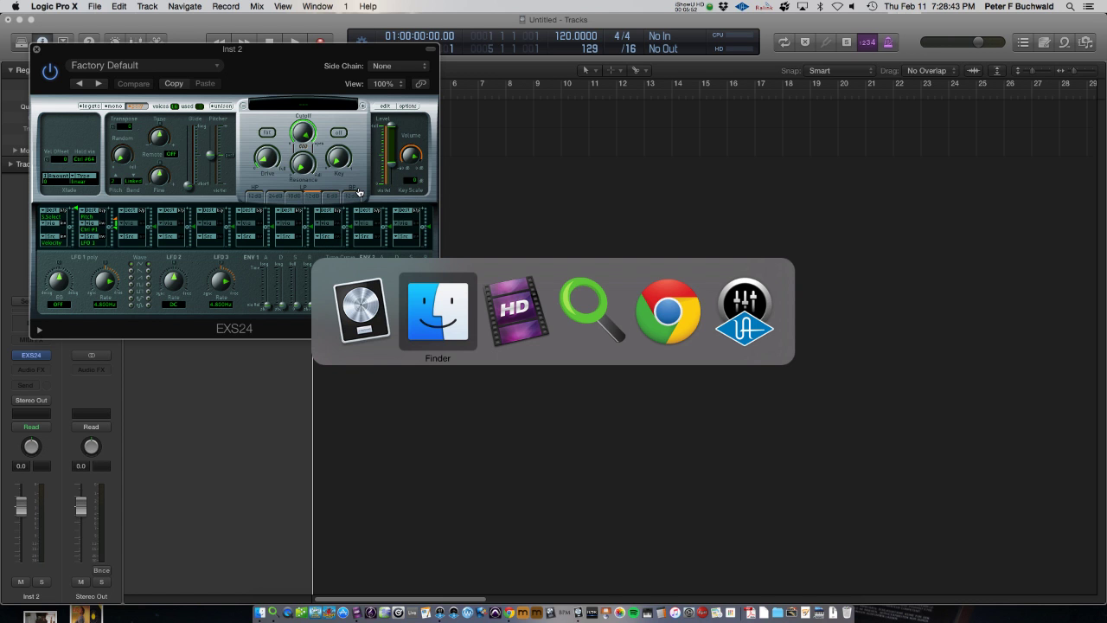
click(437, 310)
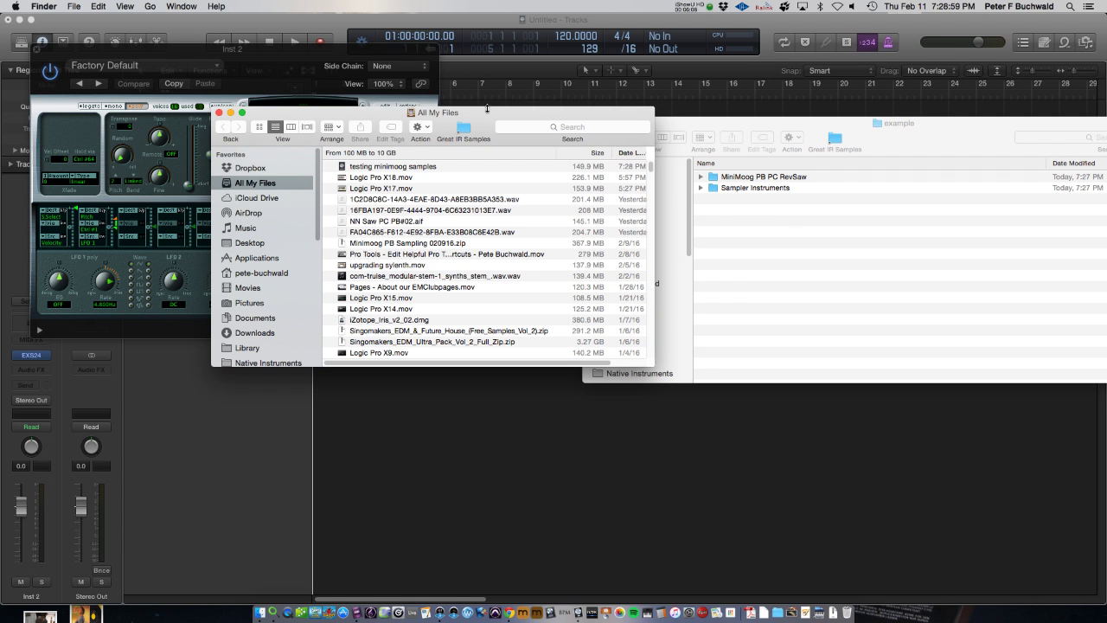
drag(438, 111, 490, 88)
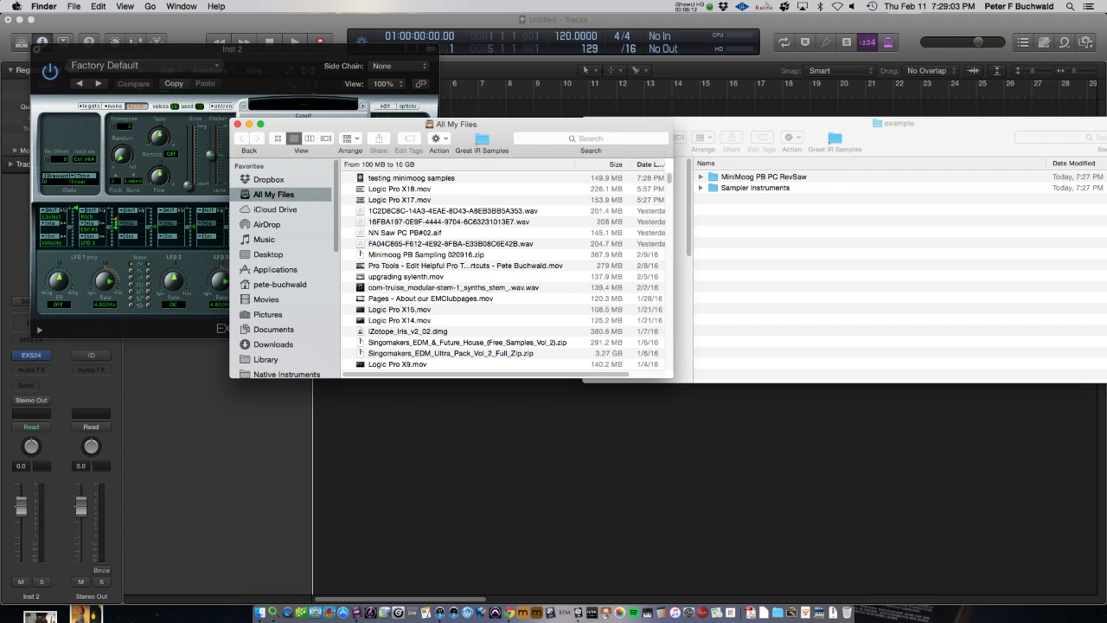
click(14, 6)
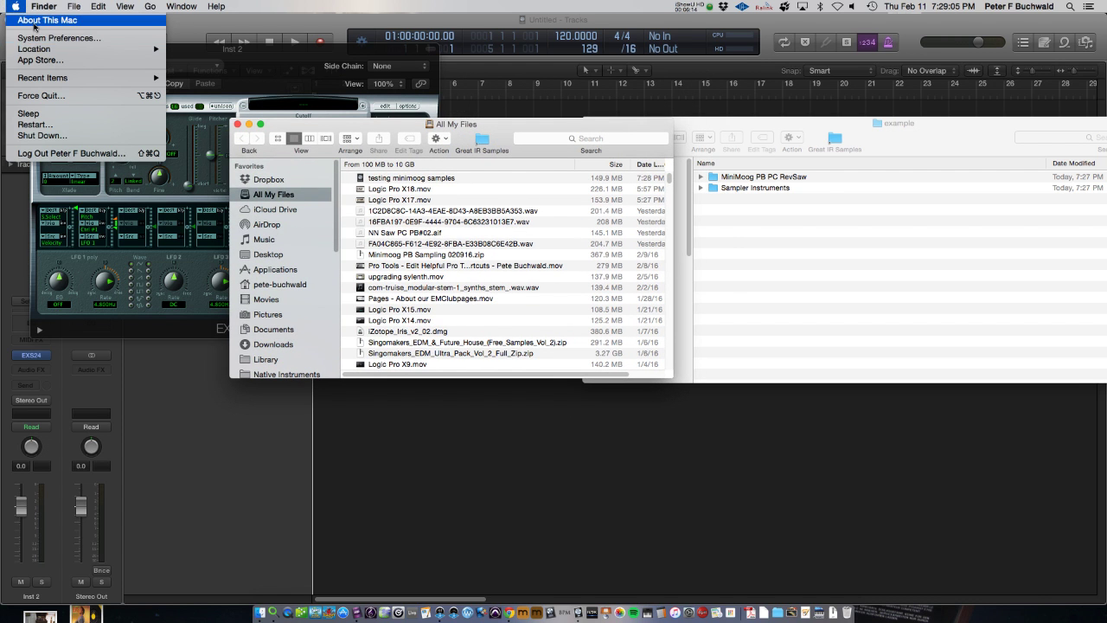
click(47, 19)
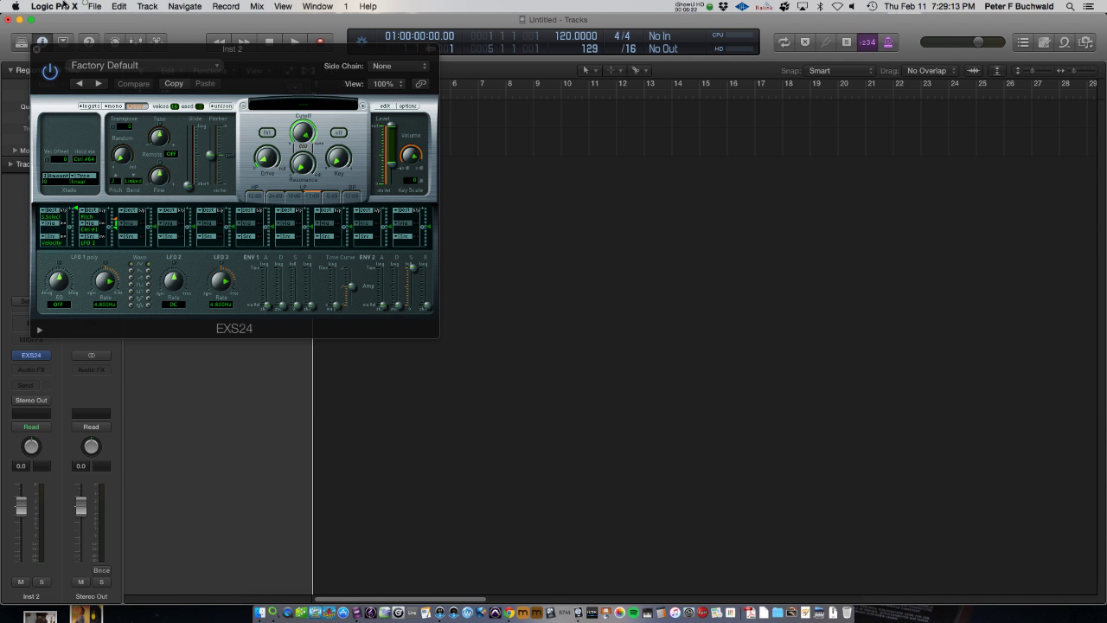
click(54, 6)
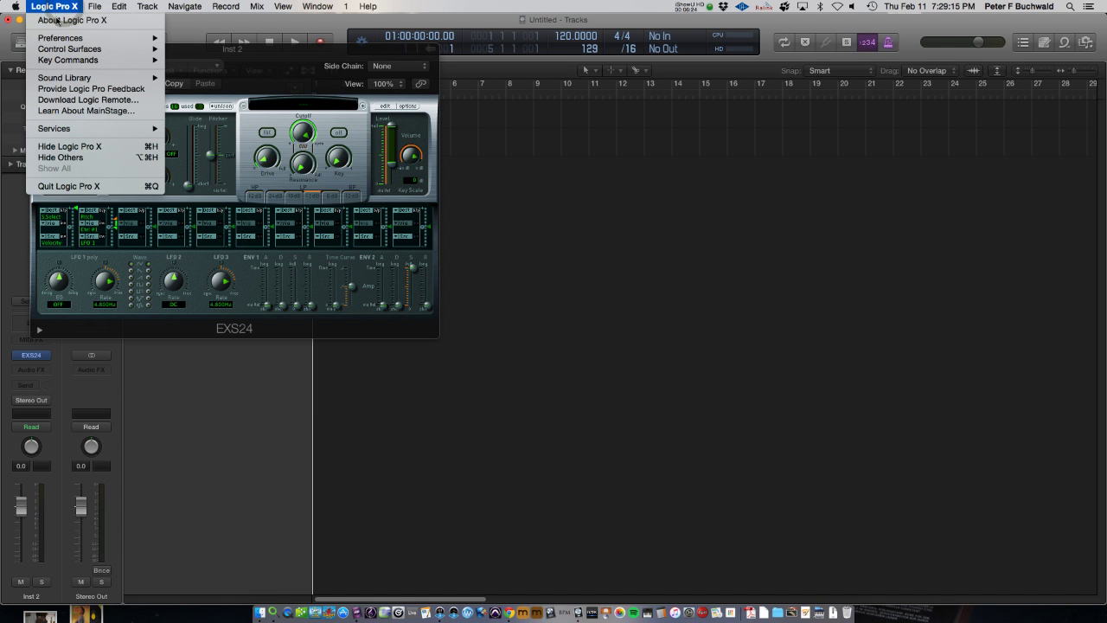
click(72, 20)
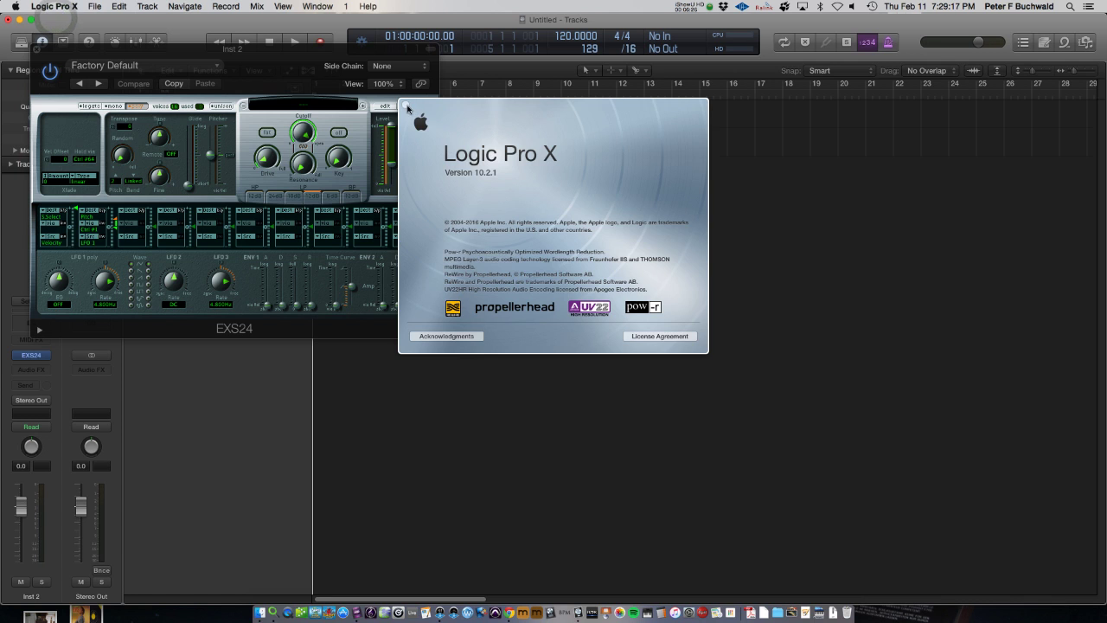
click(408, 109)
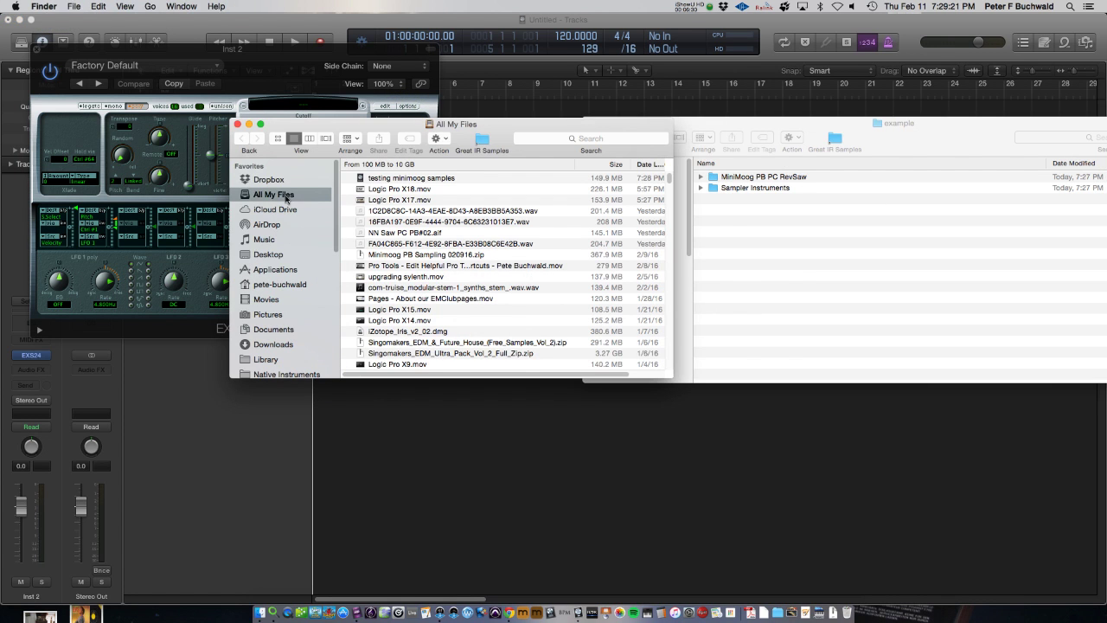
mouse_move(263, 240)
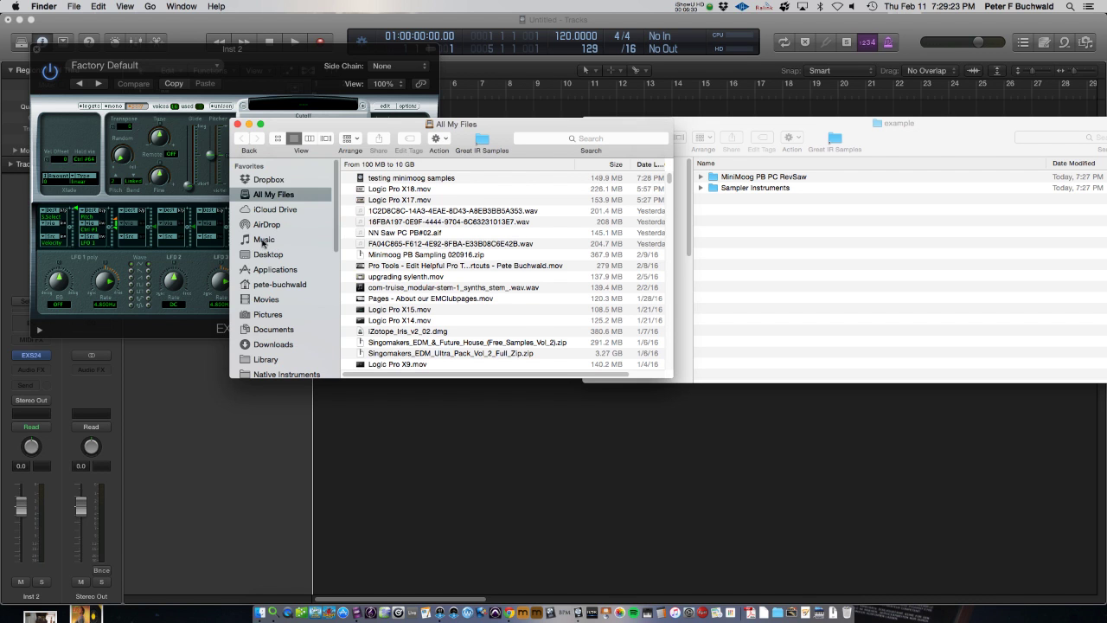
- Navigate Music > Audio Music Apps and expand Sampler Instruments to list its contents
click(264, 240)
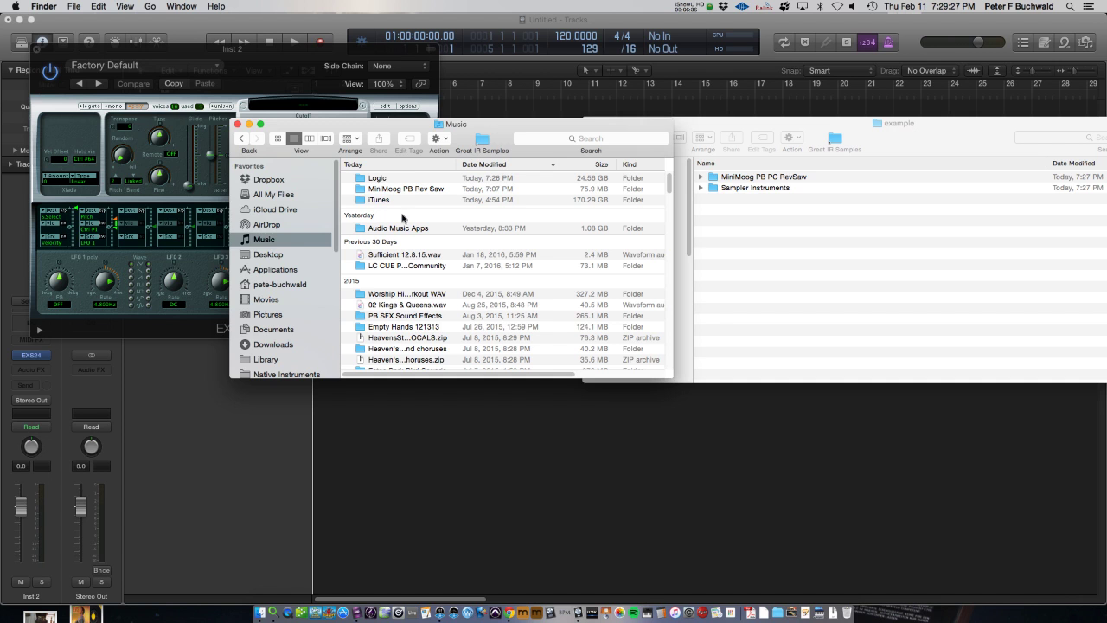
click(397, 227)
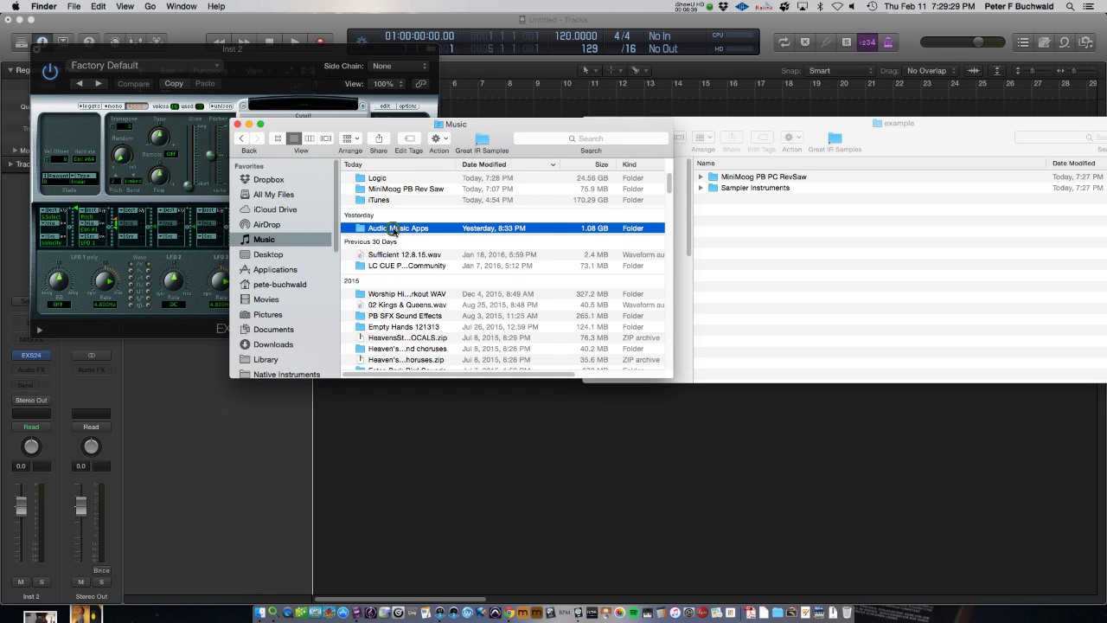
double_click(399, 227)
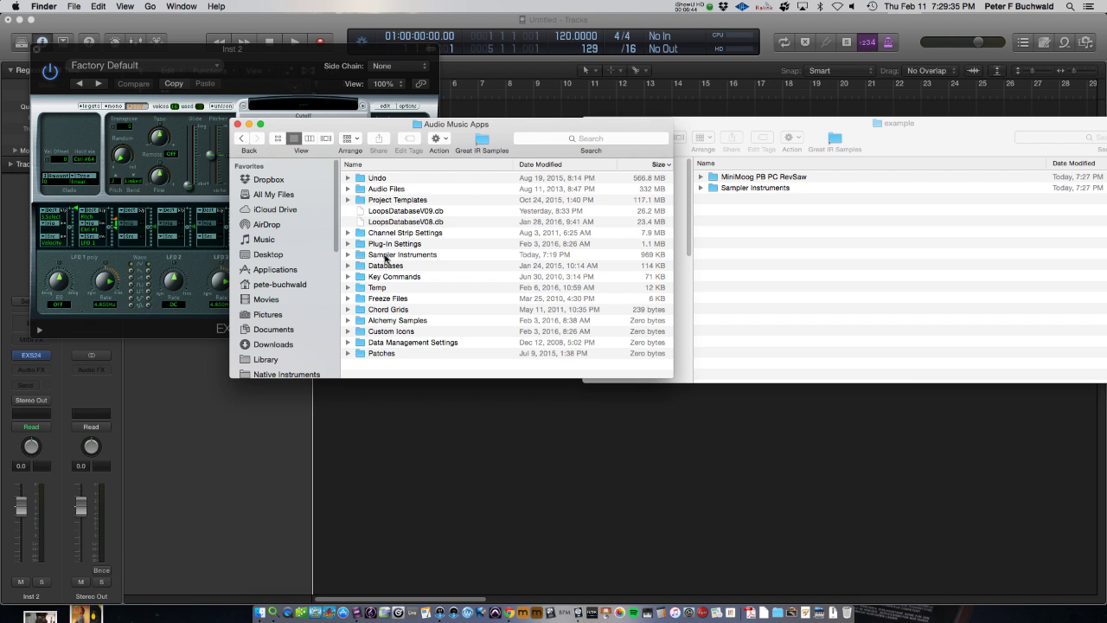
double_click(402, 254)
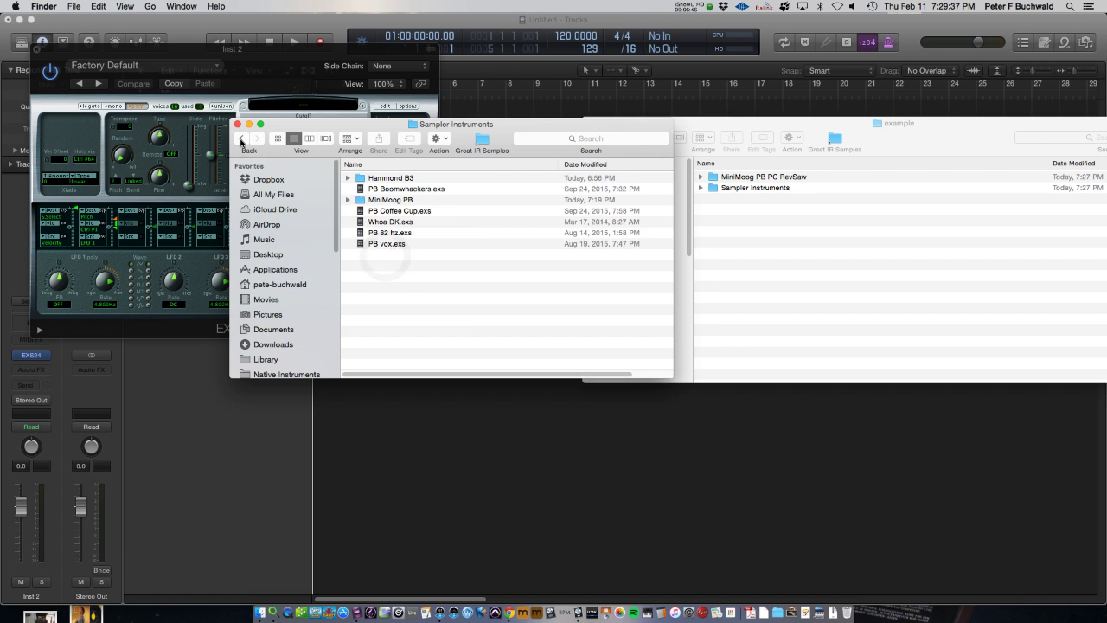
click(250, 138)
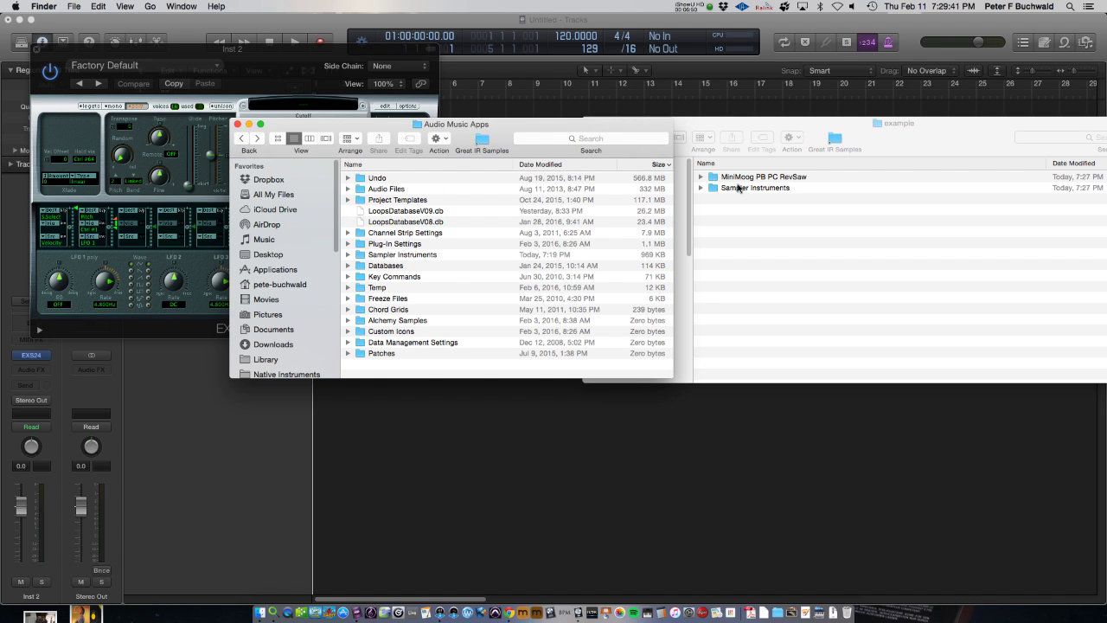
mouse_move(517, 249)
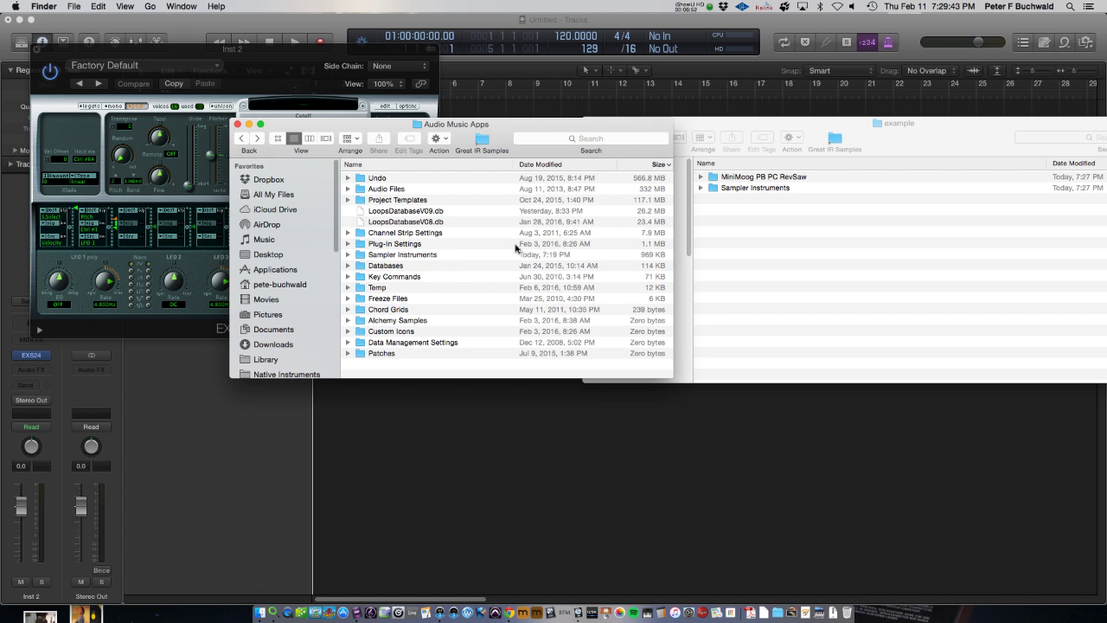
click(347, 254)
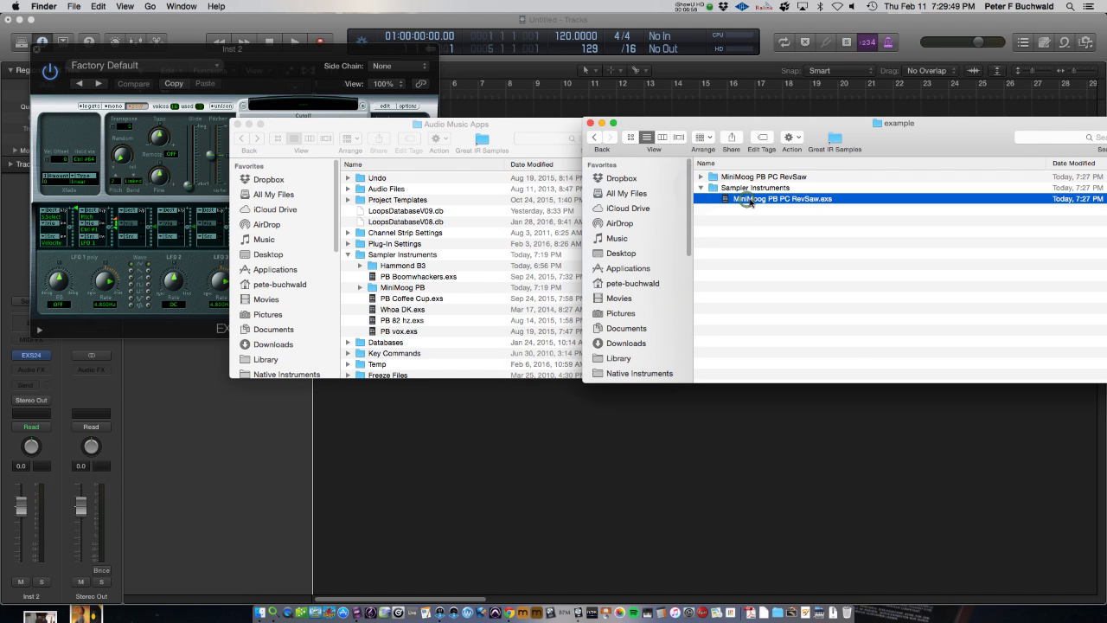
- Select MiniMoog PB PC RevSaw.exs in the example window for moving into MiniMoog PB
click(403, 287)
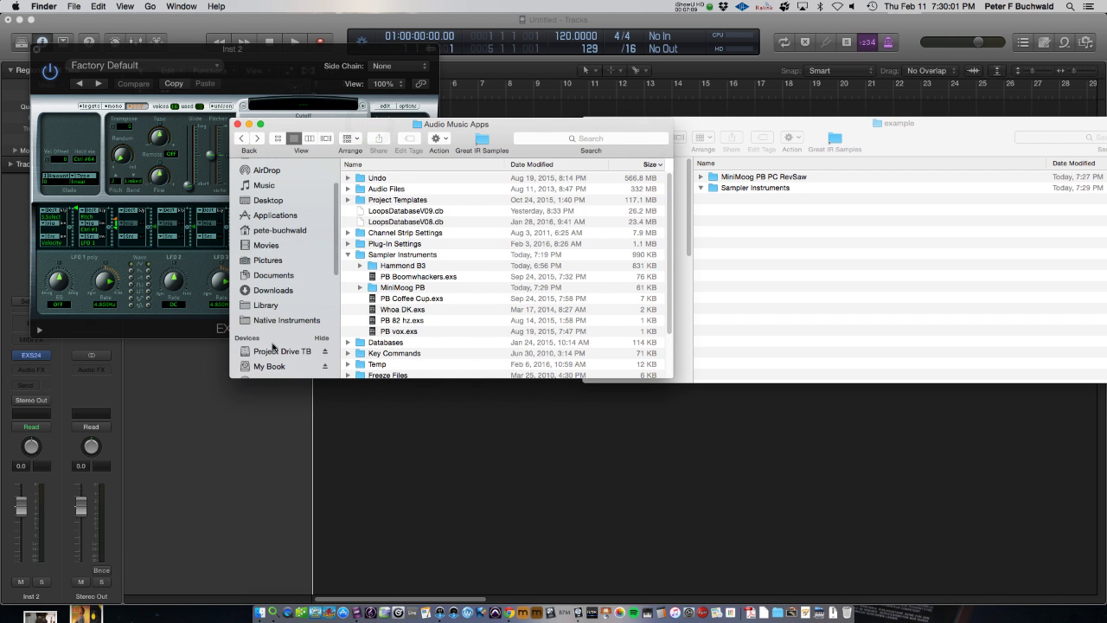
- Browse Project Drive TB > PB SAMPLES > MiniMoog WAV PB 2016, then return to PB SAMPLES
click(283, 351)
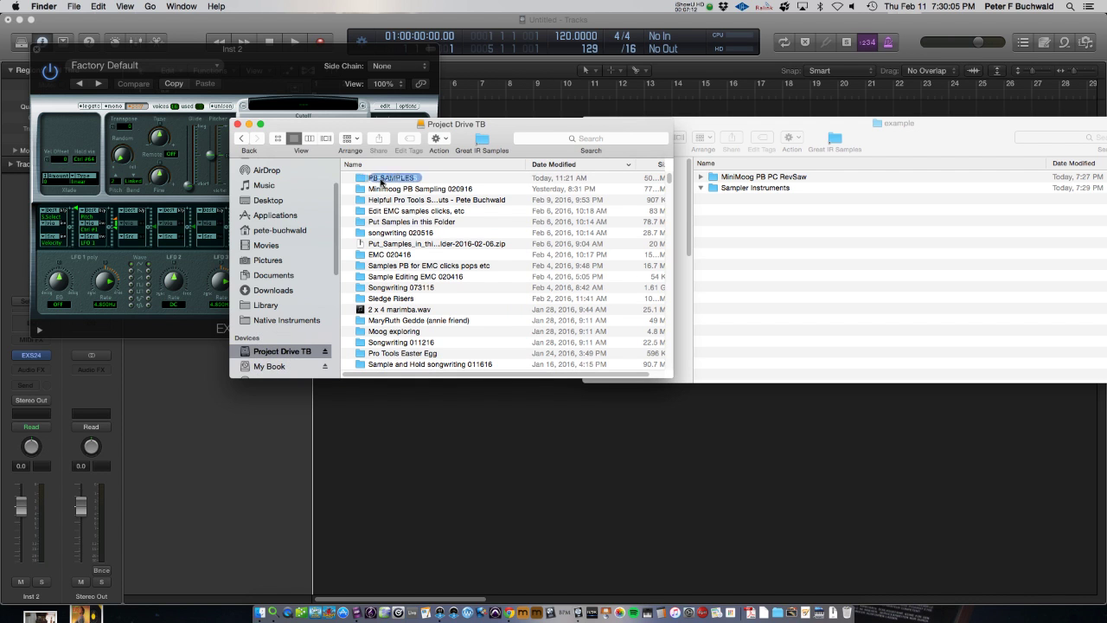
double_click(392, 178)
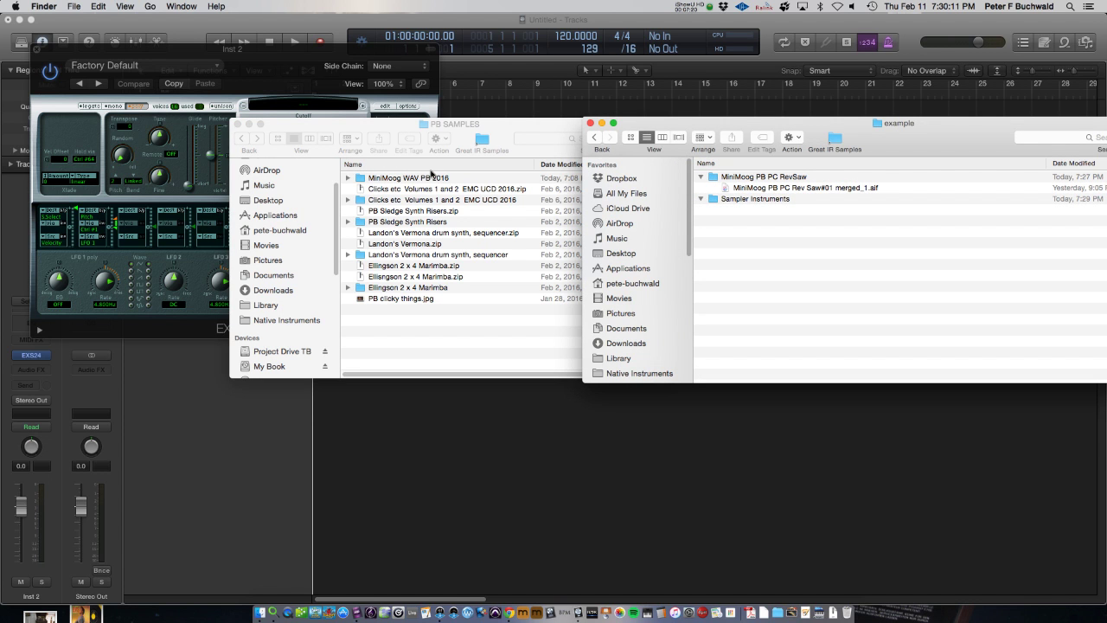
double_click(408, 177)
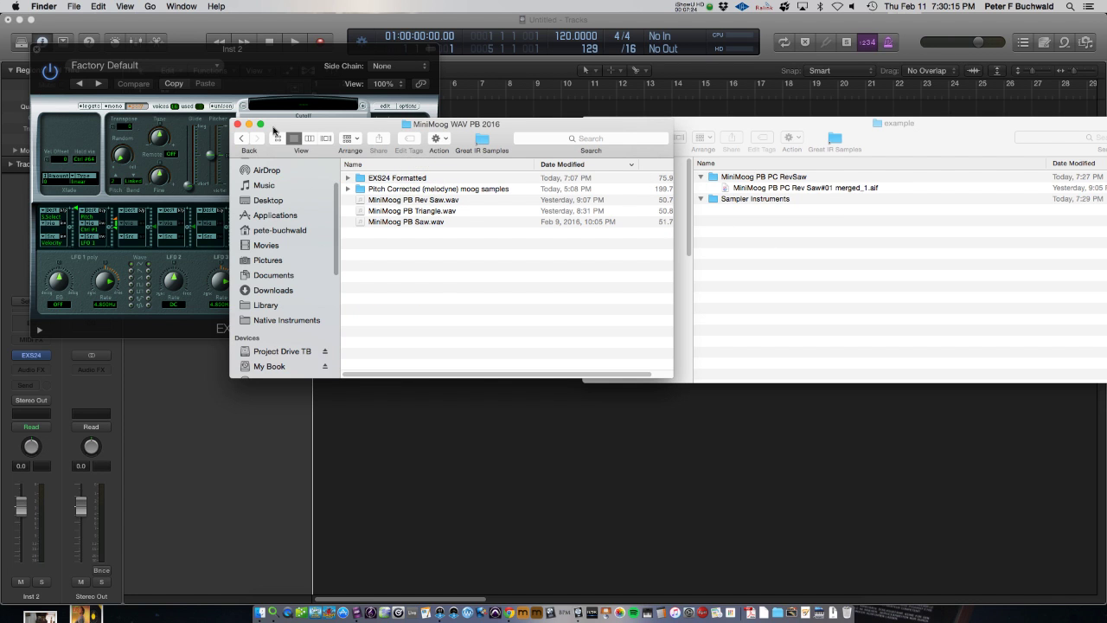
click(248, 138)
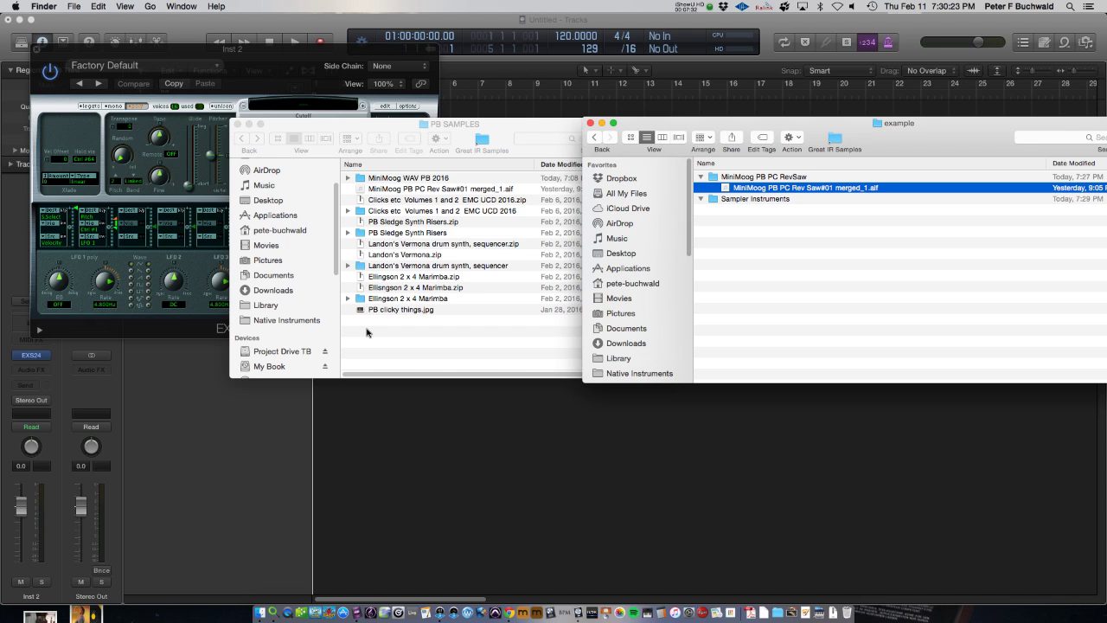
mouse_move(603, 137)
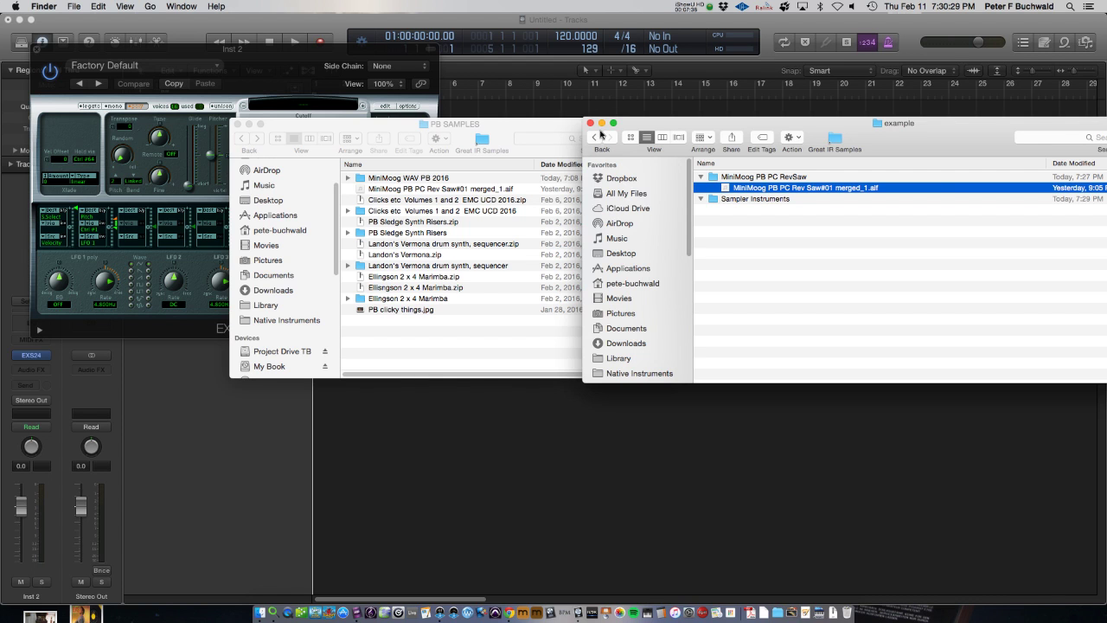
click(591, 123)
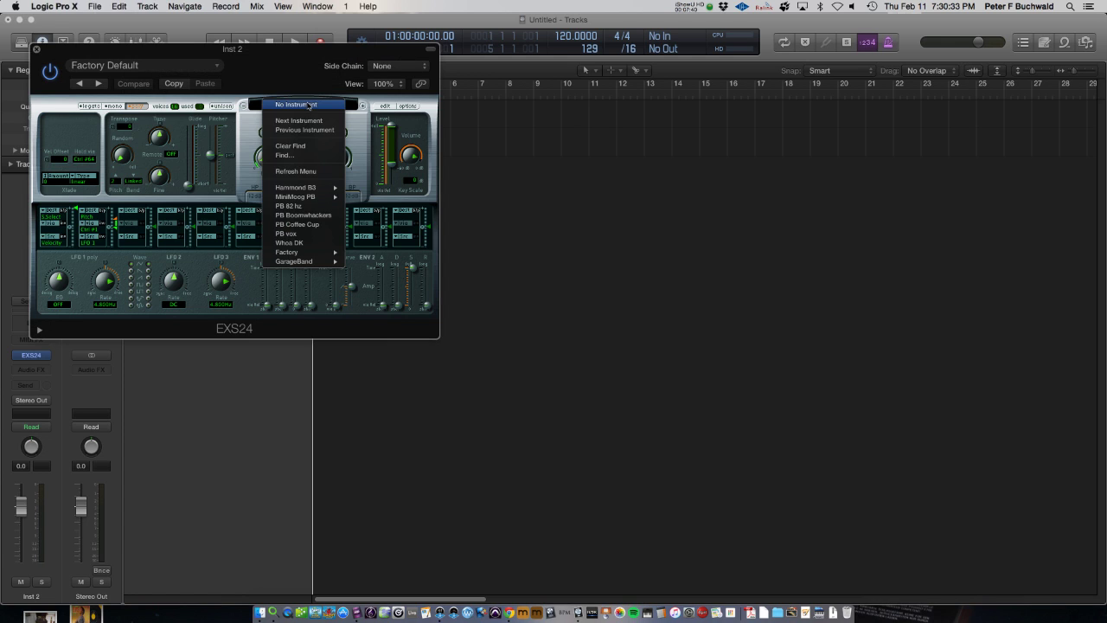
mouse_move(294, 197)
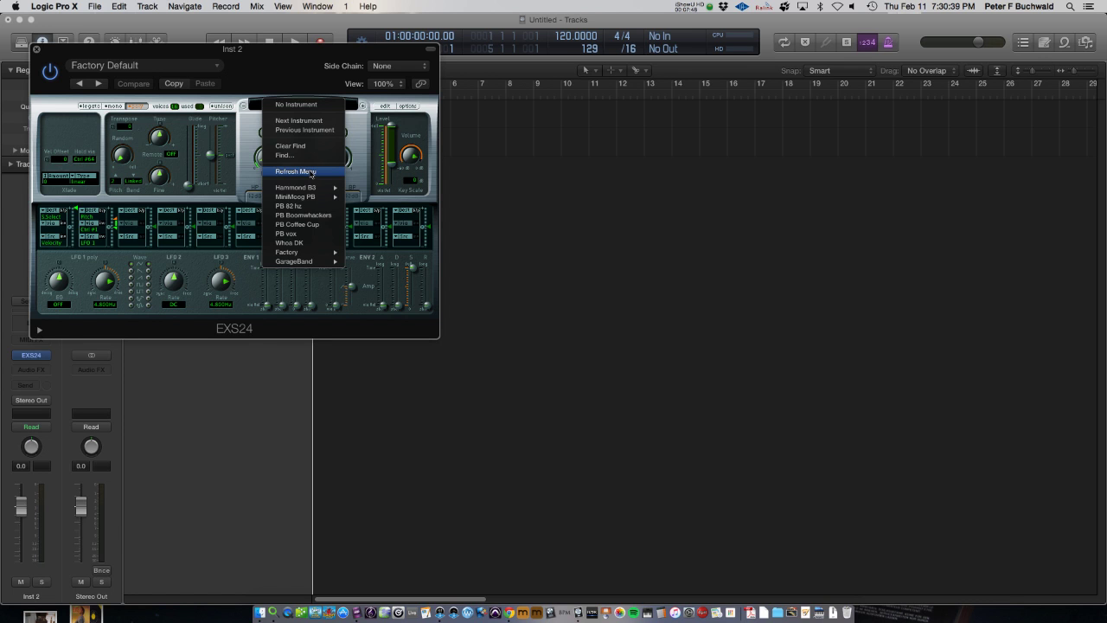
mouse_move(303, 206)
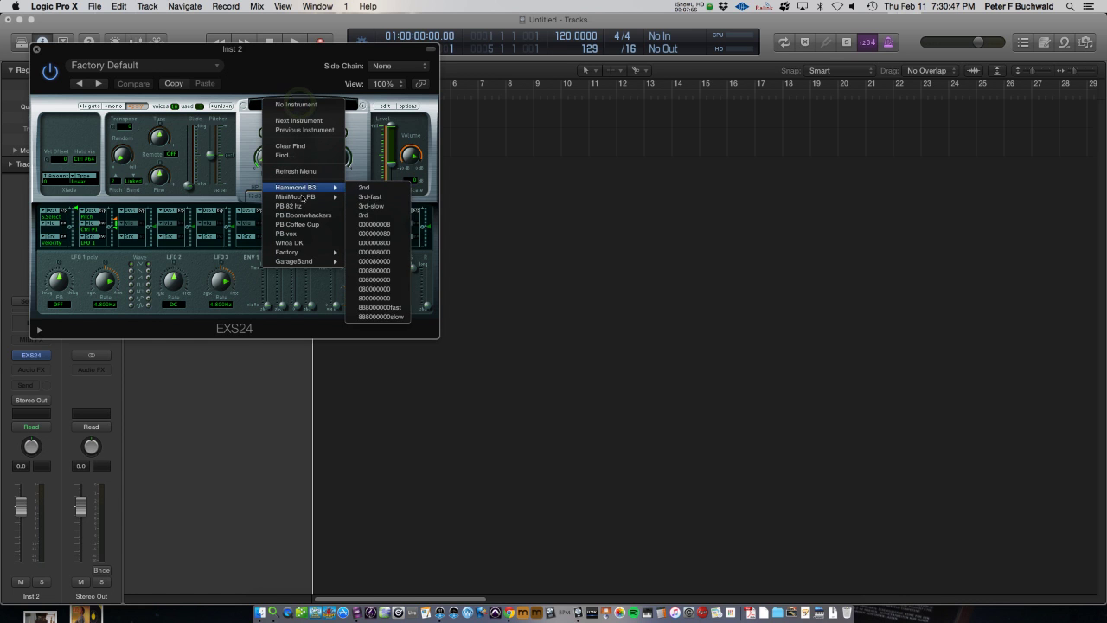
mouse_move(294, 196)
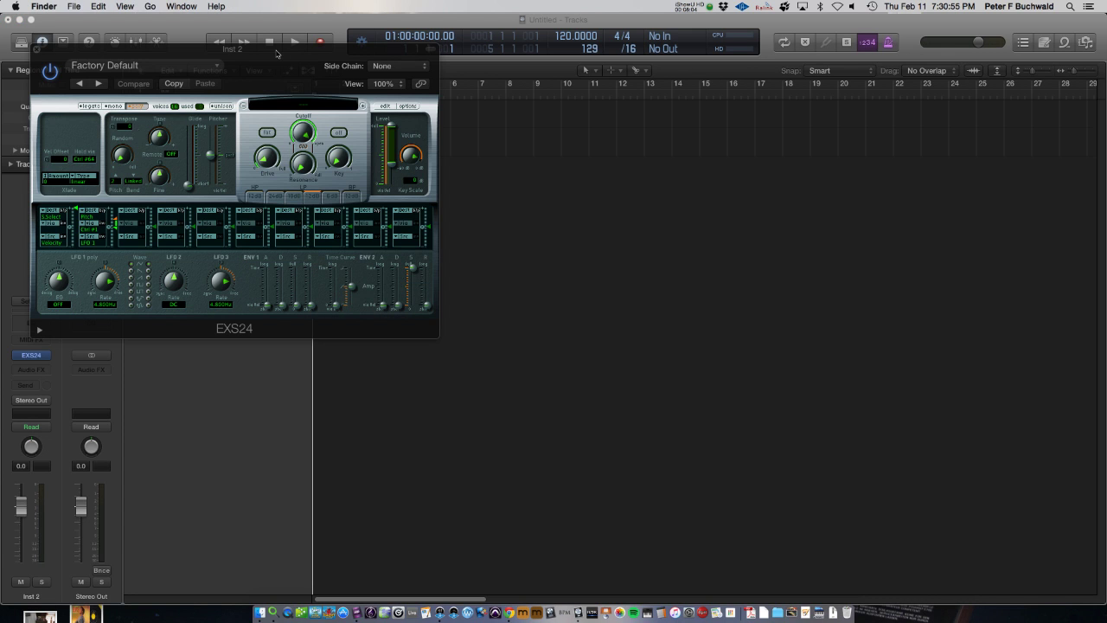
- Open the Desktop's example folder, inspect Sampler Instruments, then go back to the Desktop
key(cmd+tab)
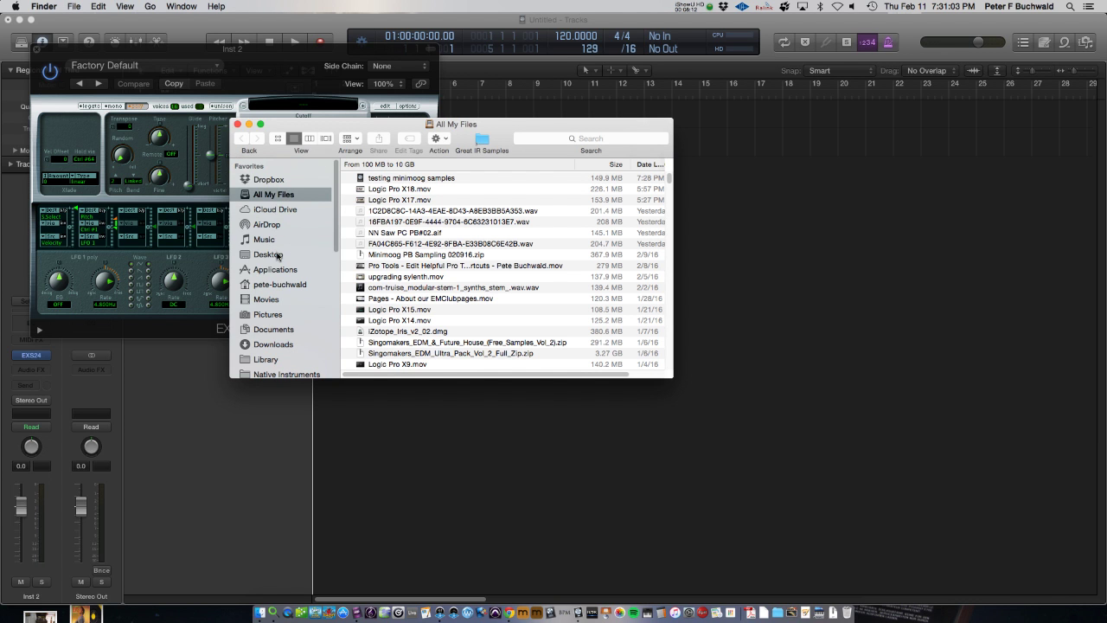
click(268, 255)
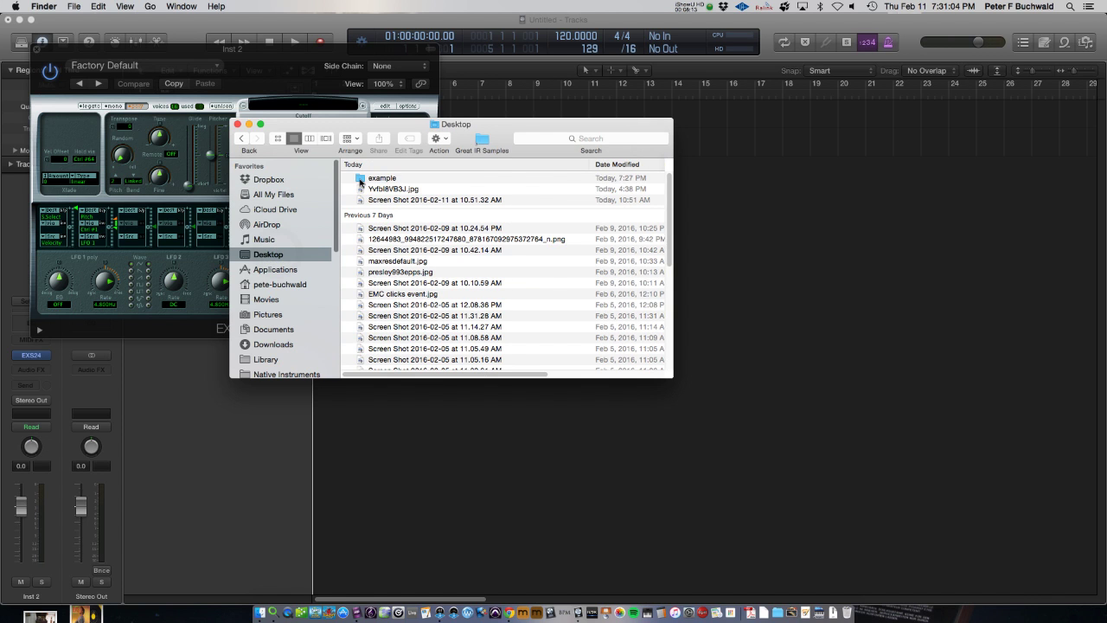
double_click(381, 178)
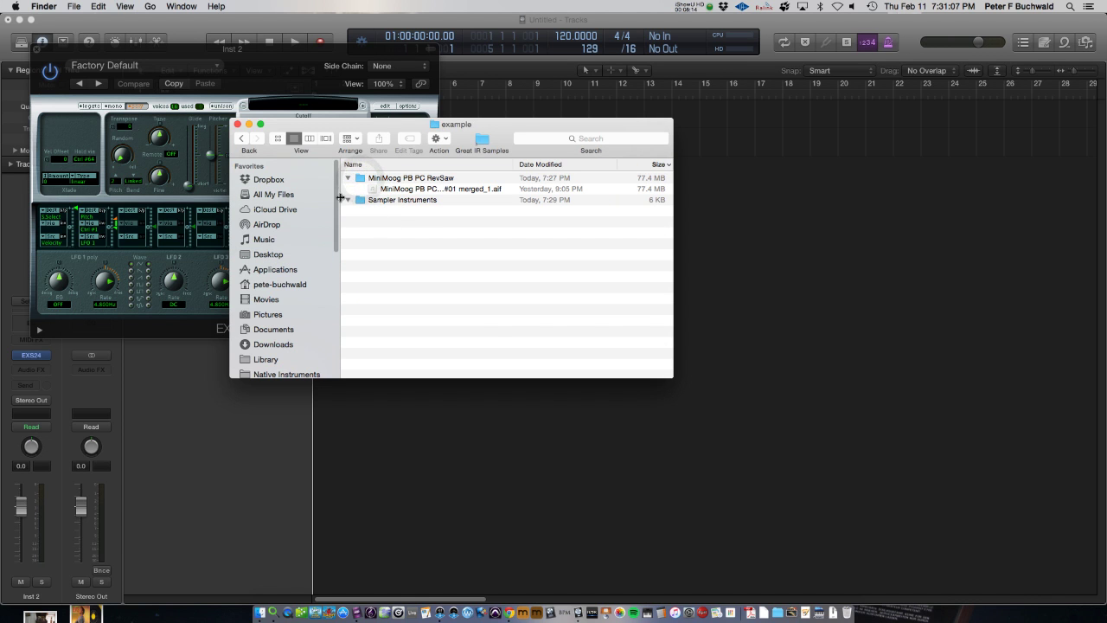
click(347, 200)
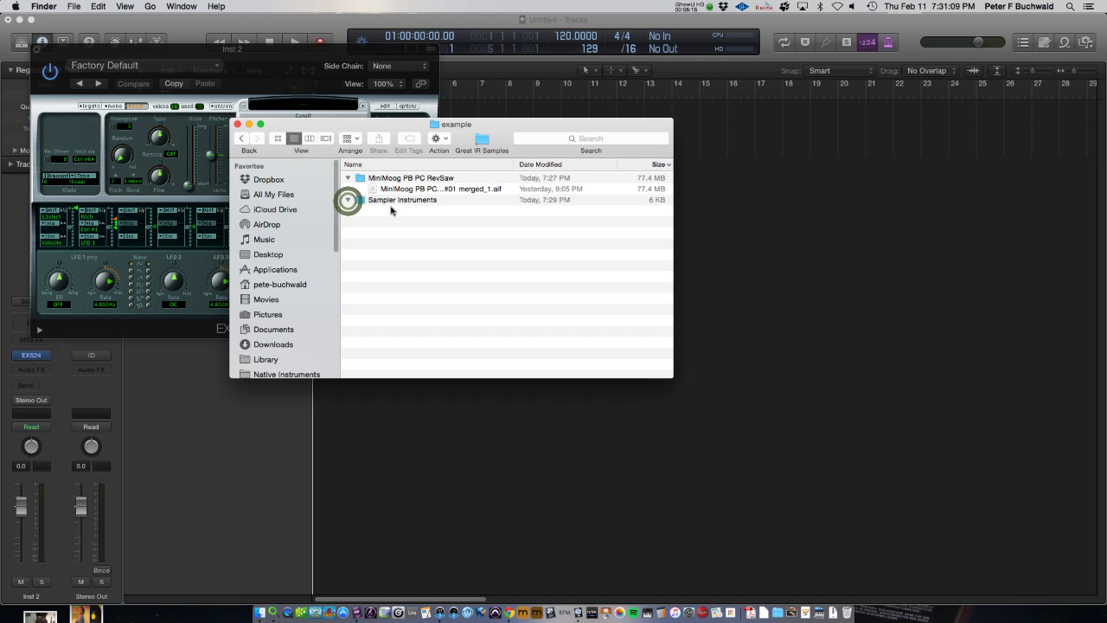
click(347, 200)
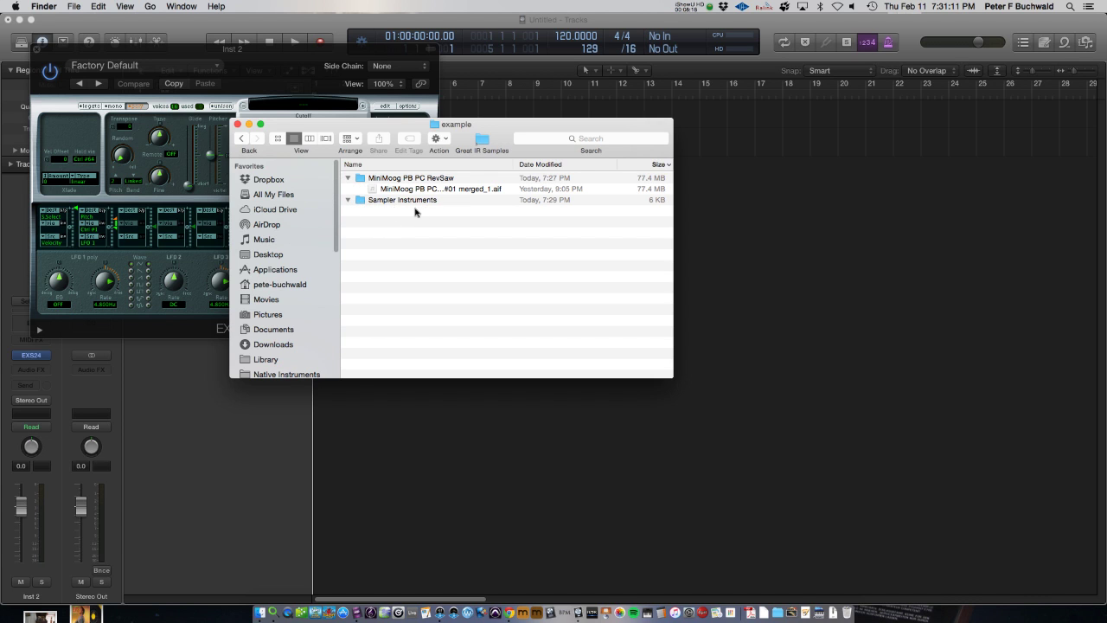
mouse_move(419, 211)
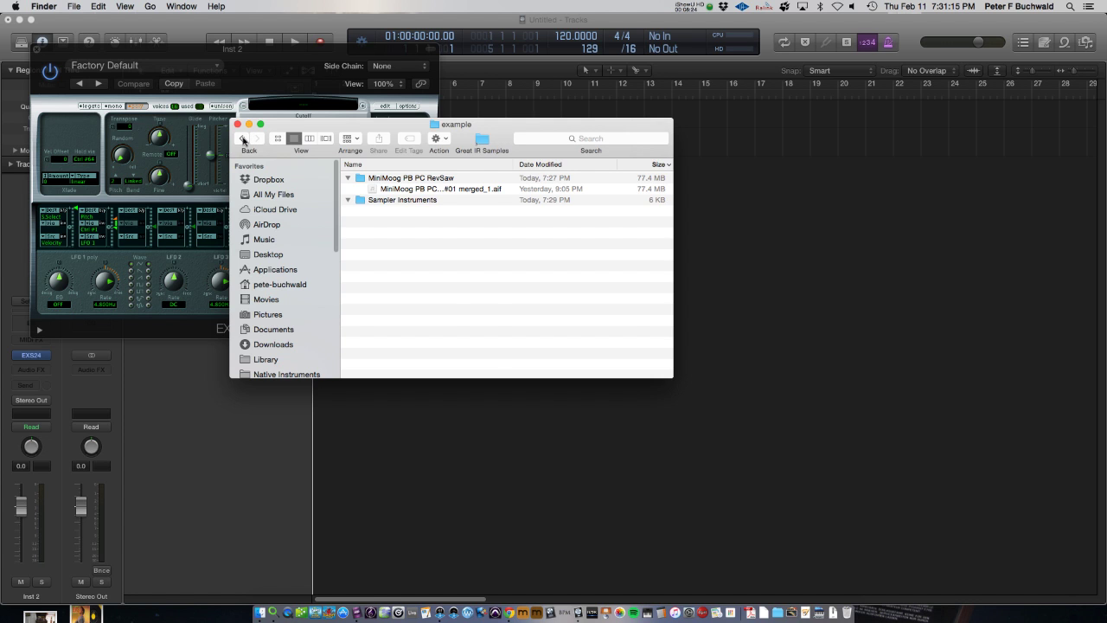
click(268, 254)
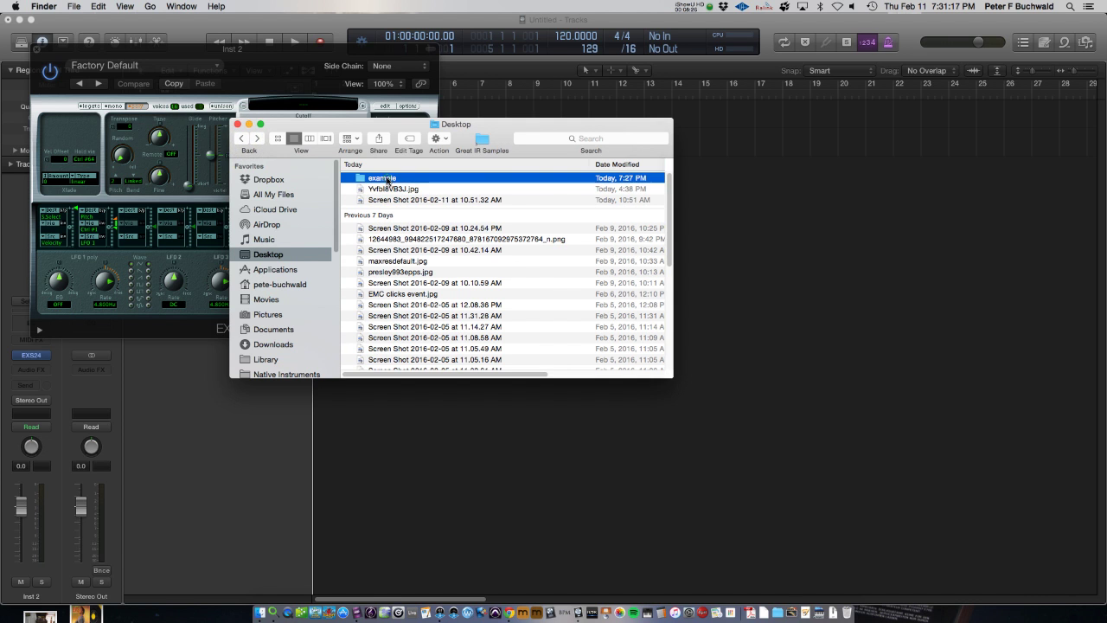
- Compress the Desktop example folder into example.zip and select the new archive
right_click(380, 178)
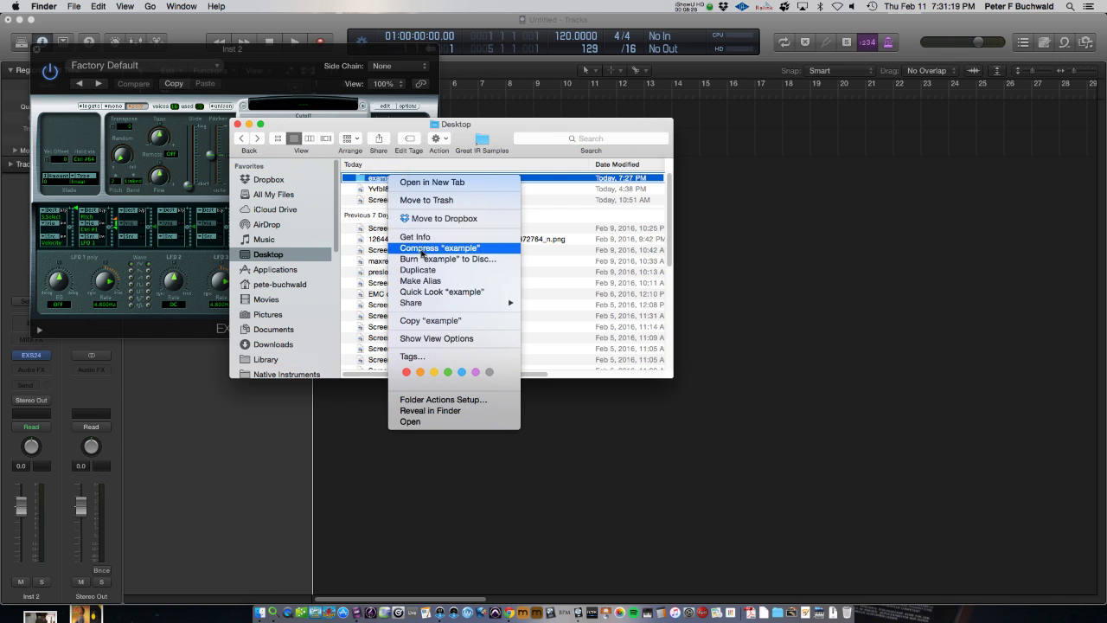
click(440, 248)
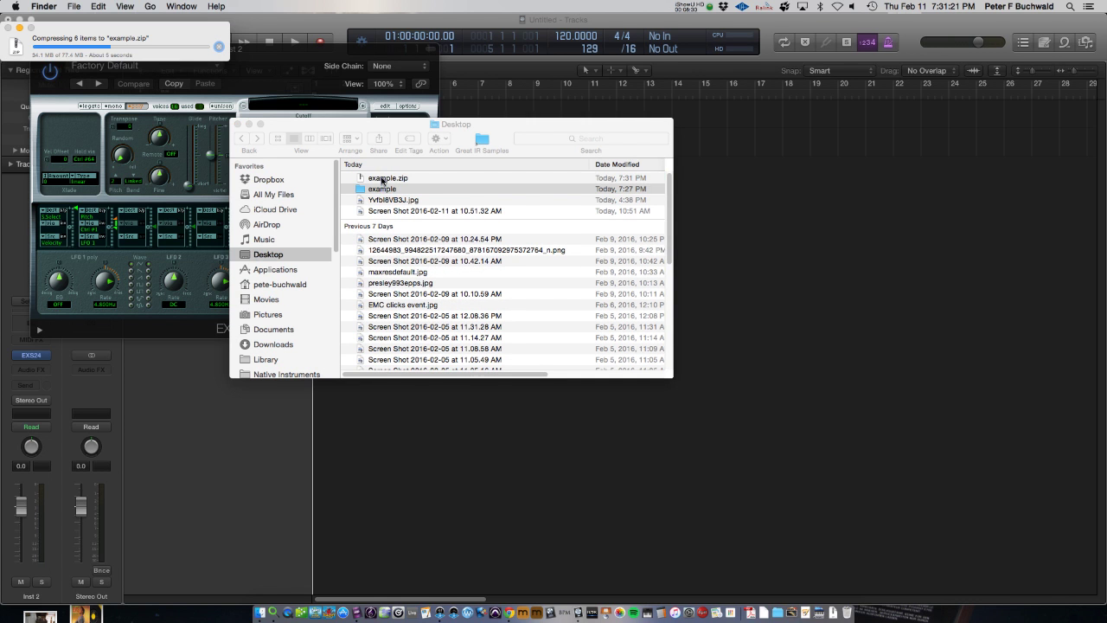
click(381, 188)
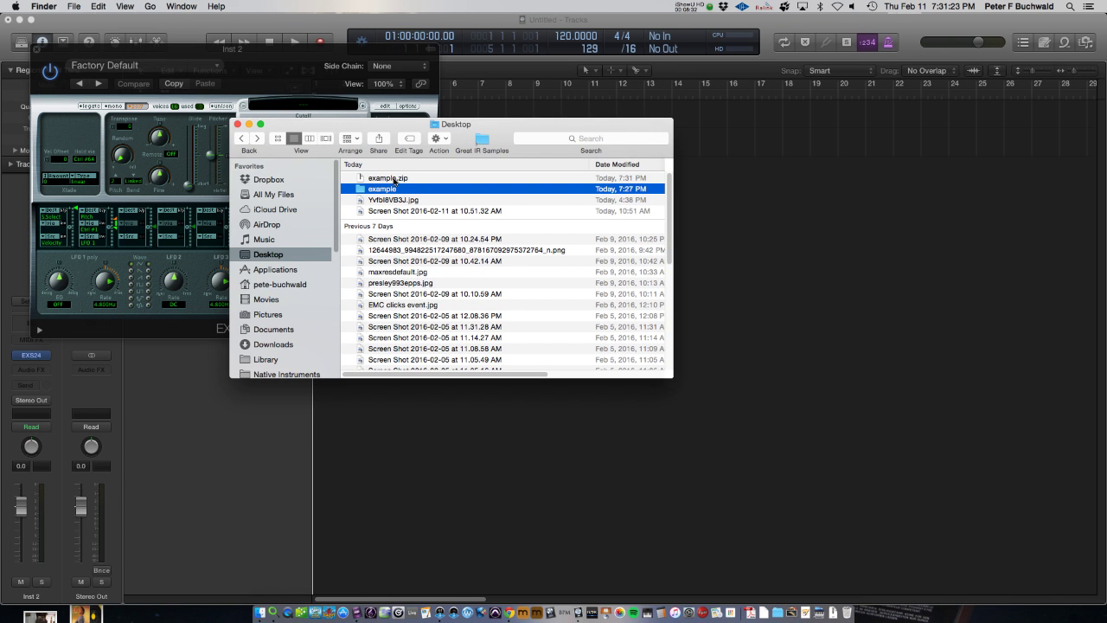
click(388, 177)
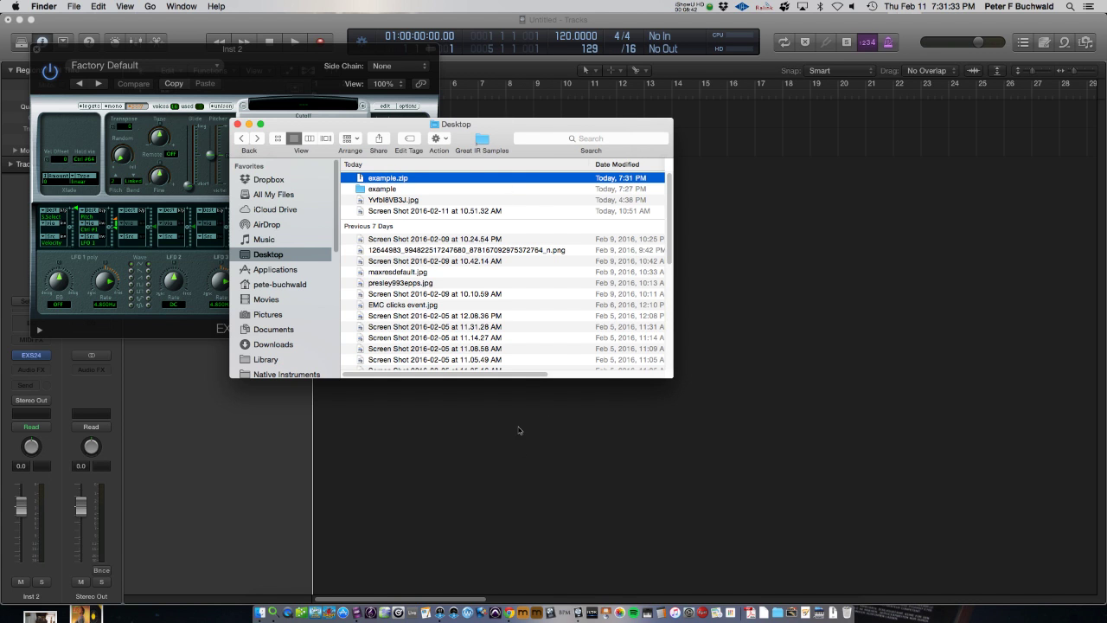
mouse_move(307, 229)
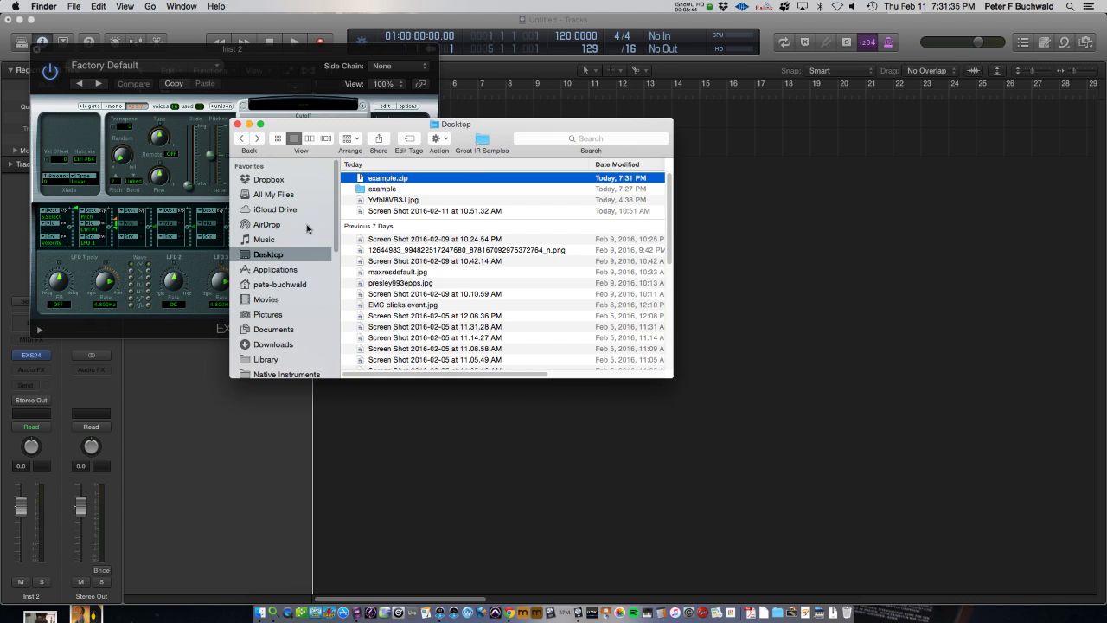
mouse_move(694, 426)
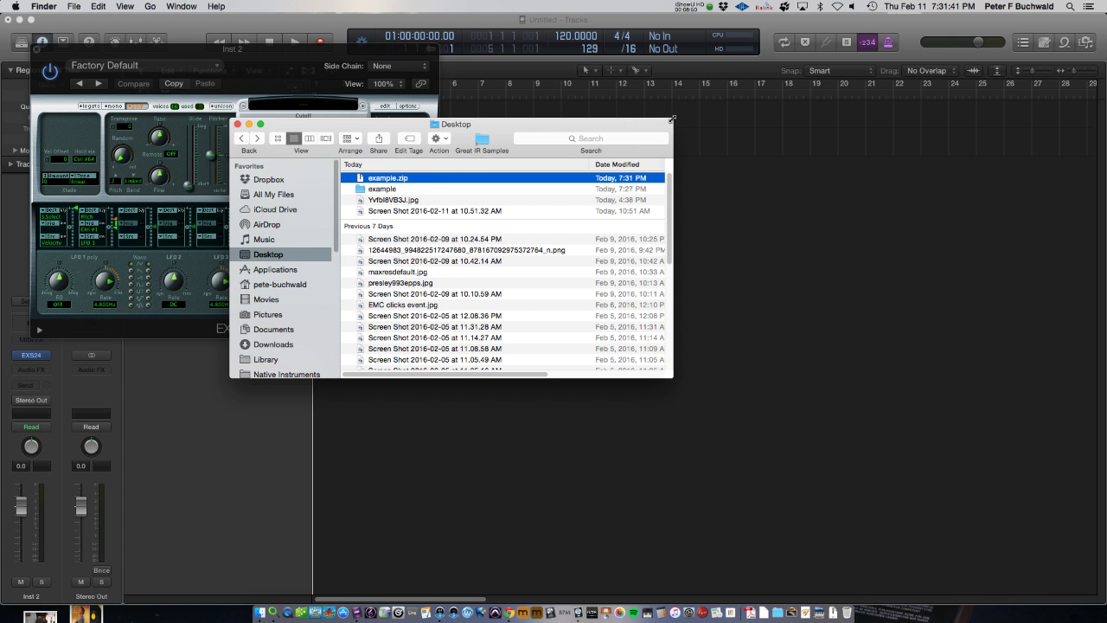
mouse_move(77, 54)
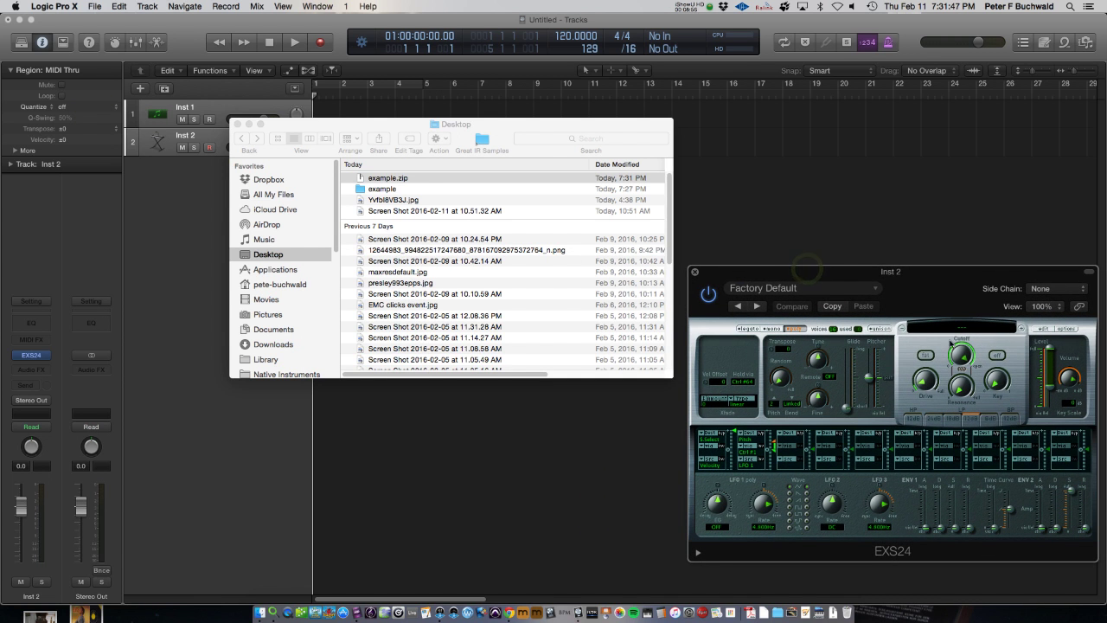
- Bring the Finder window forward and browse the Project Drive TB drive listing PB SAMPLES
click(800, 288)
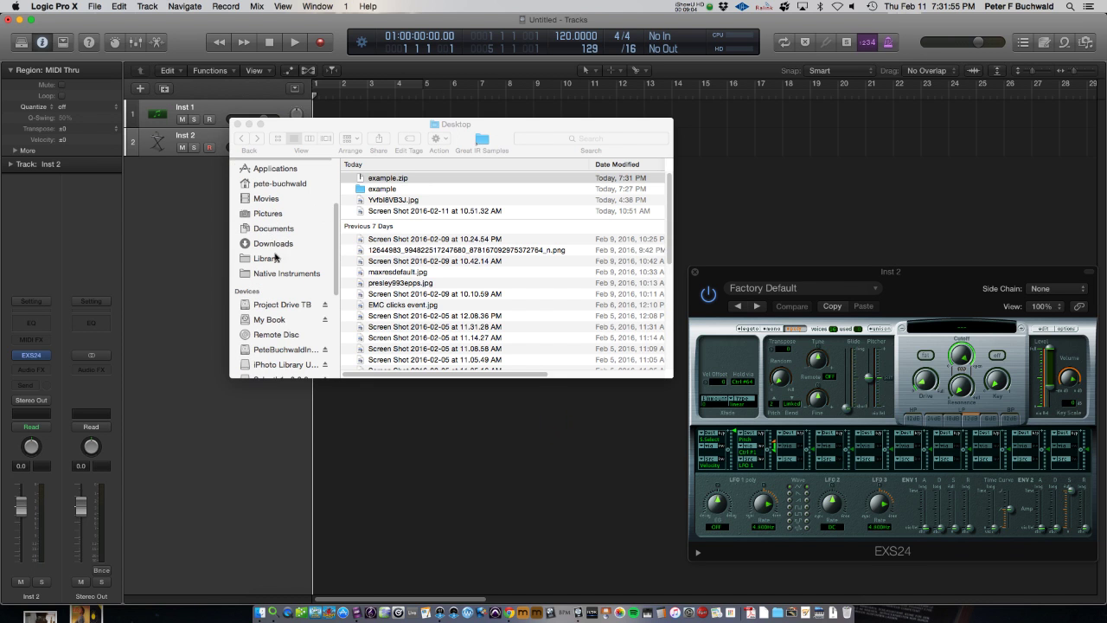
click(388, 177)
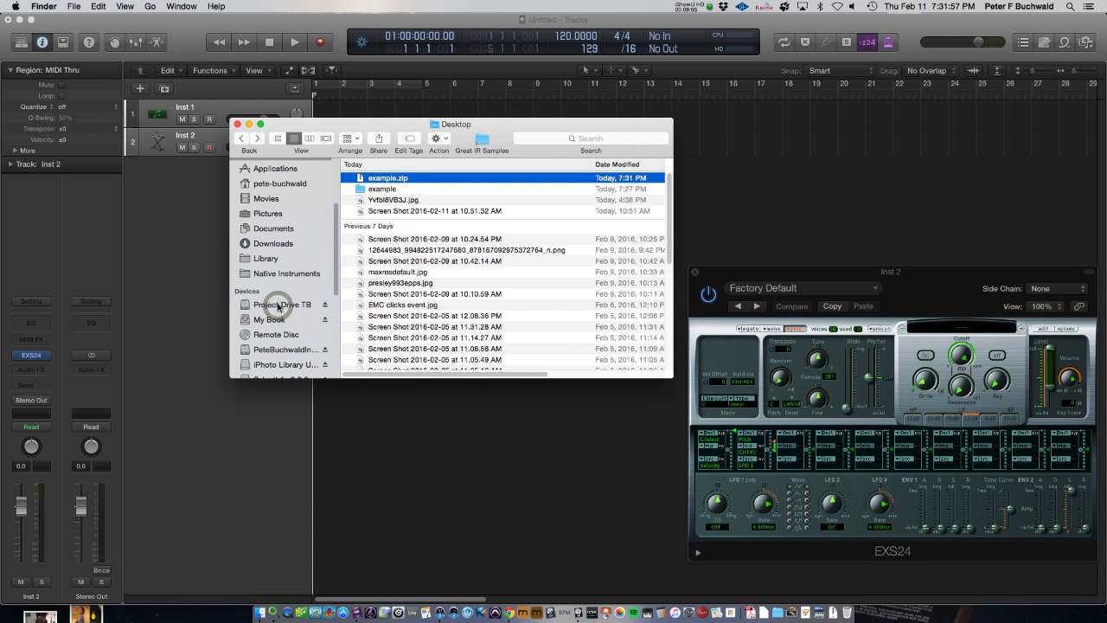
click(283, 305)
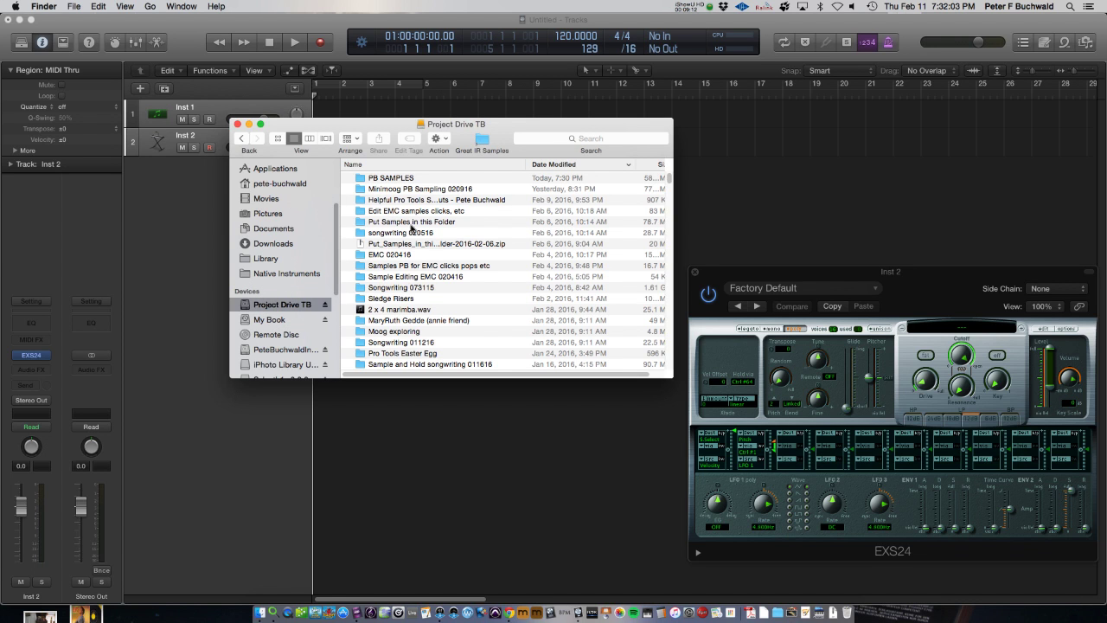
mouse_move(361, 277)
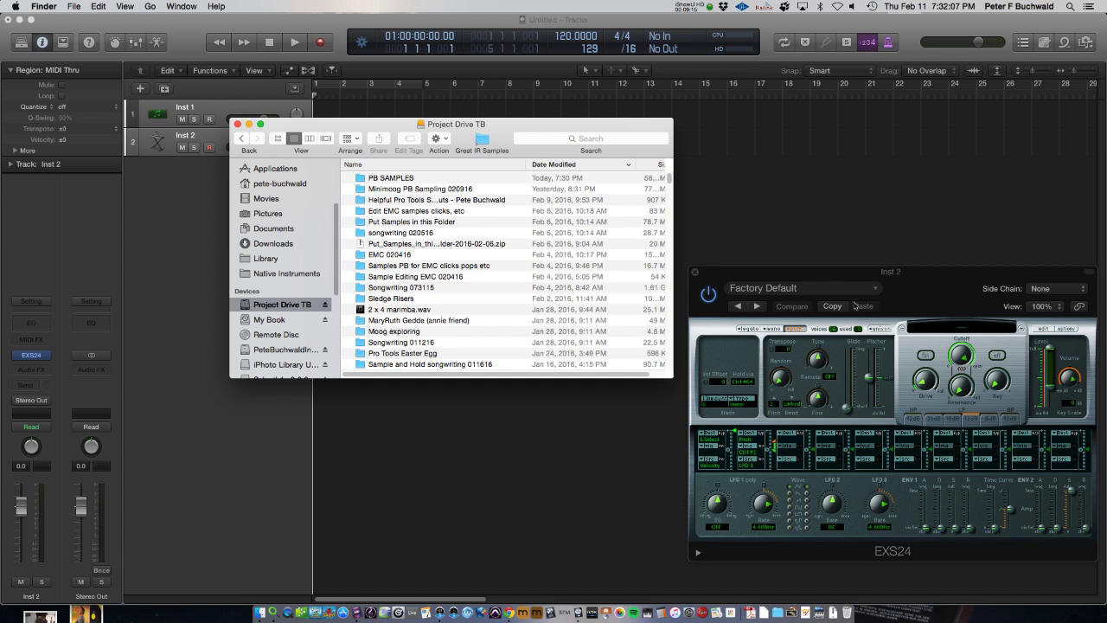
mouse_move(776, 147)
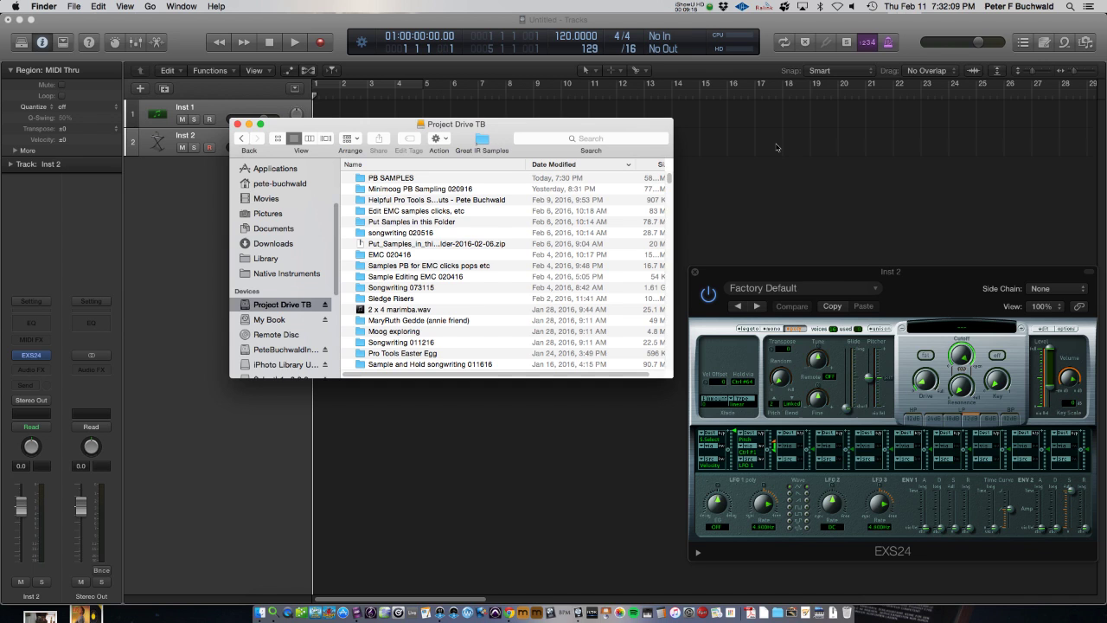